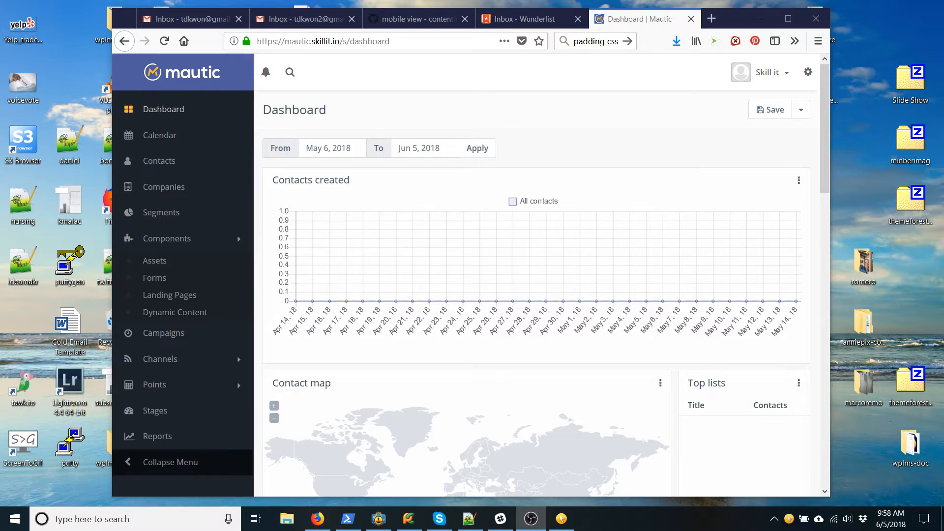
- Start a new template email from Channels > Emails and close the Blank theme preview
{"action": "left_click", "coordinate": [451, 91]}
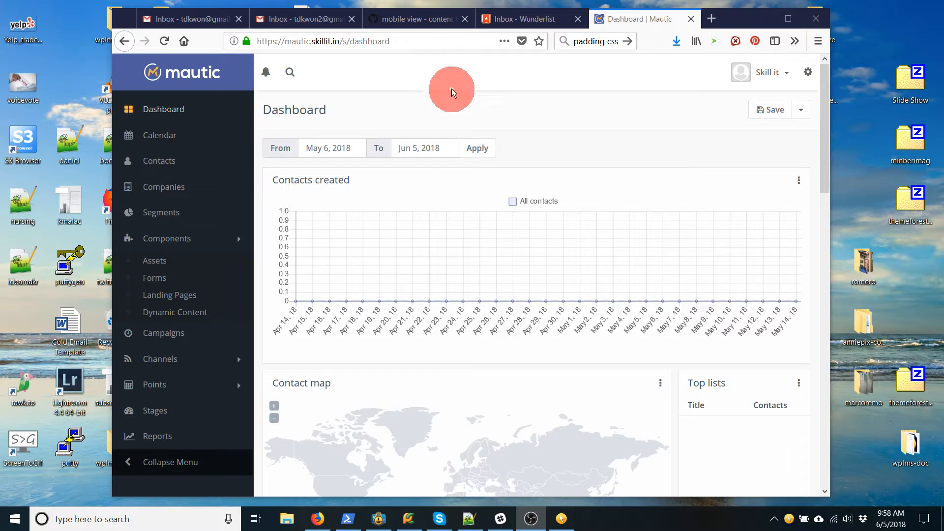
{"action": "mouse_move", "coordinate": [470, 118]}
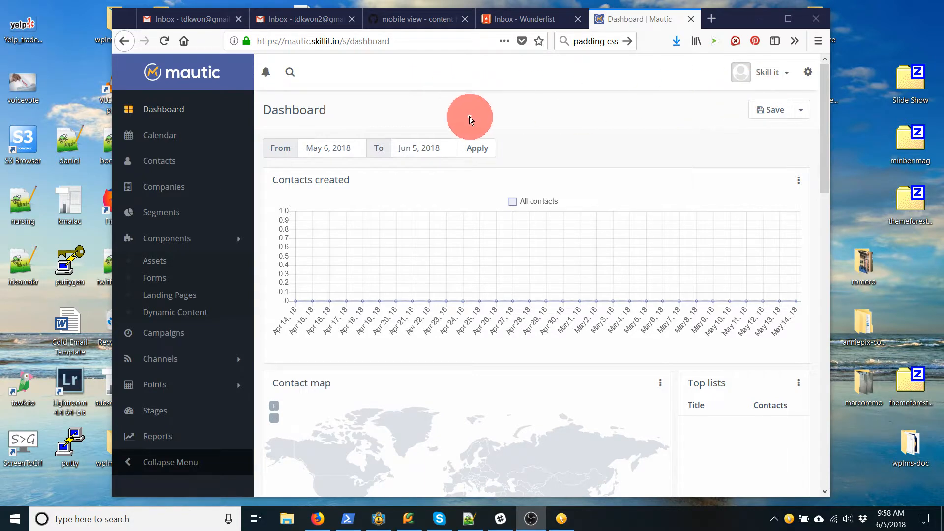
{"action": "mouse_move", "coordinate": [319, 223]}
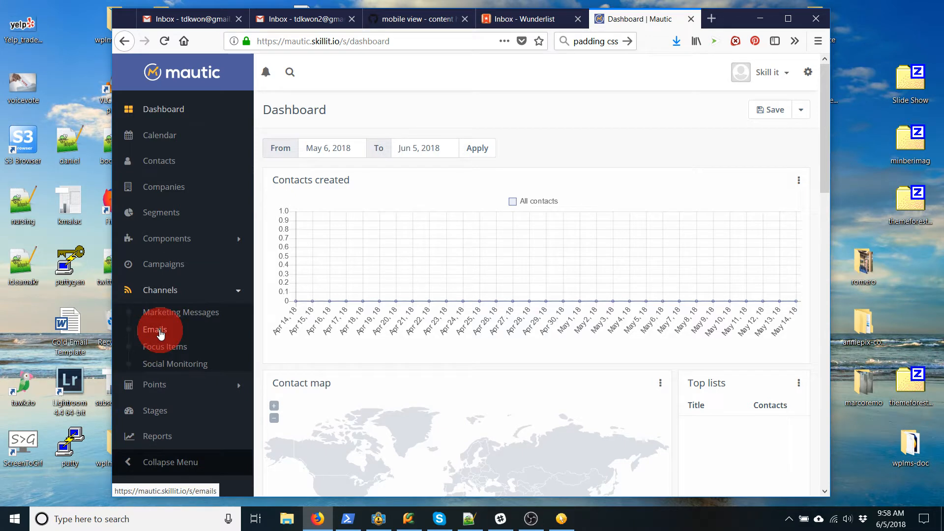
{"action": "left_click", "coordinate": [155, 329]}
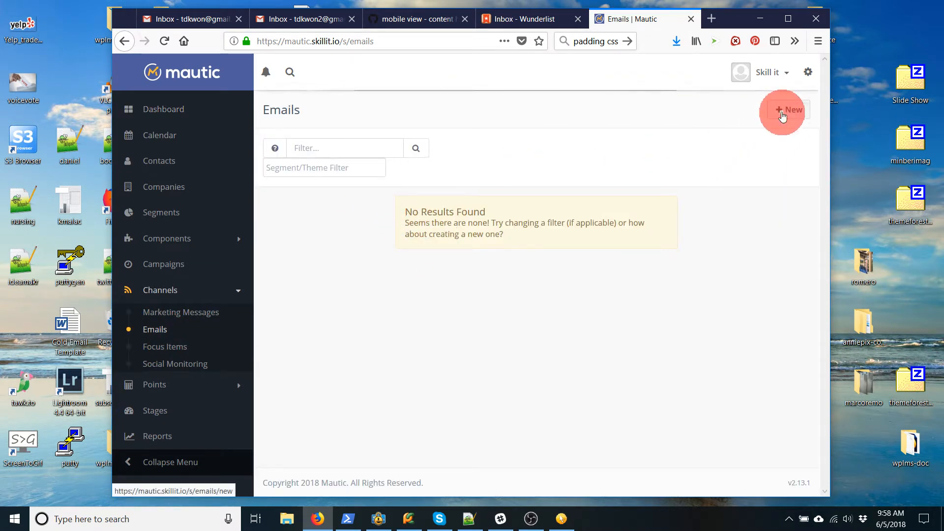
{"action": "left_click", "coordinate": [789, 109]}
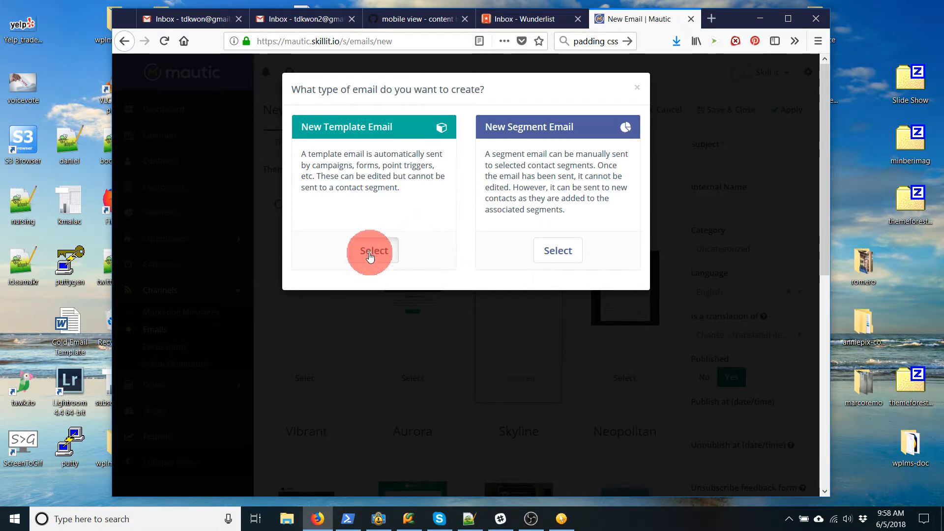
{"action": "left_click", "coordinate": [373, 250]}
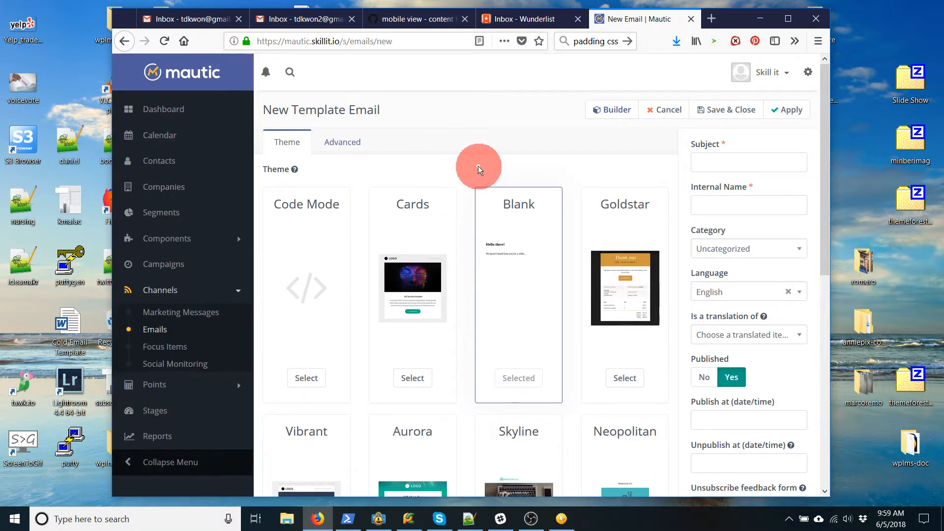
{"action": "mouse_move", "coordinate": [445, 193]}
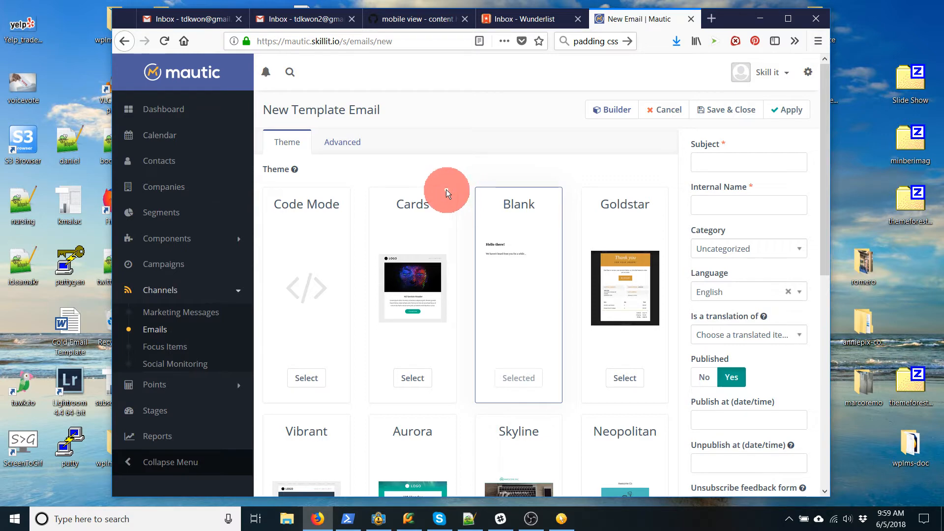
{"action": "mouse_move", "coordinate": [510, 237]}
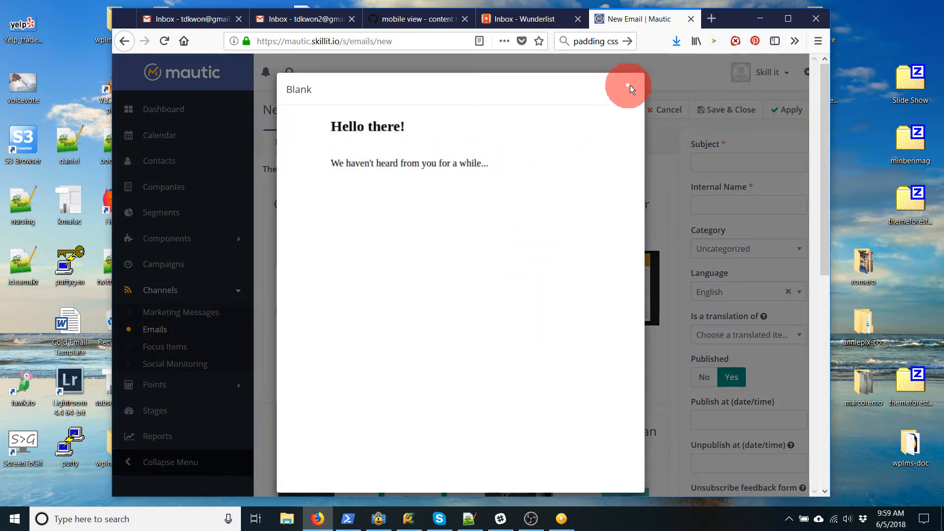
{"action": "left_click", "coordinate": [628, 86]}
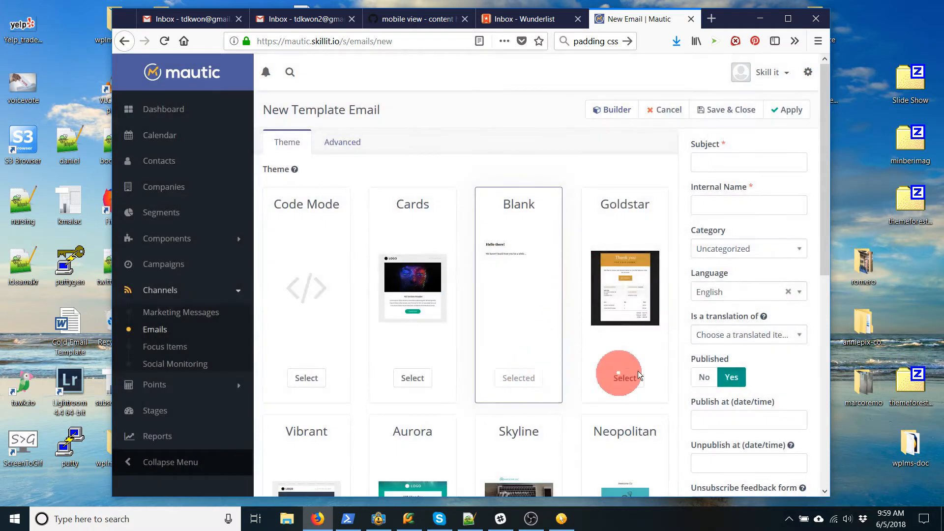
- Enter subject 'Prospective Students', with internal name 'prospective-students'
{"action": "left_click", "coordinate": [748, 162]}
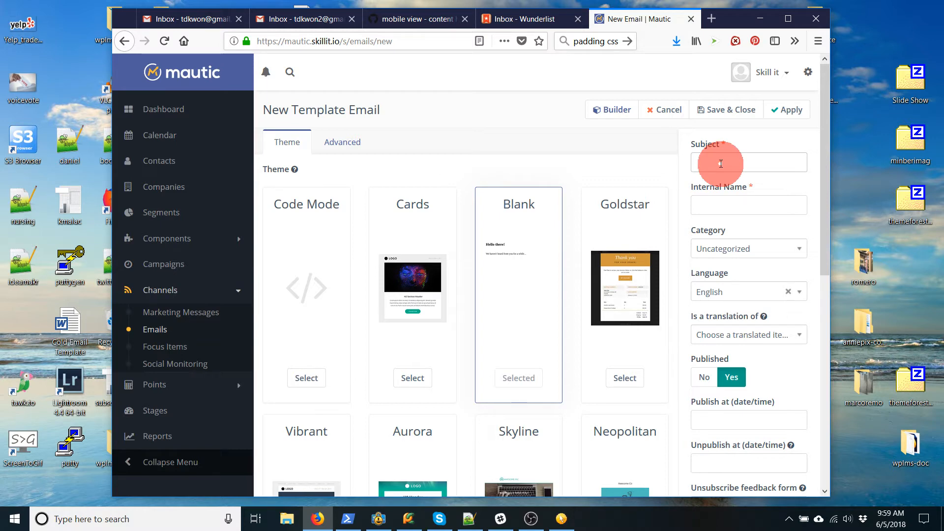
{"action": "type", "text": "Prospective"}
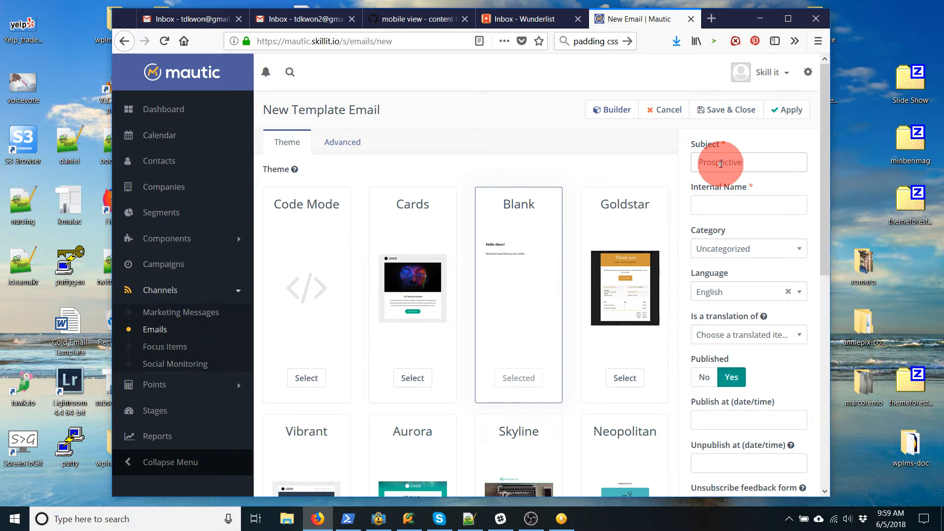
{"action": "type", "text": "Students"}
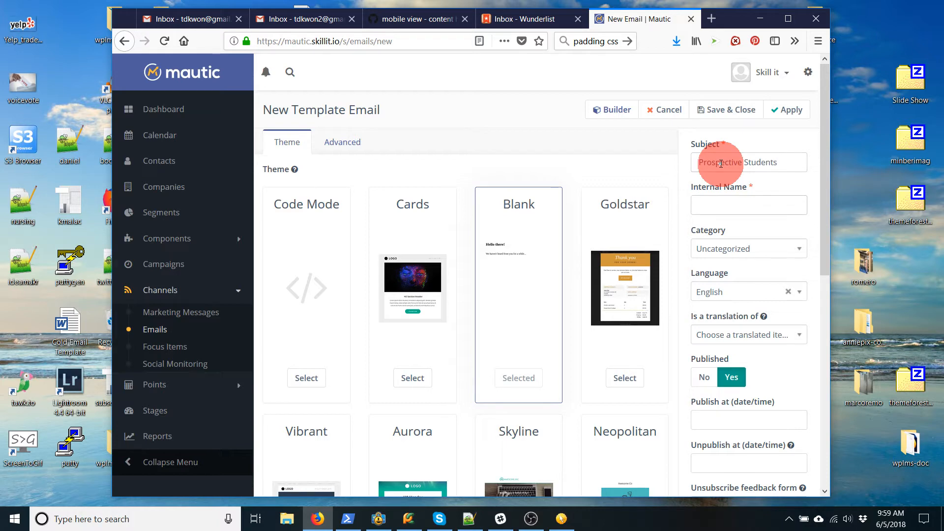
{"action": "type", "text": "prospective-students"}
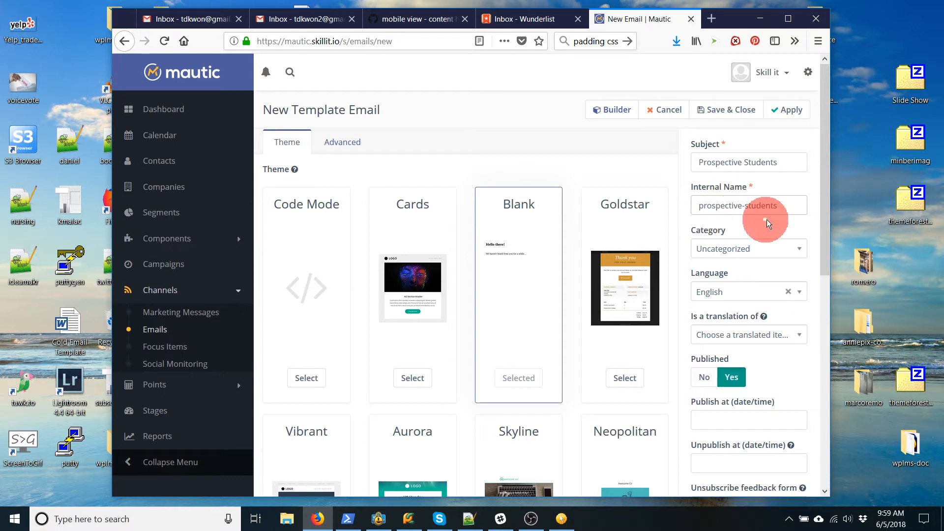
{"action": "scroll", "scroll_direction": "down", "scroll_amount": 3}
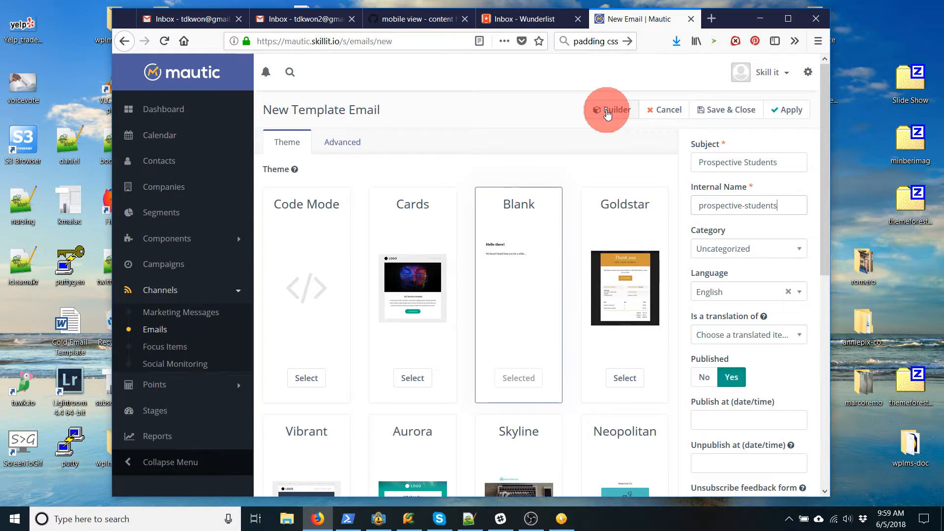
- In the Builder, change the heading to 'Yippee! We have a lead!' and delete the paragraph
{"action": "left_click", "coordinate": [606, 110]}
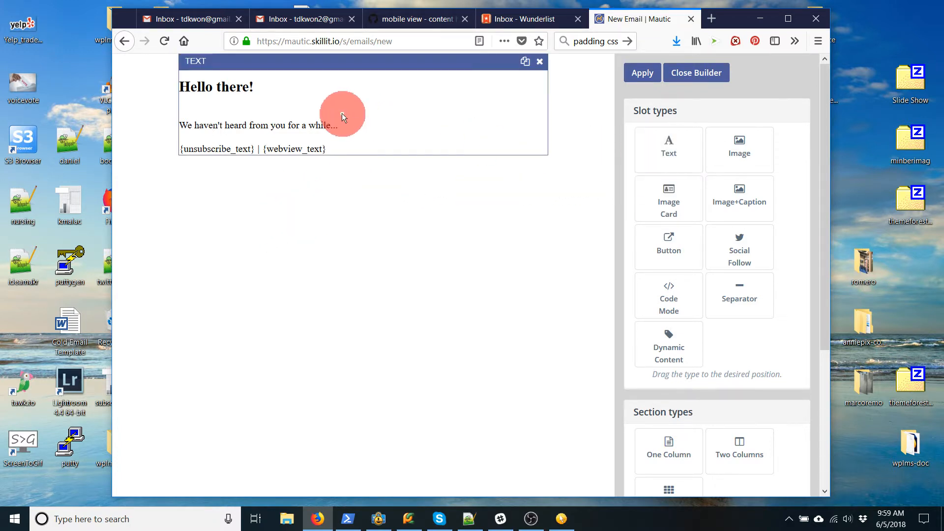
{"action": "mouse_move", "coordinate": [740, 205]}
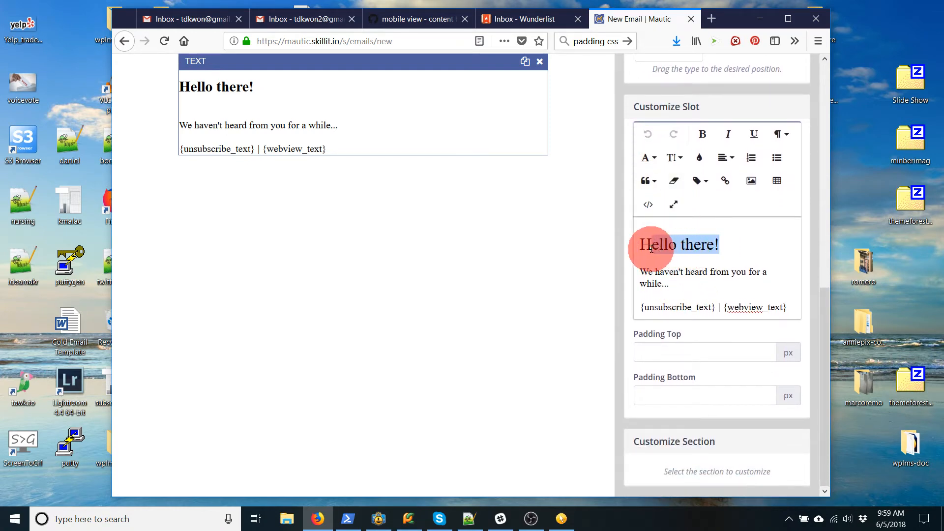
{"action": "type", "text": "Yipp"}
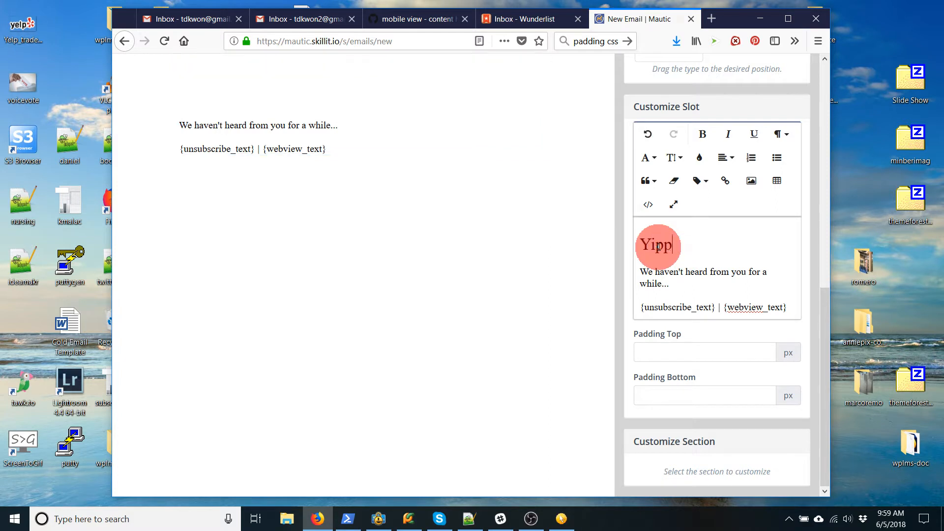
{"action": "type", "text": "ee! WE"}
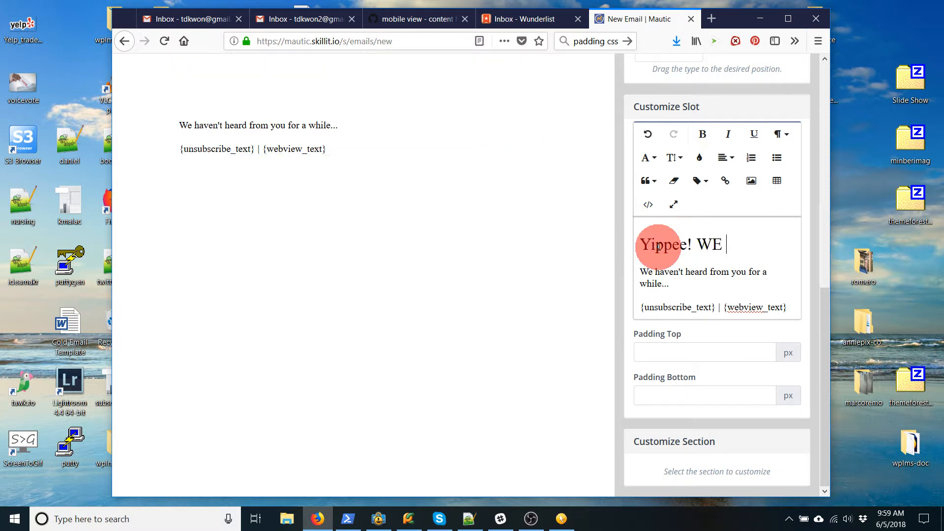
{"action": "type", "text": "have a lead!"}
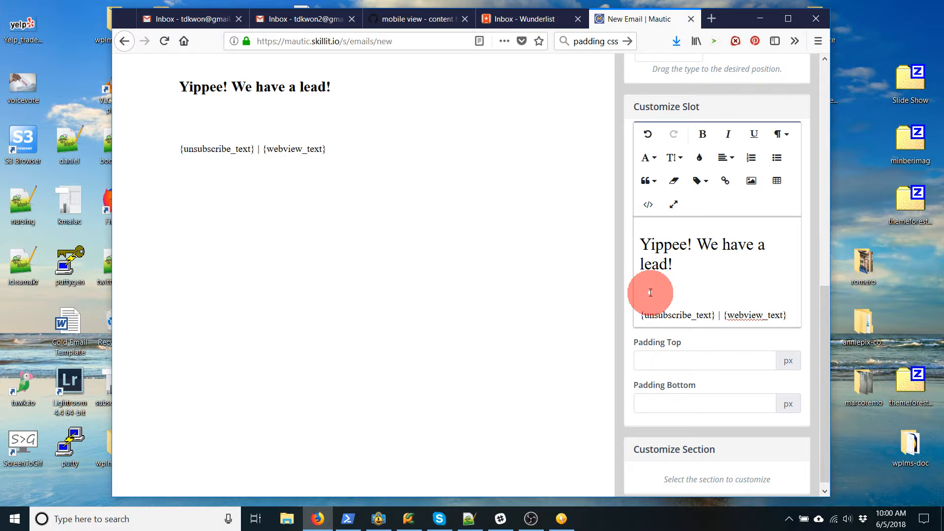
- Insert the contact Email token on the empty line below the heading
{"action": "left_click", "coordinate": [639, 292]}
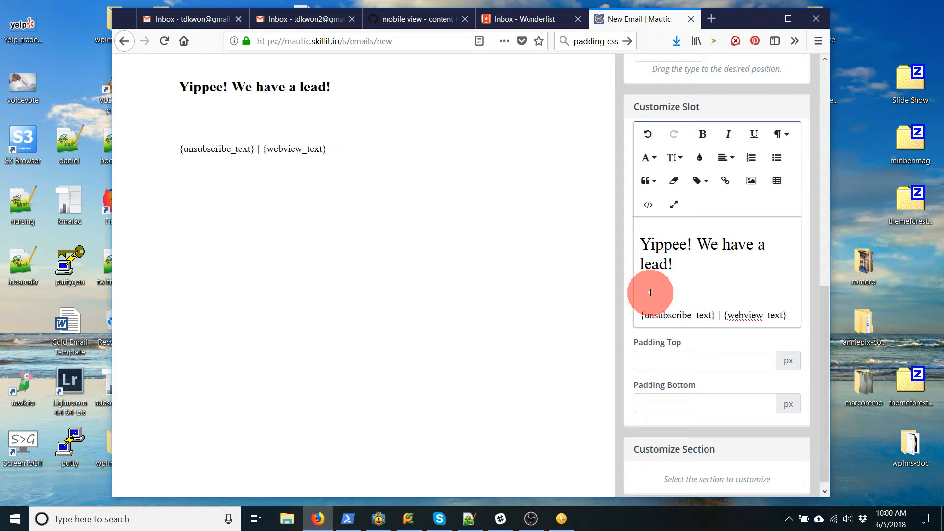
{"action": "type", "text": "{"}
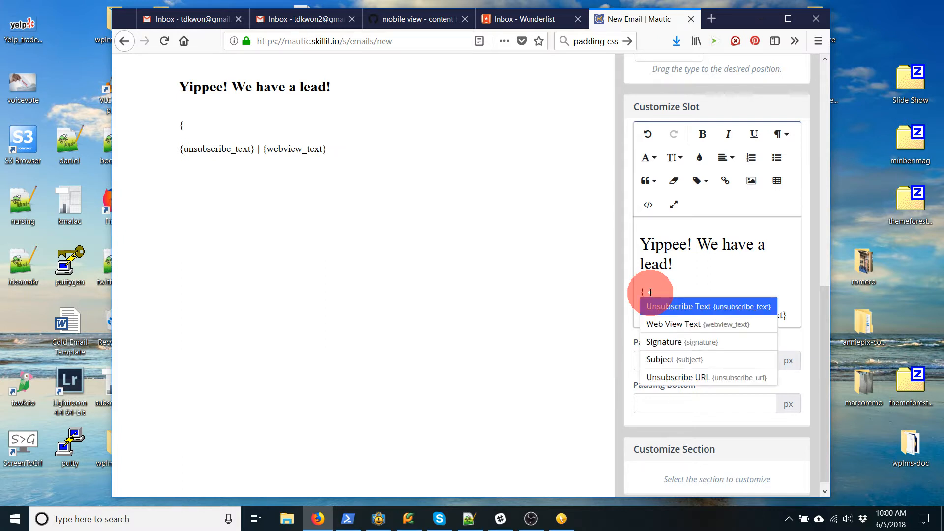
{"action": "type", "text": "em"}
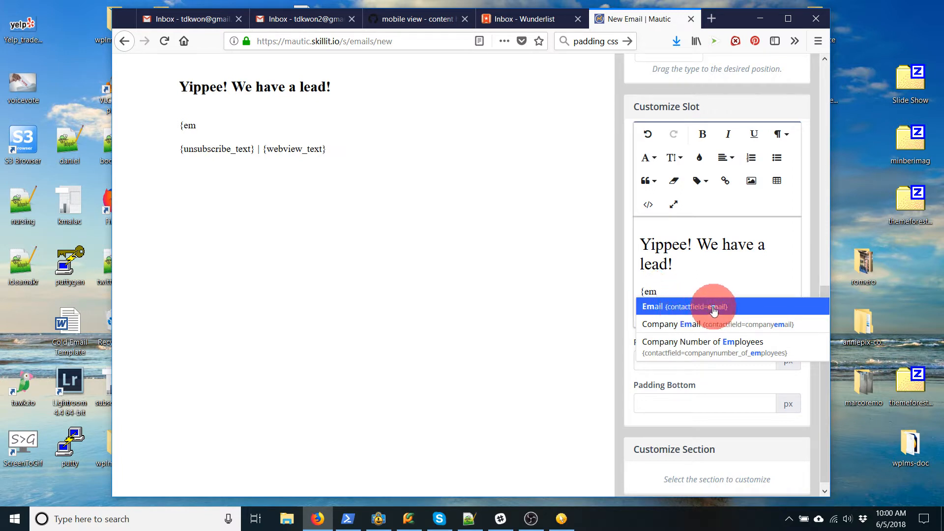
{"action": "left_click", "coordinate": [681, 306]}
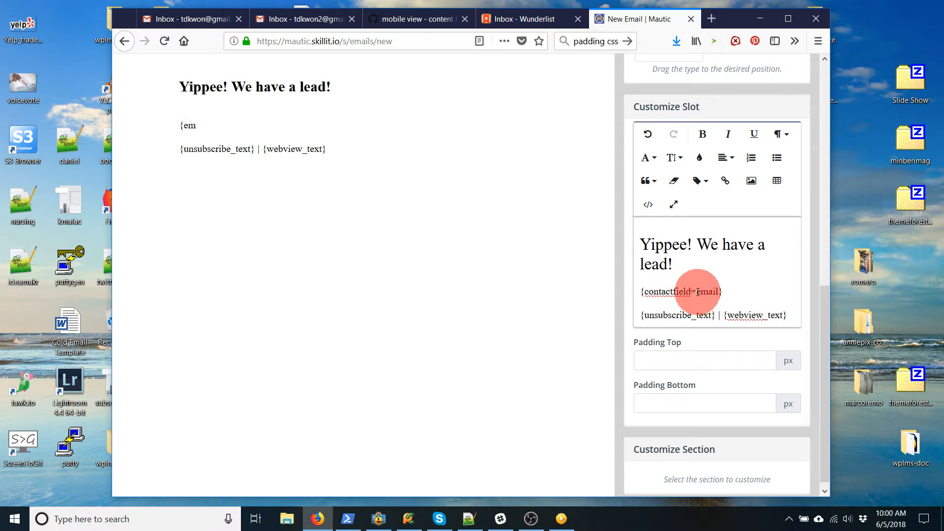
{"action": "mouse_move", "coordinate": [500, 292]}
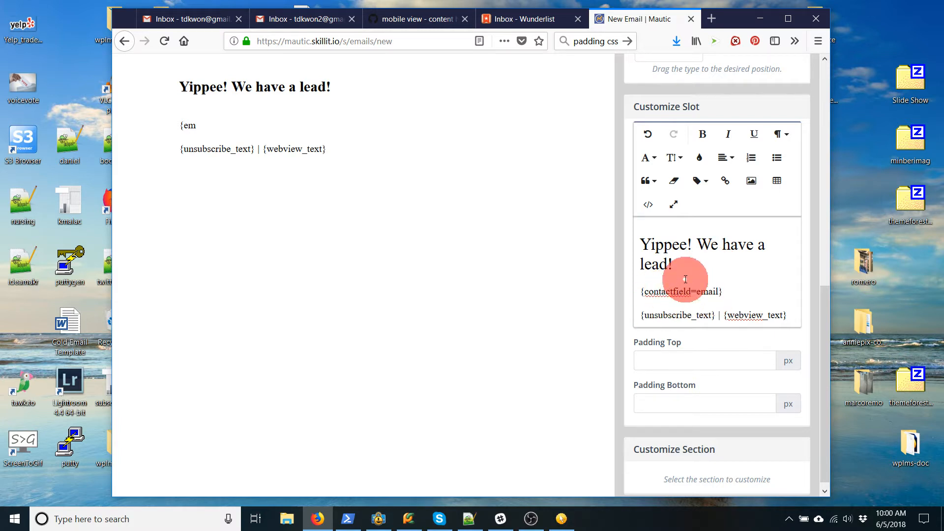
{"action": "type", "text": "{na"}
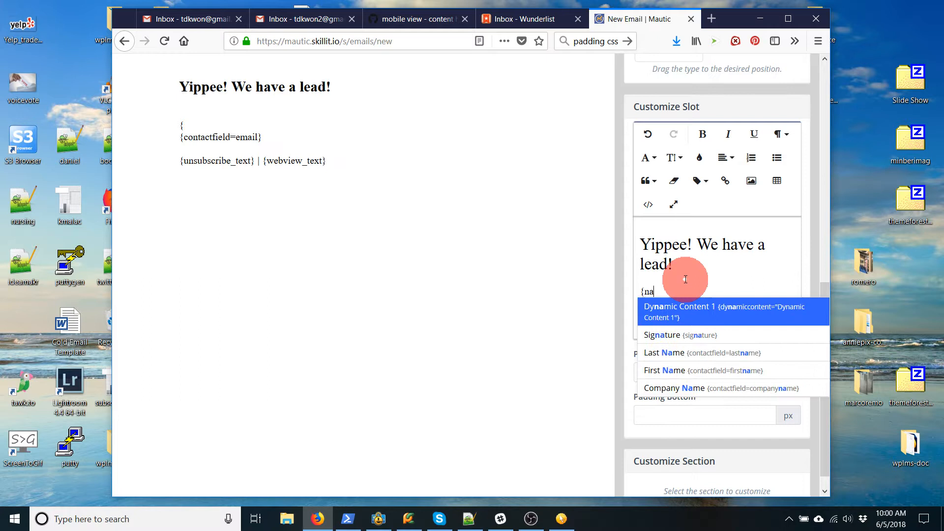
{"action": "left_click", "coordinate": [680, 371]}
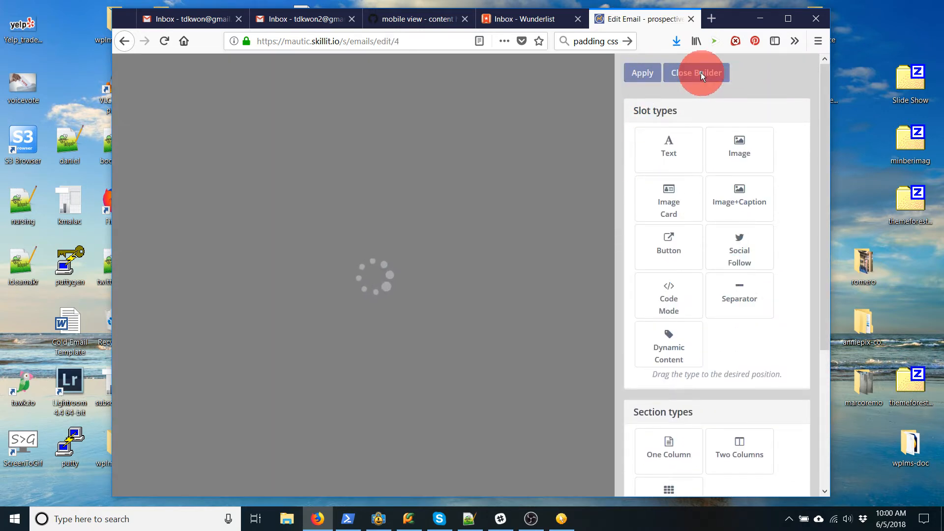
- Save and close the prospective-students email, then expand Components in the sidebar
{"action": "left_click", "coordinate": [696, 72]}
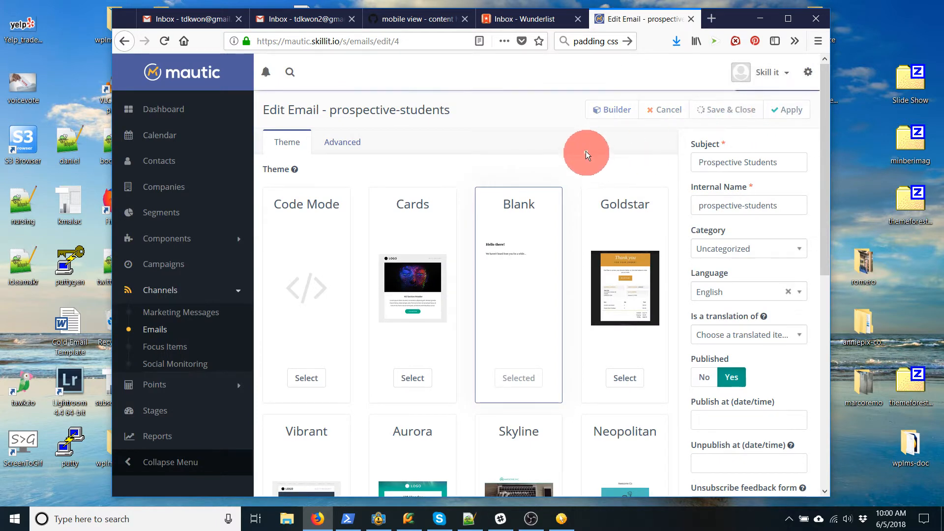
{"action": "left_click", "coordinate": [725, 110]}
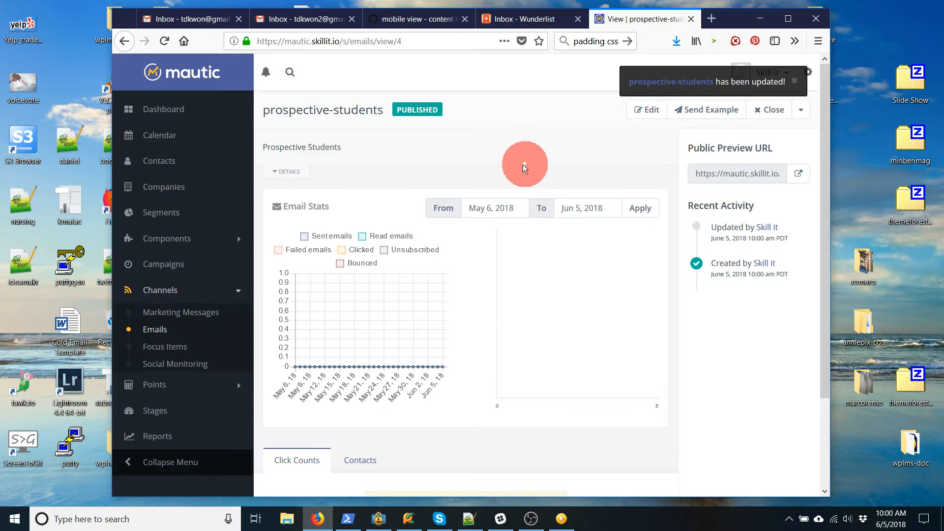
{"action": "mouse_move", "coordinate": [176, 363]}
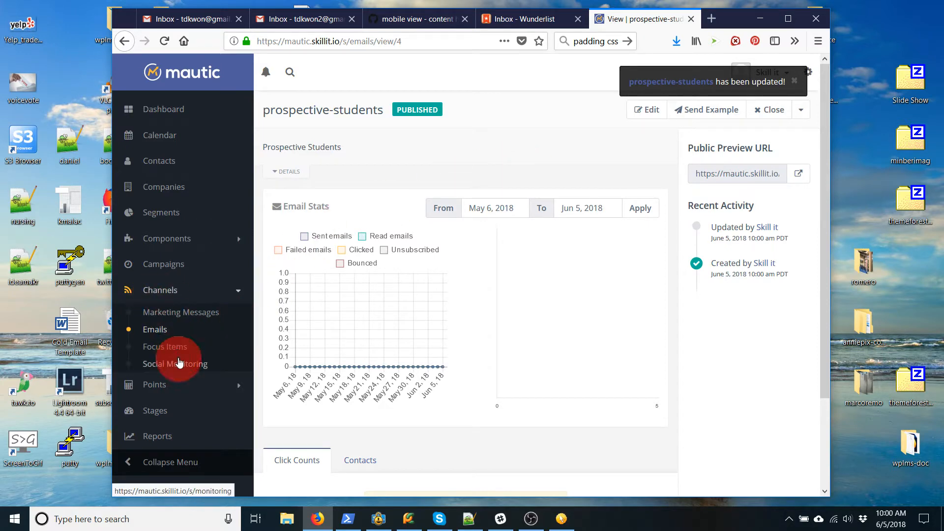
{"action": "left_click", "coordinate": [160, 290]}
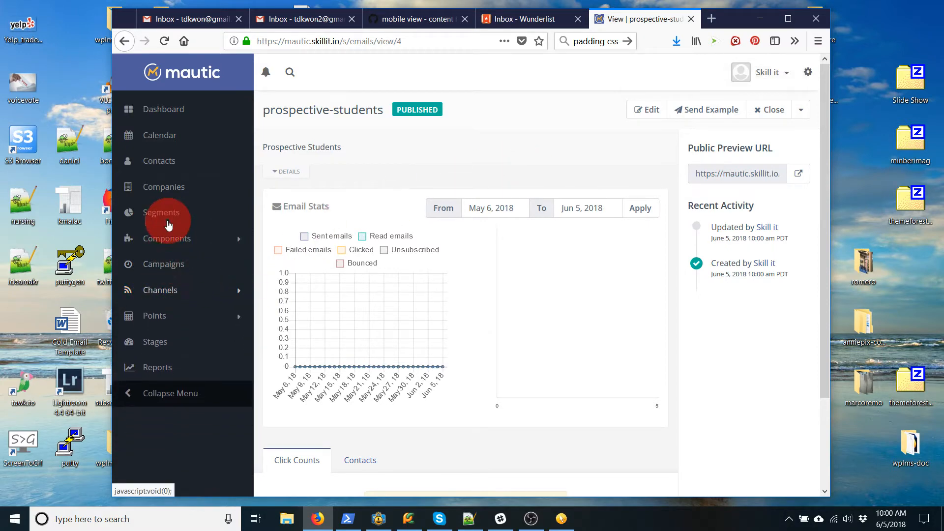
{"action": "left_click", "coordinate": [167, 239]}
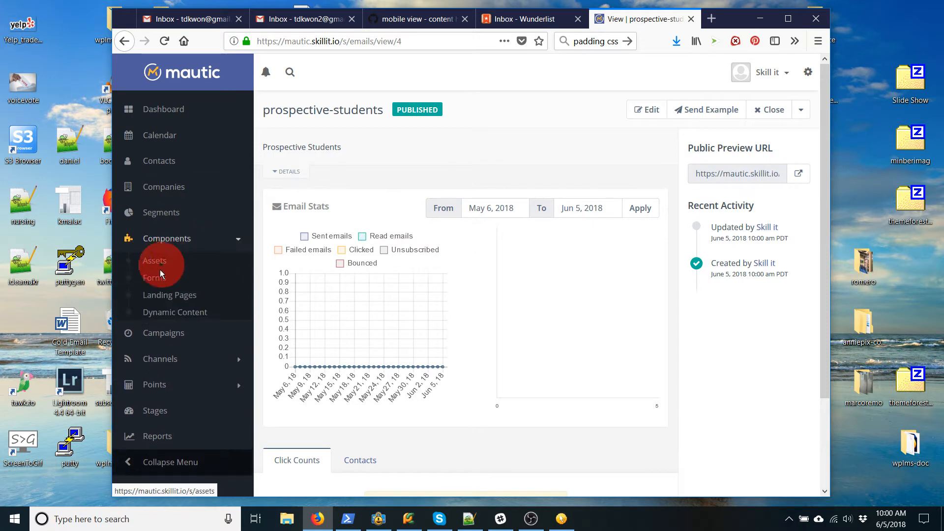
- Create standalone form 'Prospective student form' that displays a 'Thank you' message on submit
{"action": "left_click", "coordinate": [154, 278]}
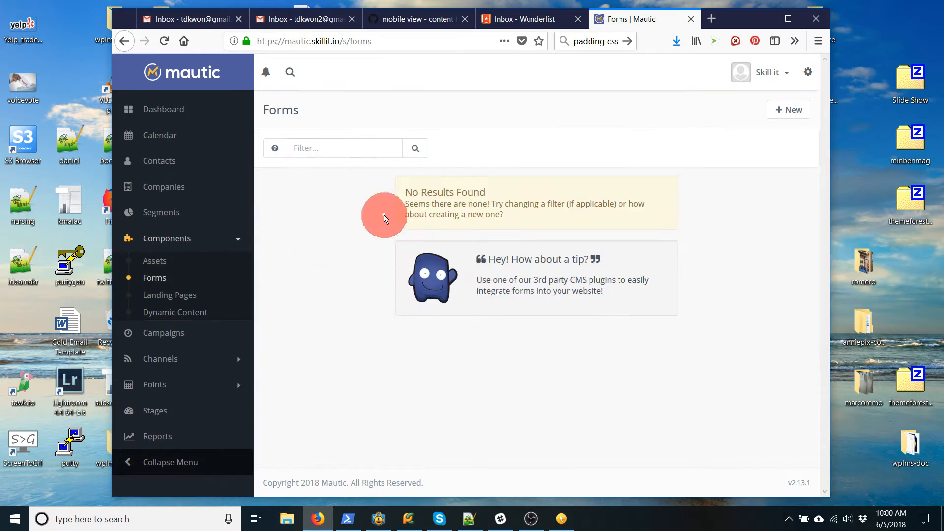
{"action": "mouse_move", "coordinate": [788, 109]}
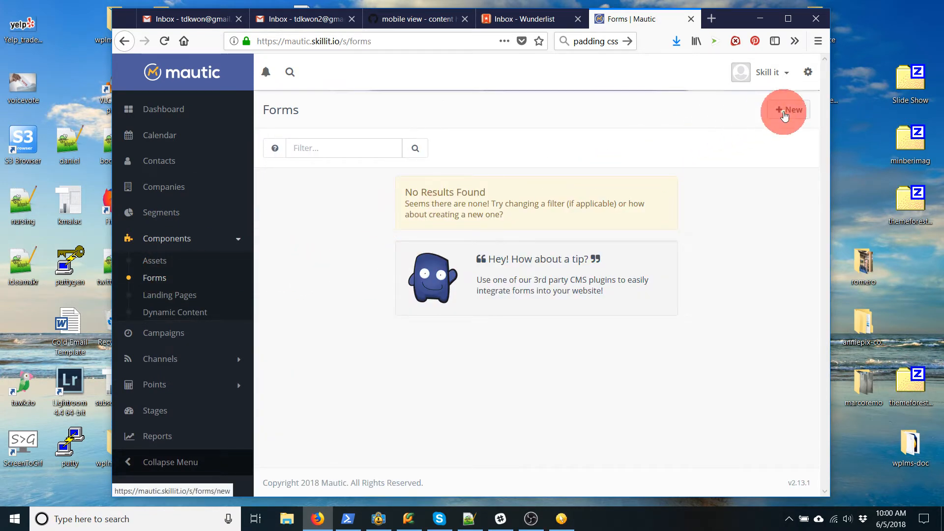
{"action": "left_click", "coordinate": [788, 110]}
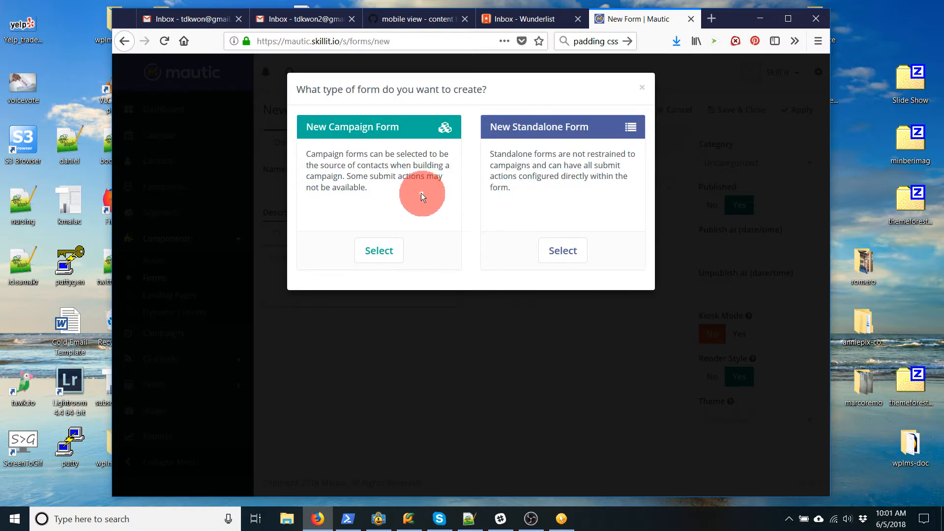
{"action": "left_click", "coordinate": [562, 251]}
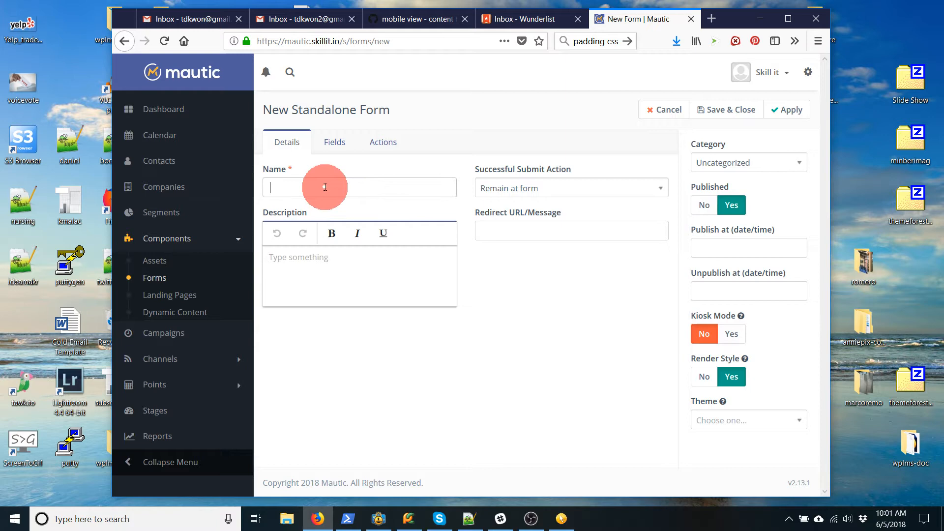
{"action": "type", "text": "Prospective student form"}
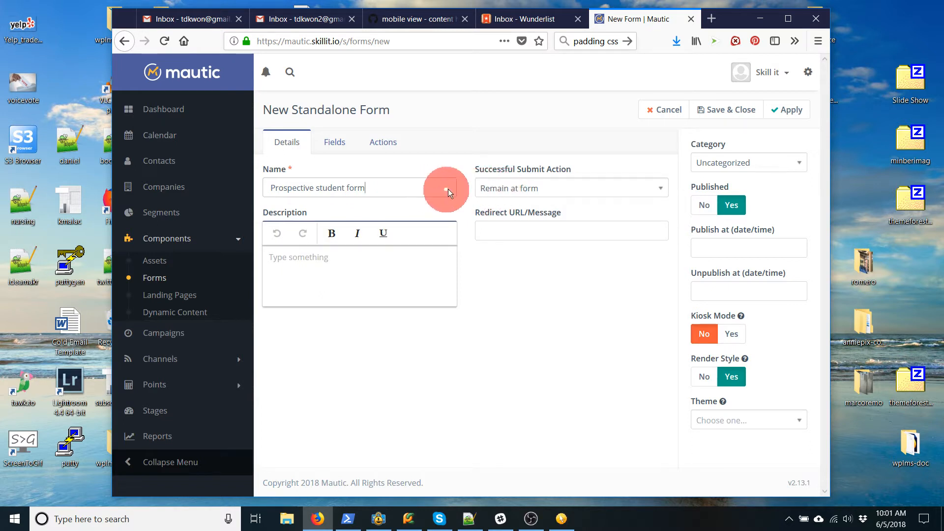
{"action": "left_click", "coordinate": [569, 187]}
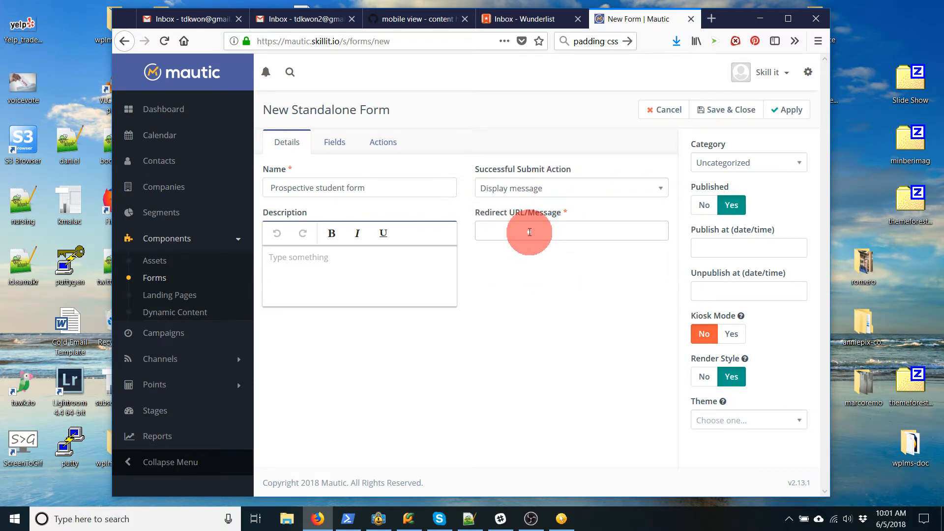
{"action": "type", "text": "Thank you! We will be in contact"}
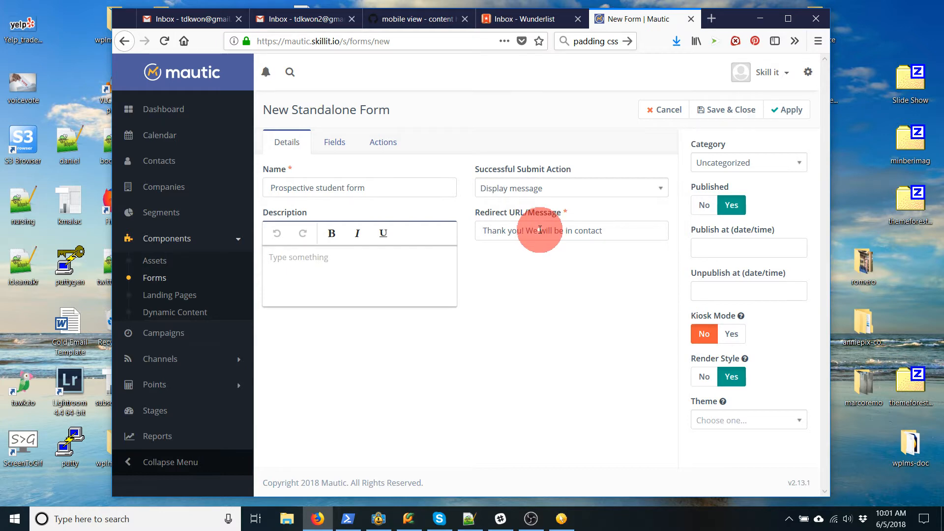
{"action": "mouse_move", "coordinate": [548, 247]}
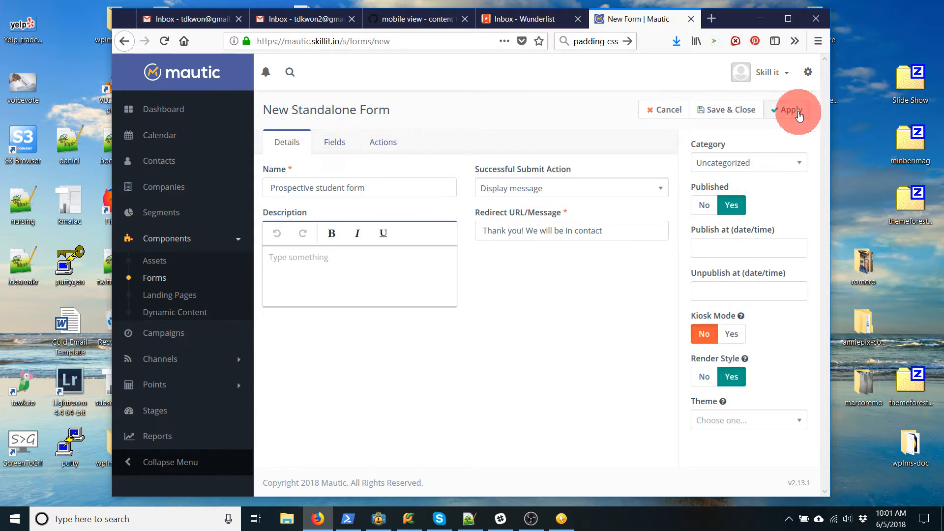
- Apply to save the form and switch to its Fields tab
{"action": "left_click", "coordinate": [790, 109]}
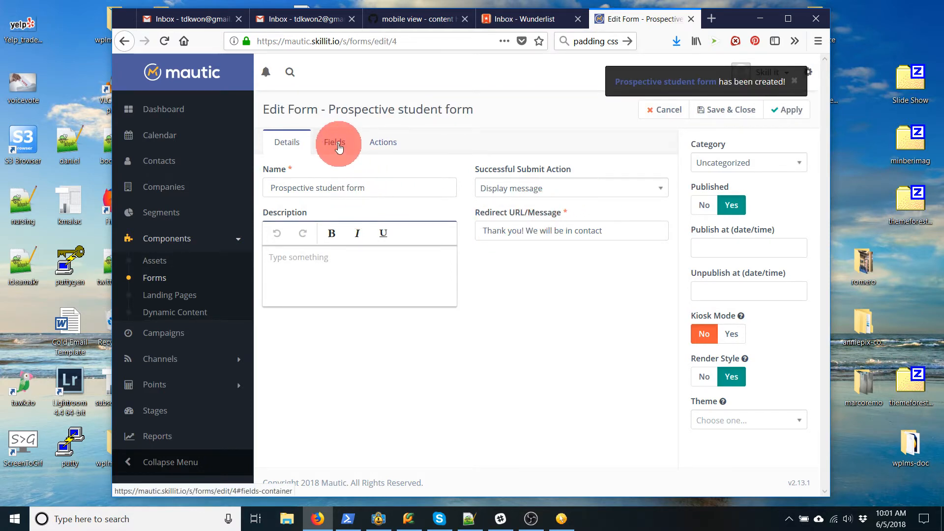
{"action": "left_click", "coordinate": [334, 142]}
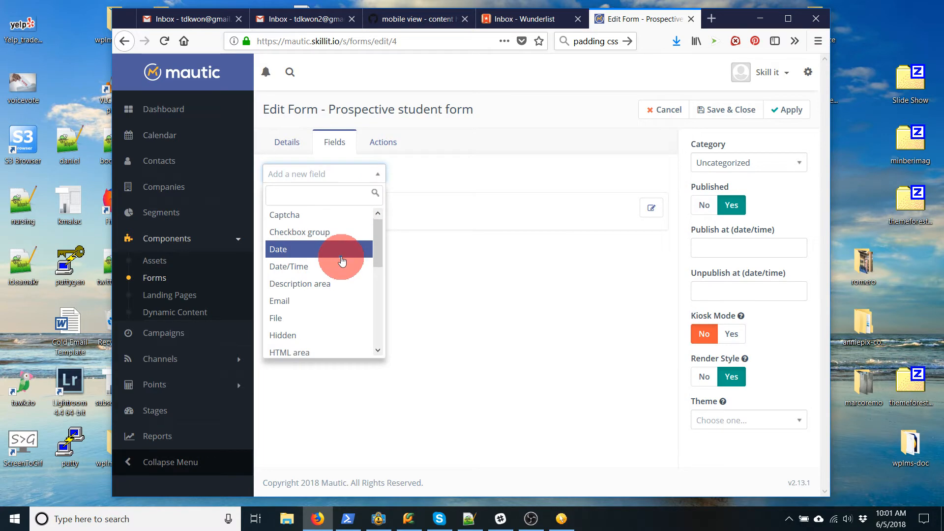
- Add a required field labelled Email, mapped to the contact's Email
{"action": "left_click", "coordinate": [279, 301]}
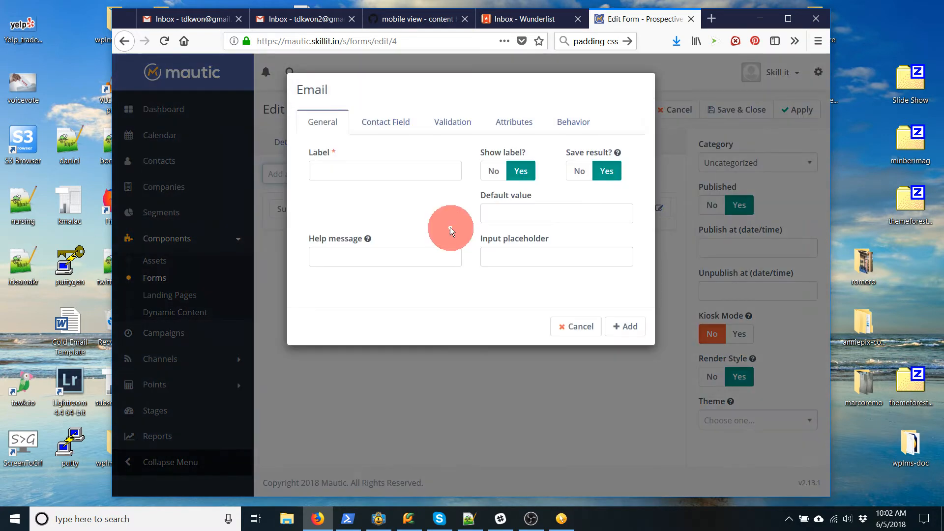
{"action": "type", "text": "Email"}
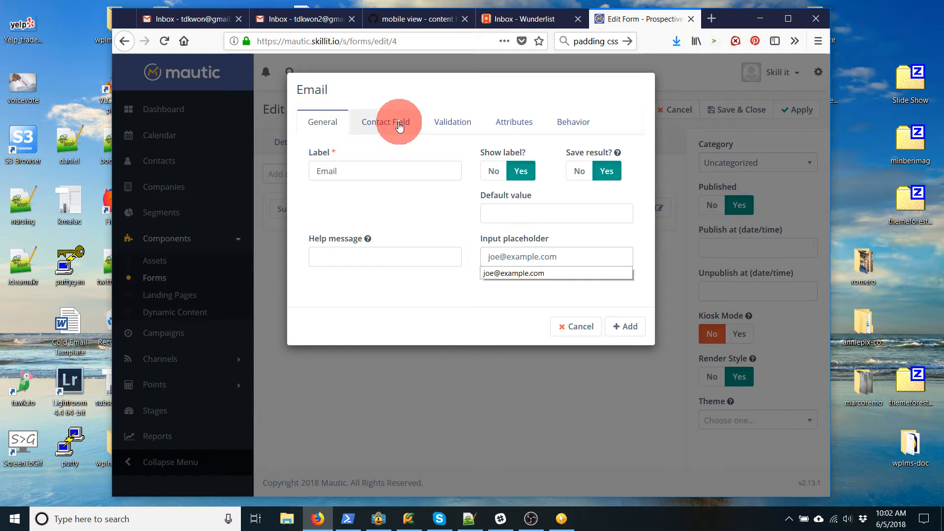
{"action": "left_click", "coordinate": [386, 122]}
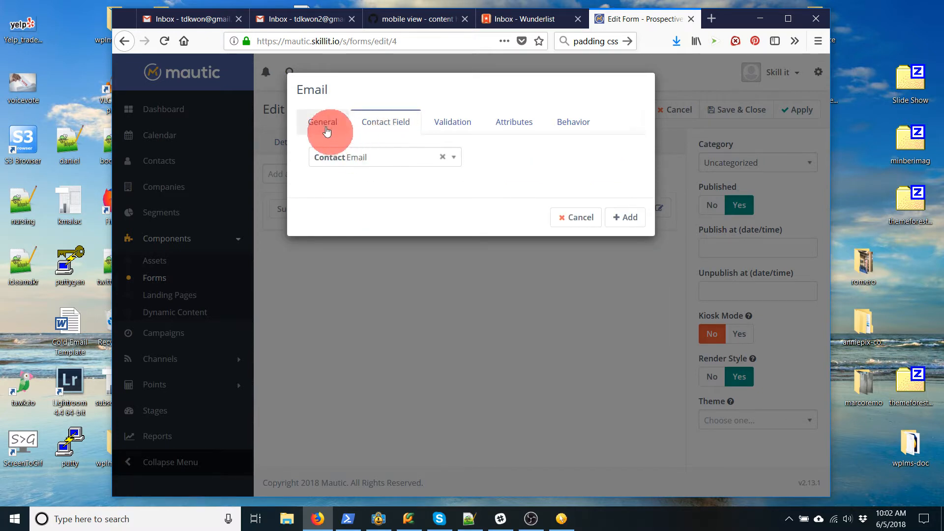
{"action": "left_click", "coordinate": [379, 156]}
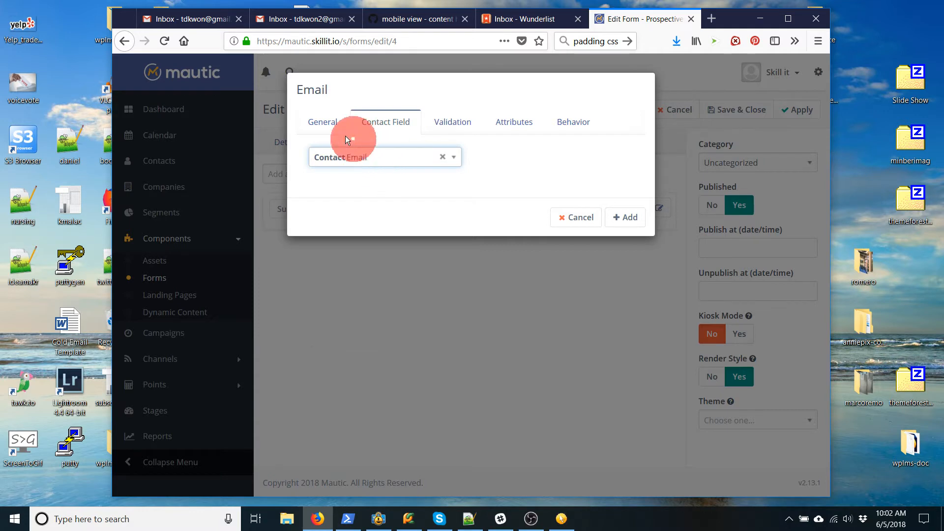
{"action": "left_click", "coordinate": [448, 121]}
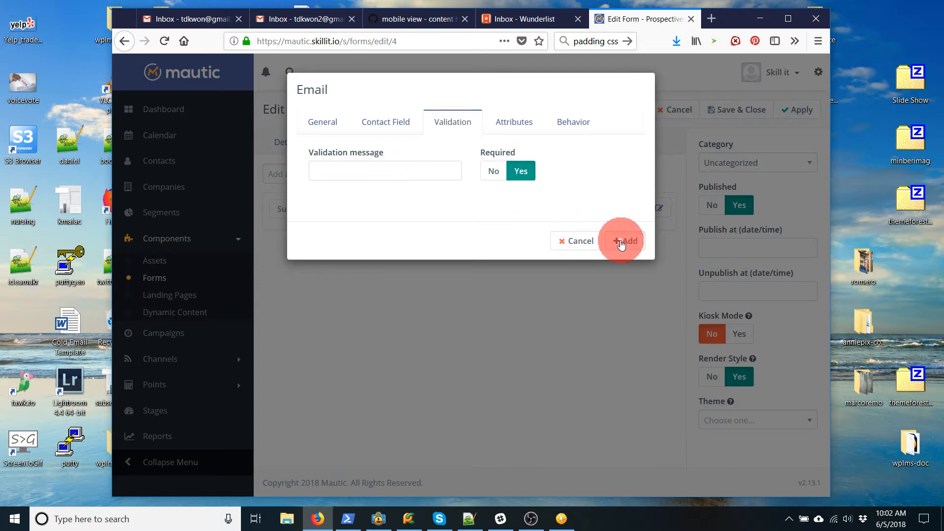
{"action": "left_click", "coordinate": [625, 241]}
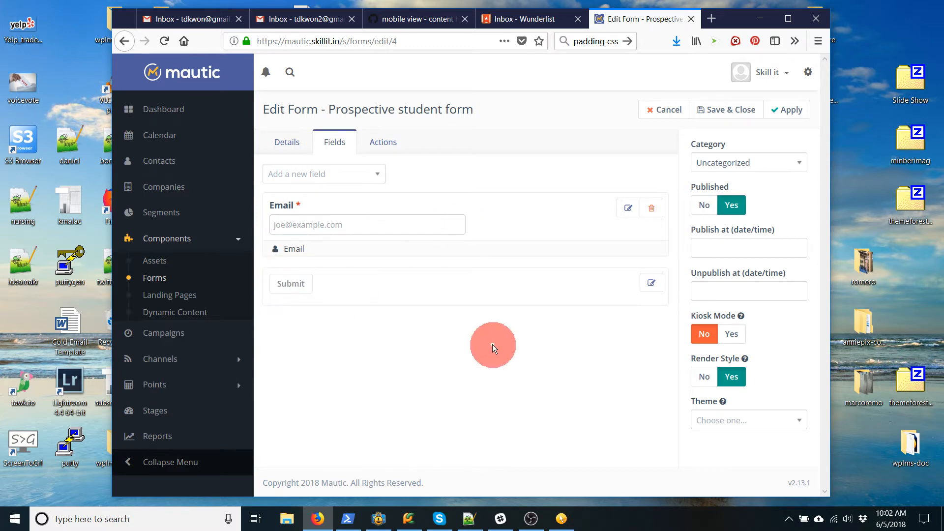
- Add a First Name text field with placeholder 'Joe', mapped to the contact's First Name
{"action": "left_click", "coordinate": [324, 174]}
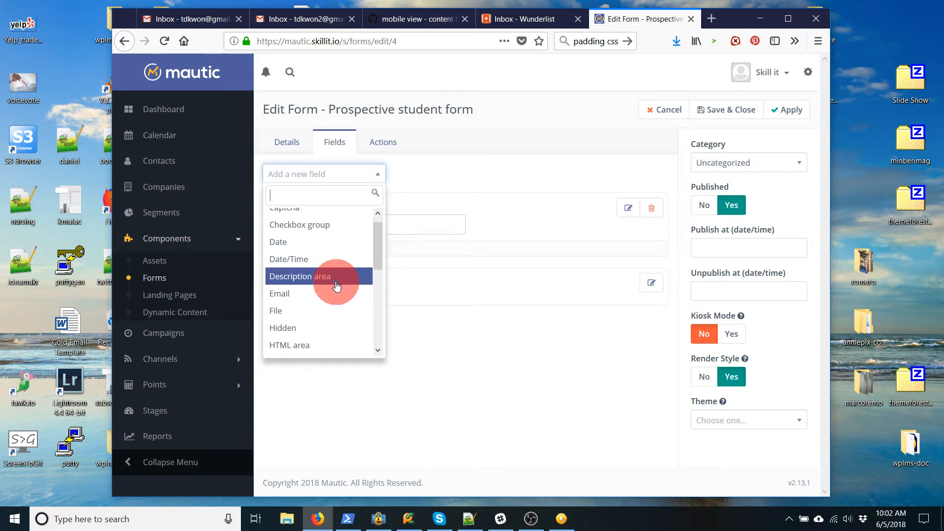
{"action": "scroll", "scroll_direction": "down", "scroll_amount": 3}
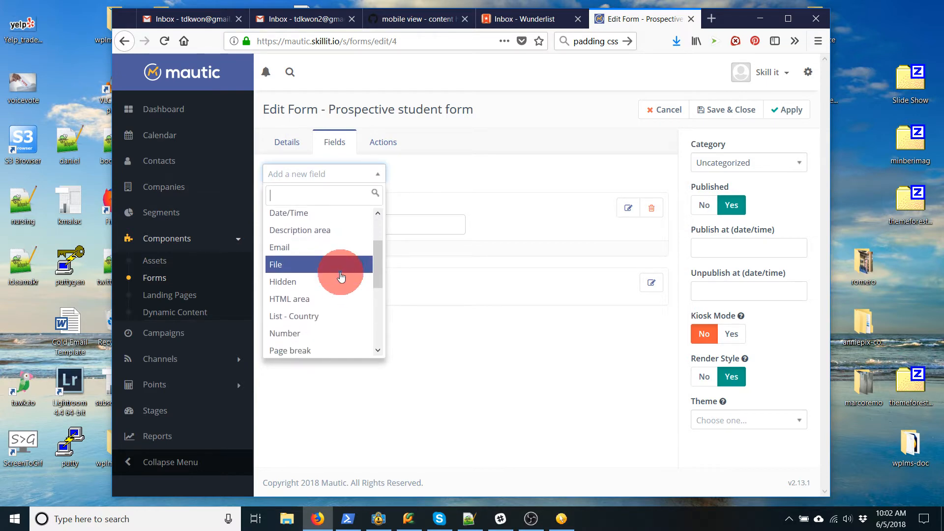
{"action": "scroll", "scroll_direction": "down", "scroll_amount": 3}
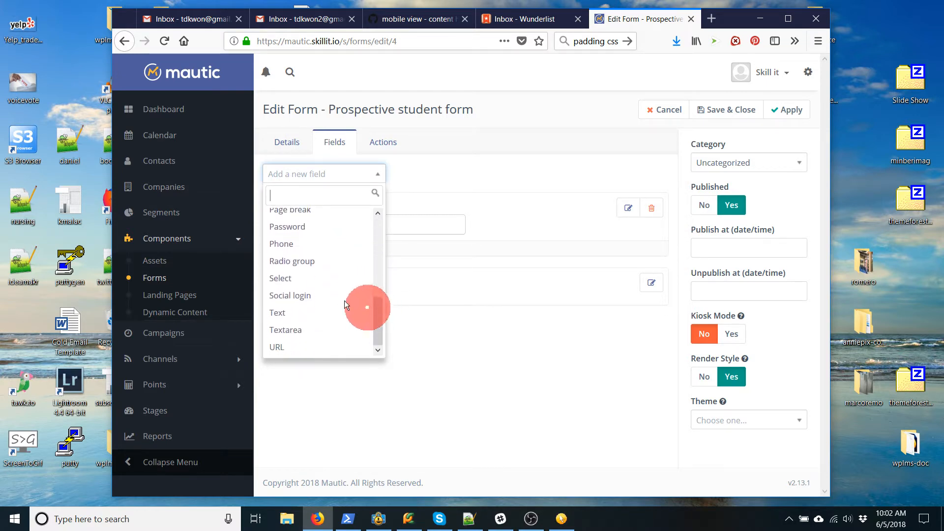
{"action": "left_click", "coordinate": [278, 312]}
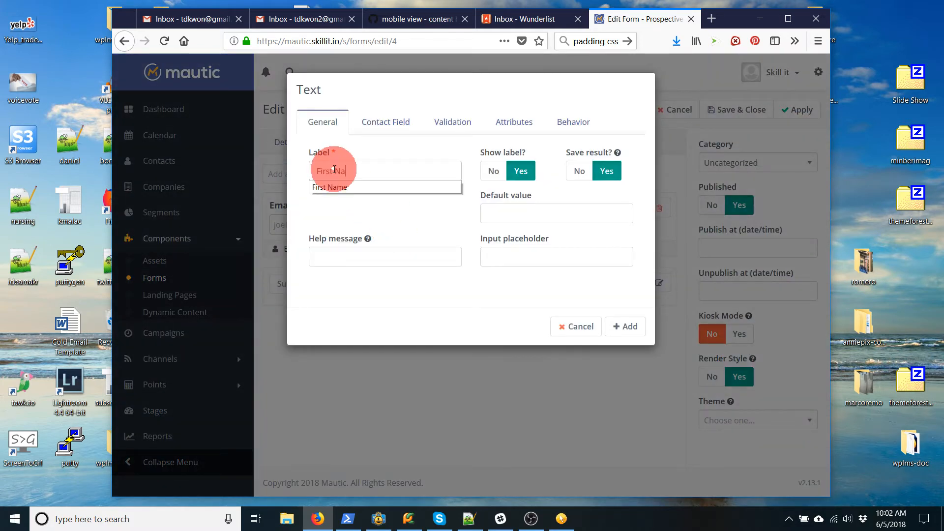
{"action": "left_click", "coordinate": [556, 213]}
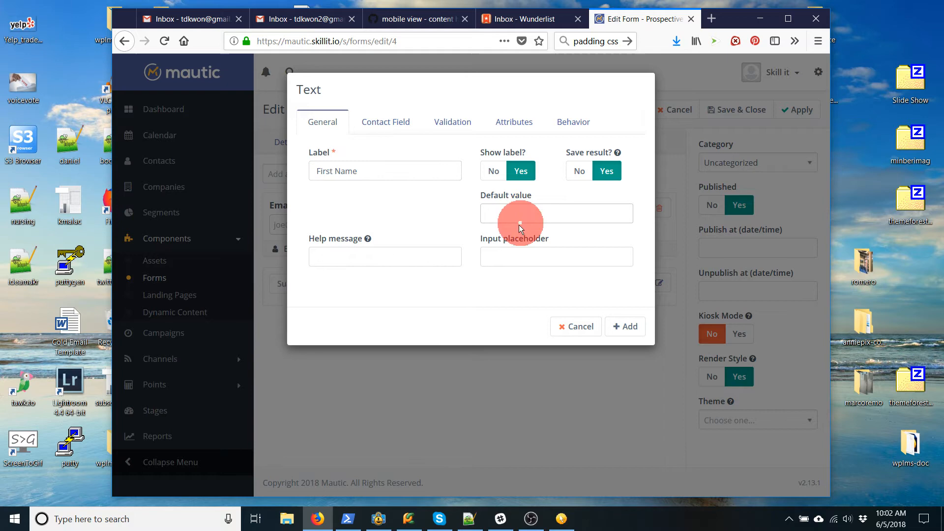
{"action": "mouse_move", "coordinate": [530, 247]}
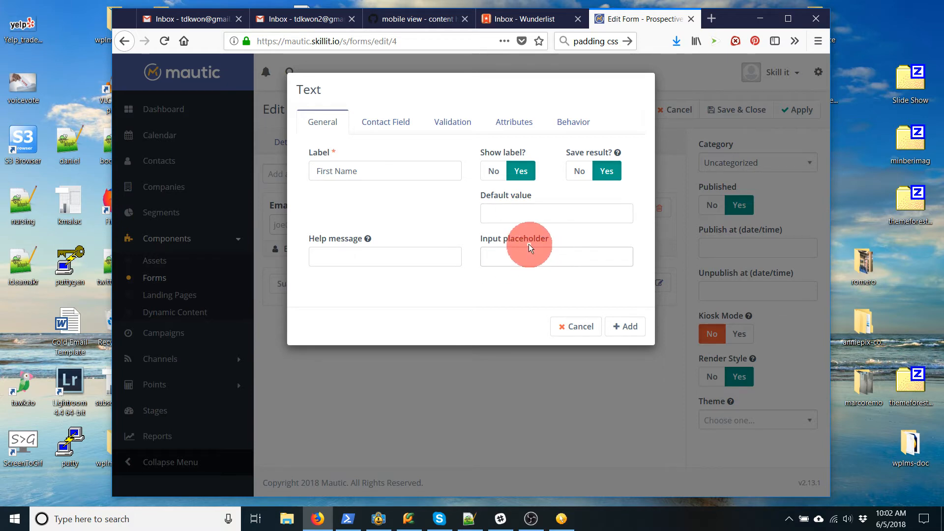
{"action": "type", "text": "Joe"}
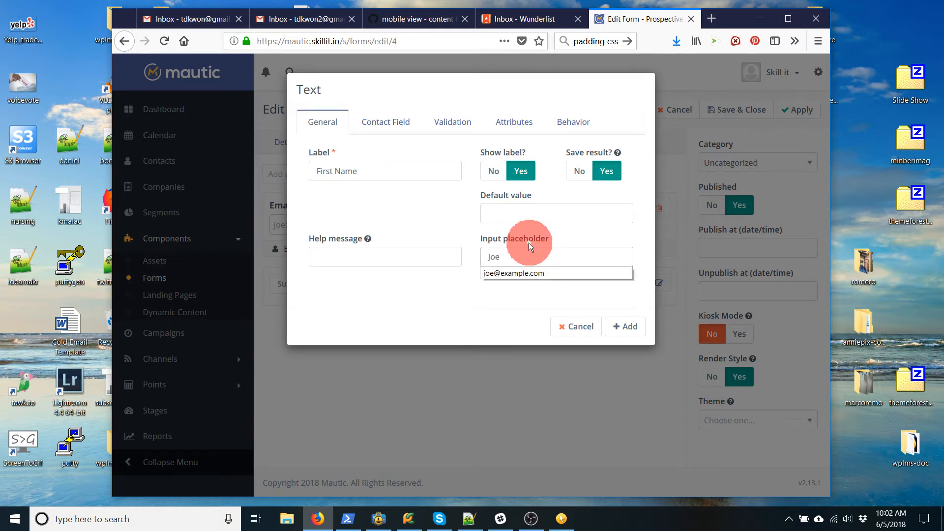
{"action": "left_click", "coordinate": [385, 122]}
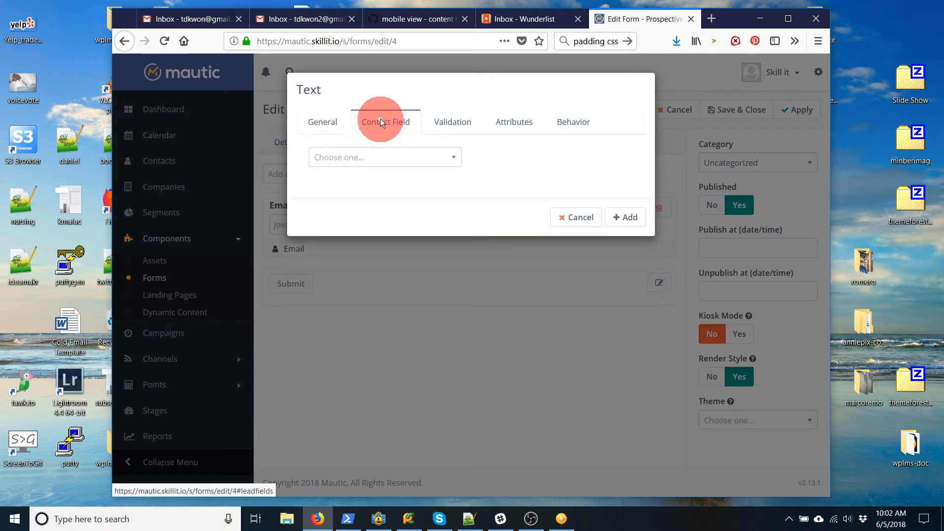
{"action": "left_click", "coordinate": [384, 158]}
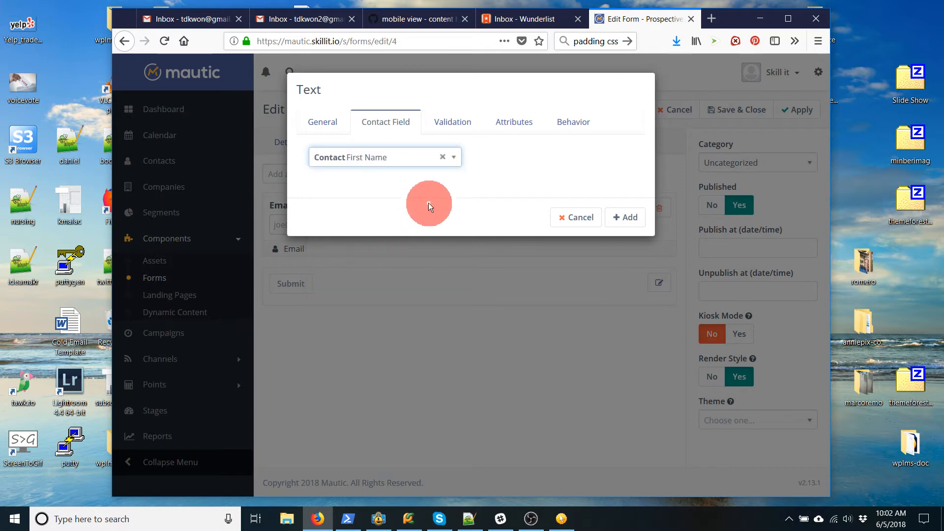
{"action": "left_click", "coordinate": [453, 122]}
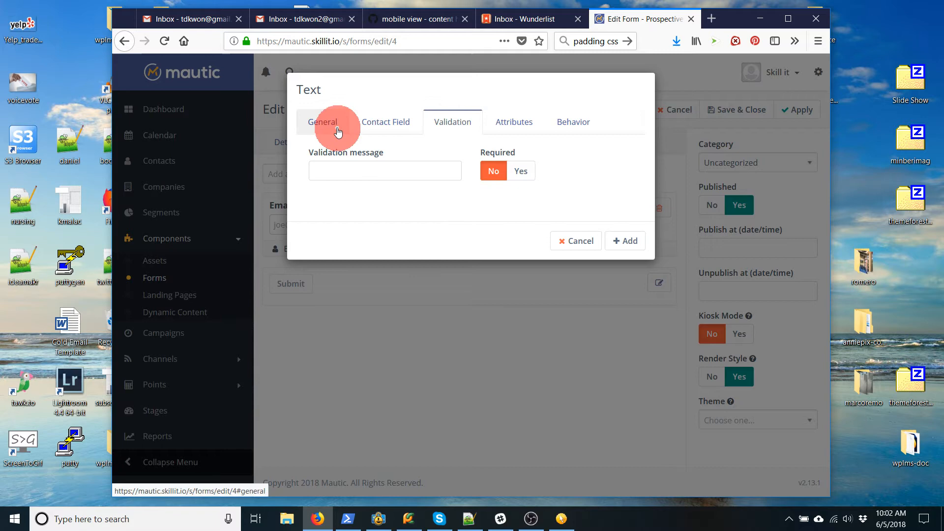
{"action": "left_click", "coordinate": [322, 122]}
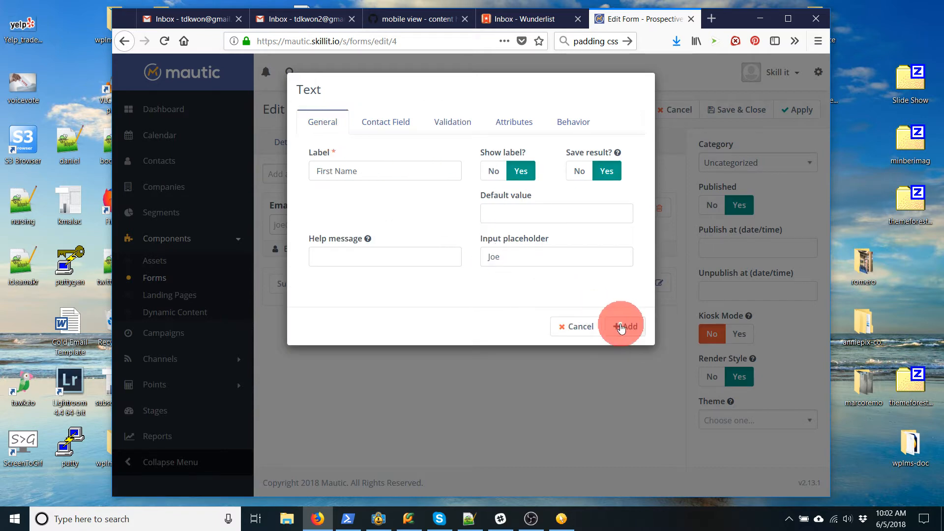
{"action": "left_click", "coordinate": [625, 325]}
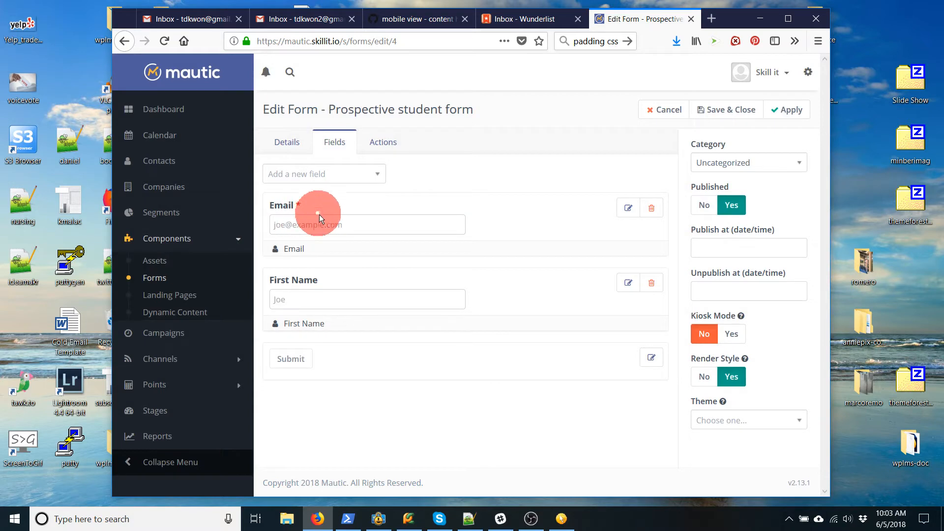
{"action": "mouse_move", "coordinate": [446, 349]}
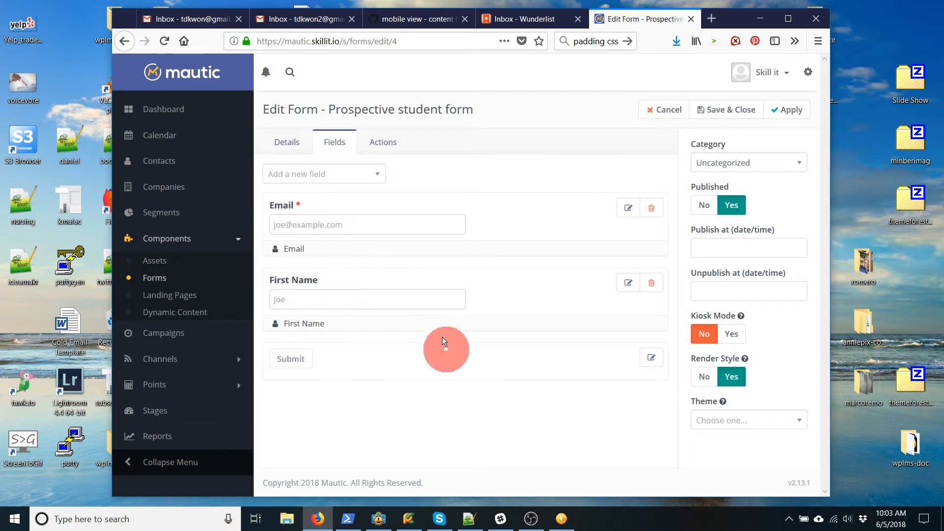
{"action": "mouse_move", "coordinate": [493, 294]}
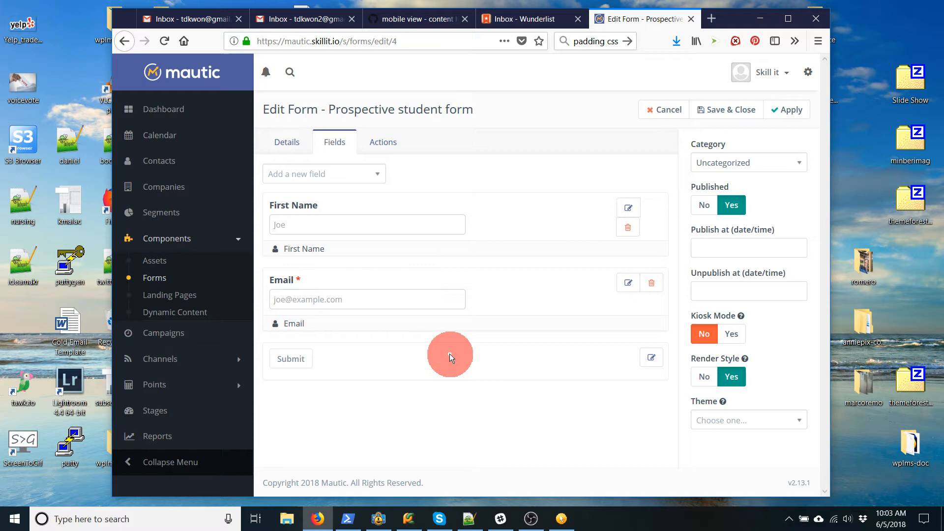
{"action": "mouse_move", "coordinate": [730, 110]}
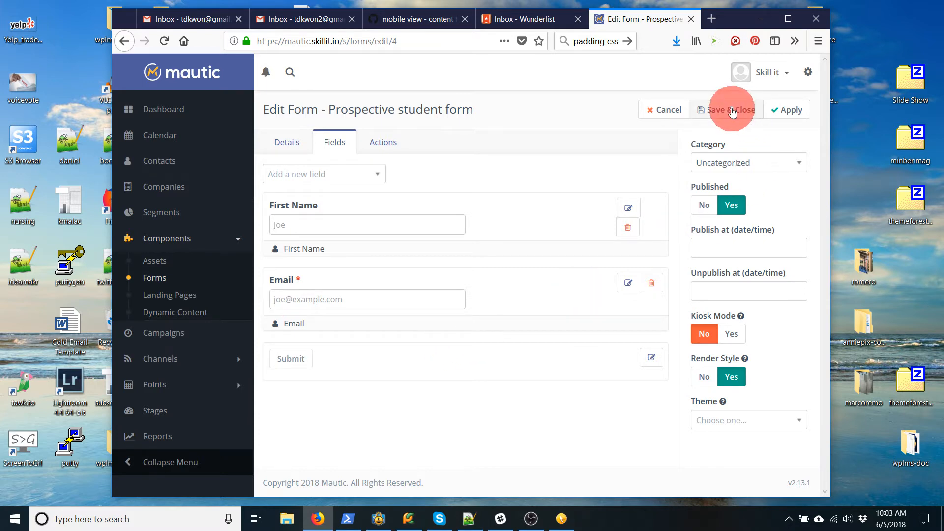
- Save and close the form, then reopen it with Edit
{"action": "left_click", "coordinate": [730, 109]}
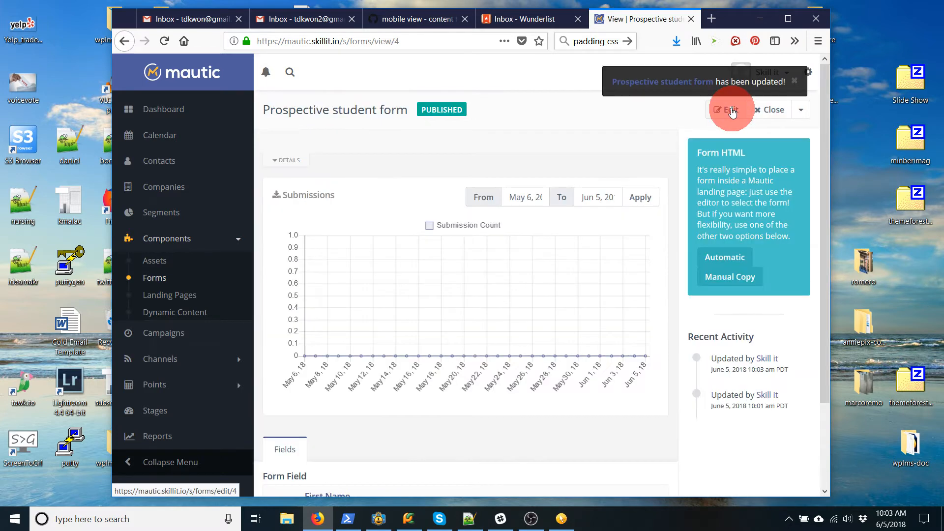
{"action": "scroll", "scroll_direction": "down", "scroll_amount": 3}
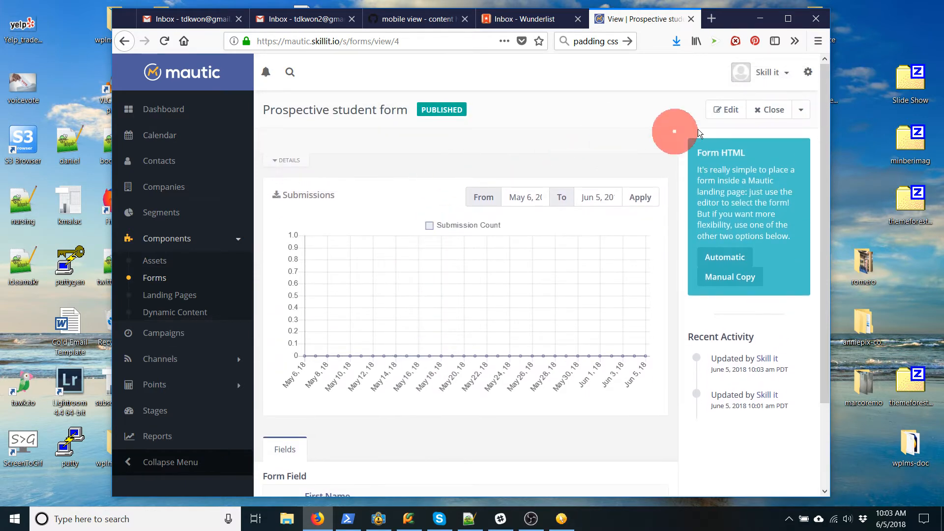
{"action": "left_click", "coordinate": [724, 109]}
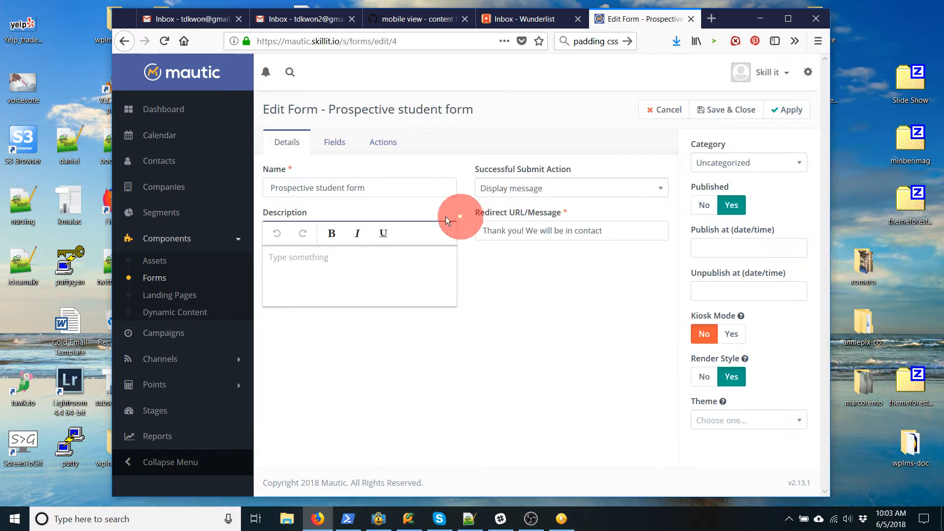
- Add a 'Send email about prospective student' action emailing prospective-students to user Skill it
{"action": "left_click", "coordinate": [334, 142]}
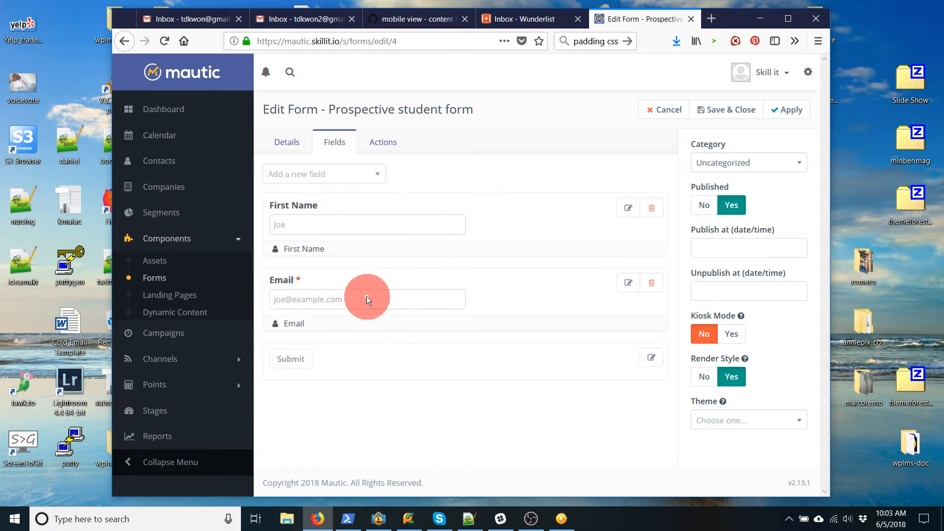
{"action": "mouse_move", "coordinate": [385, 297]}
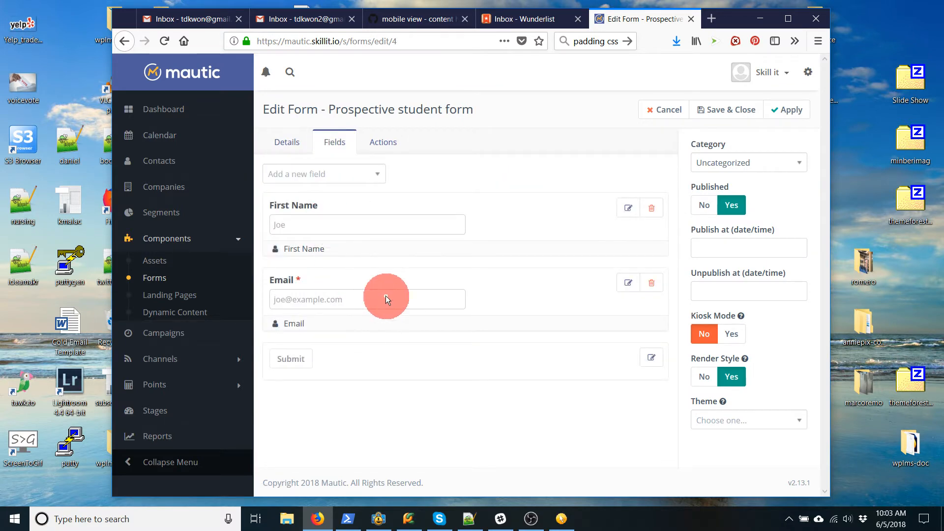
{"action": "mouse_move", "coordinate": [389, 227]}
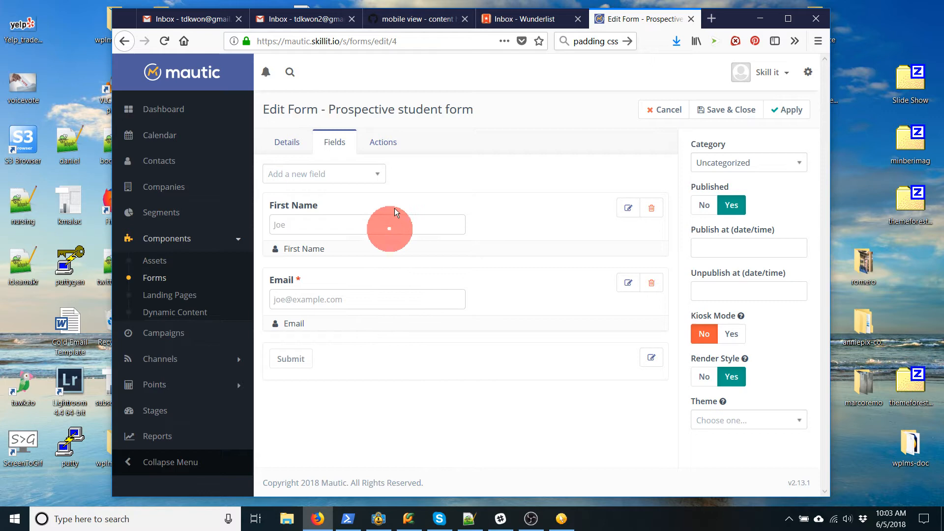
{"action": "left_click", "coordinate": [383, 142]}
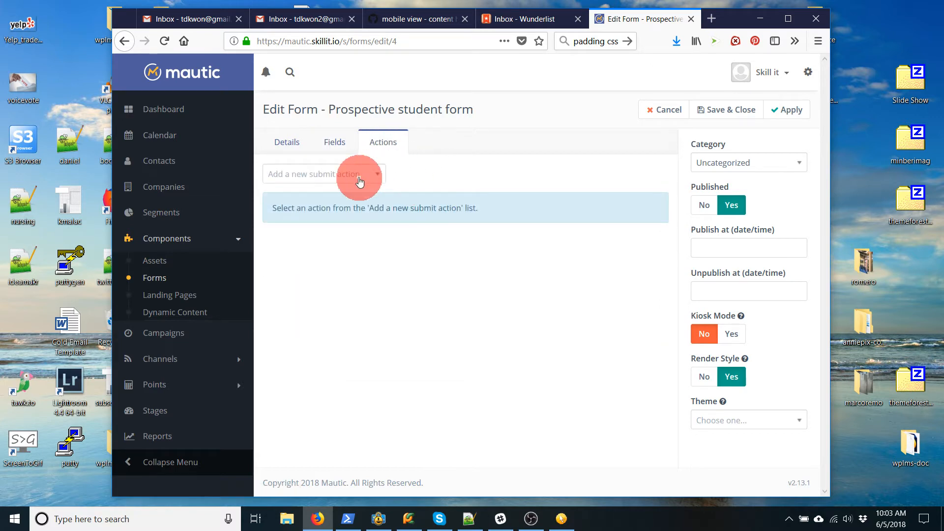
{"action": "left_click", "coordinate": [322, 174]}
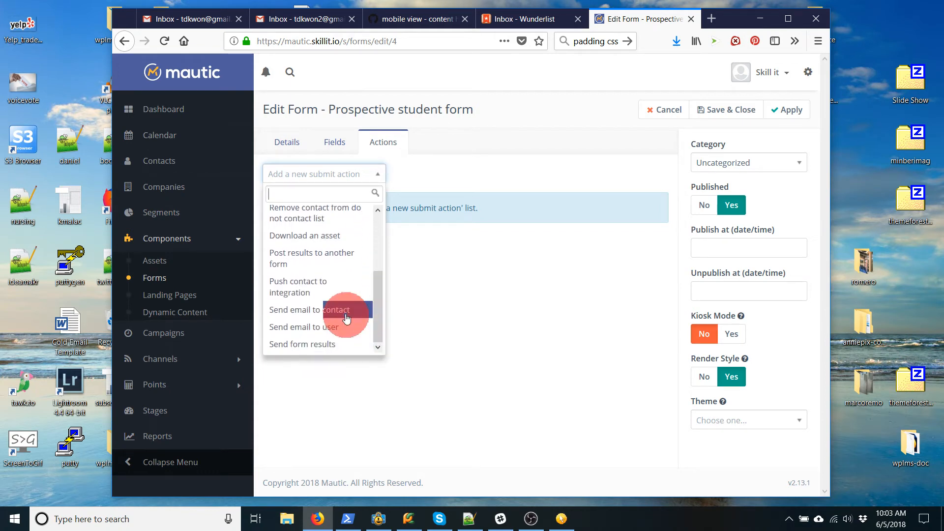
{"action": "mouse_move", "coordinate": [304, 327]}
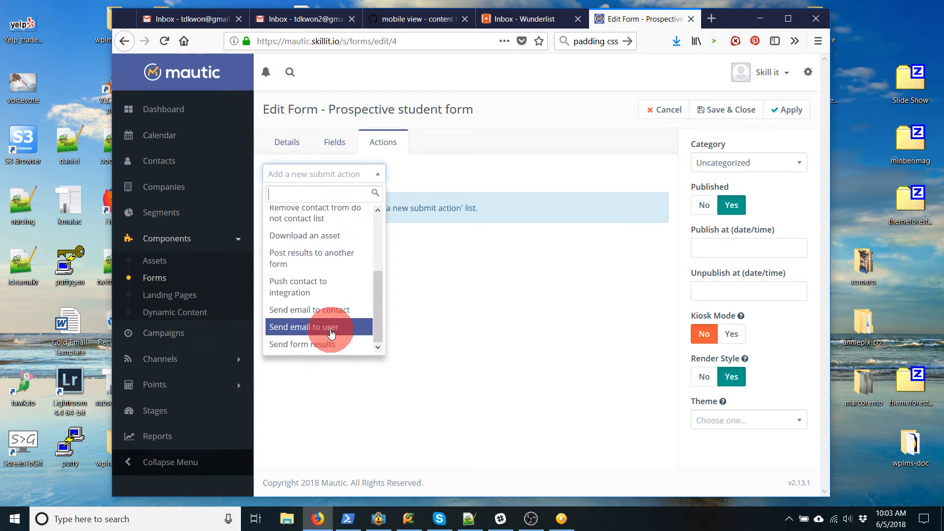
{"action": "left_click", "coordinate": [304, 327]}
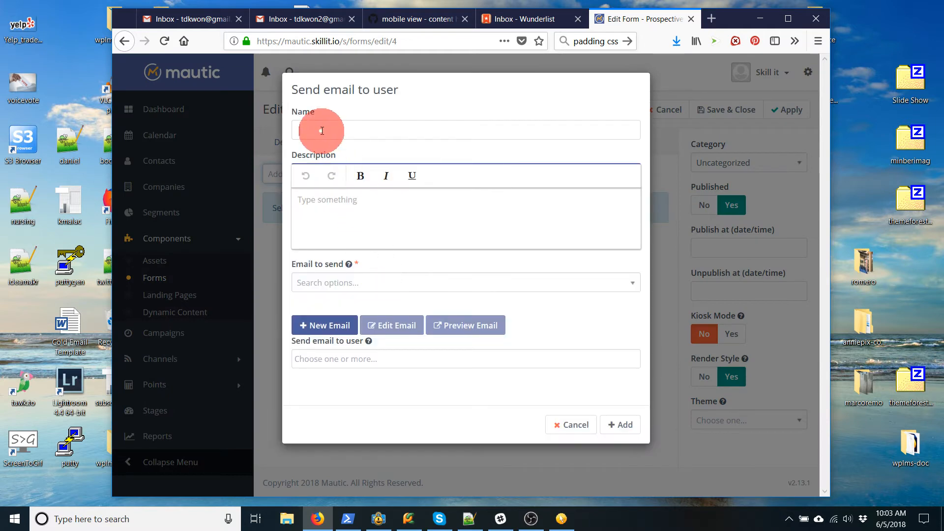
{"action": "type", "text": "SEn"}
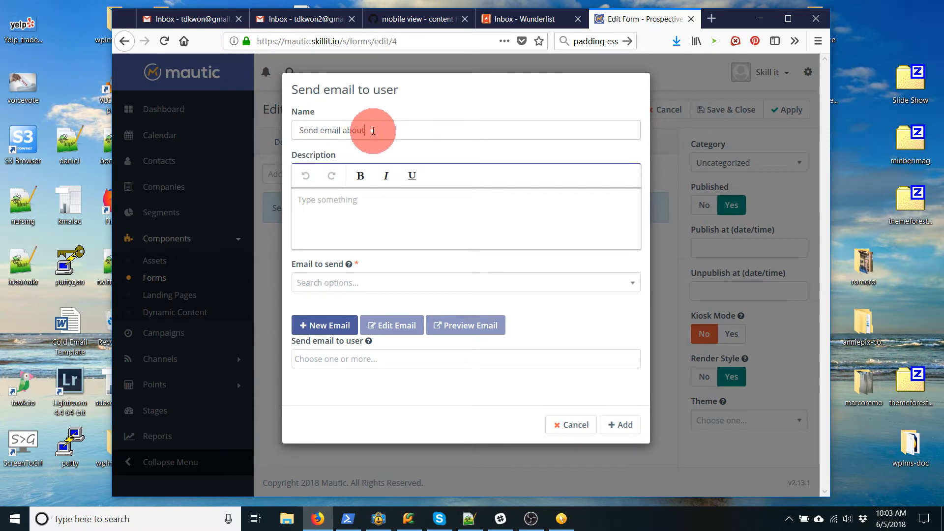
{"action": "type", "text": "prospective student"}
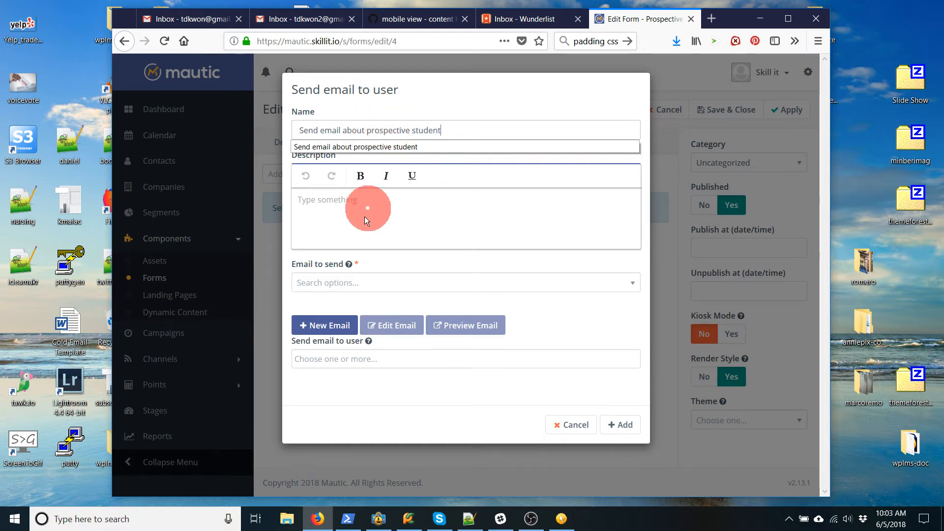
{"action": "left_click", "coordinate": [464, 283]}
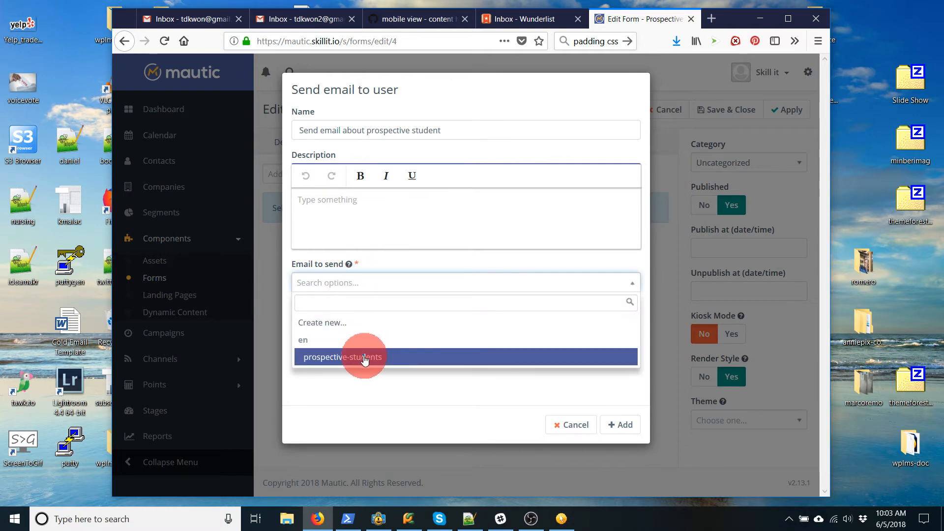
{"action": "left_click", "coordinate": [341, 356]}
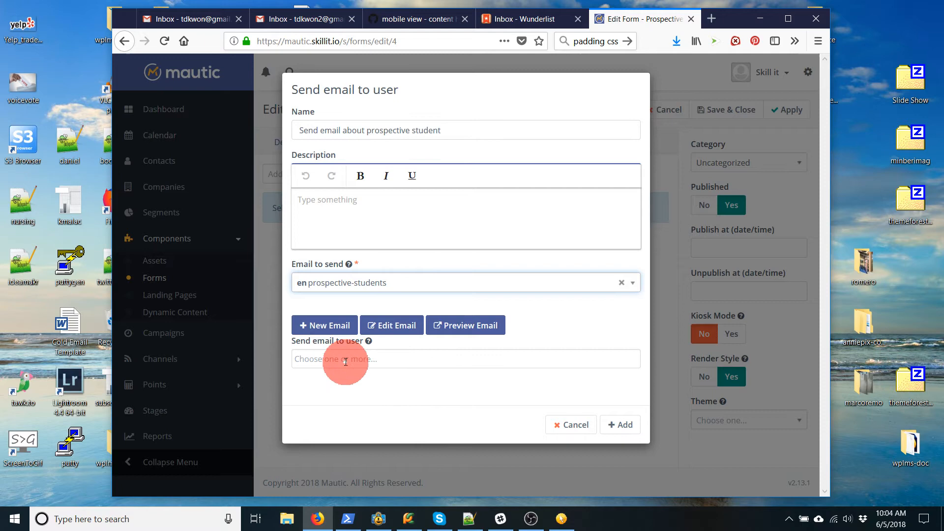
{"action": "left_click", "coordinate": [345, 358]}
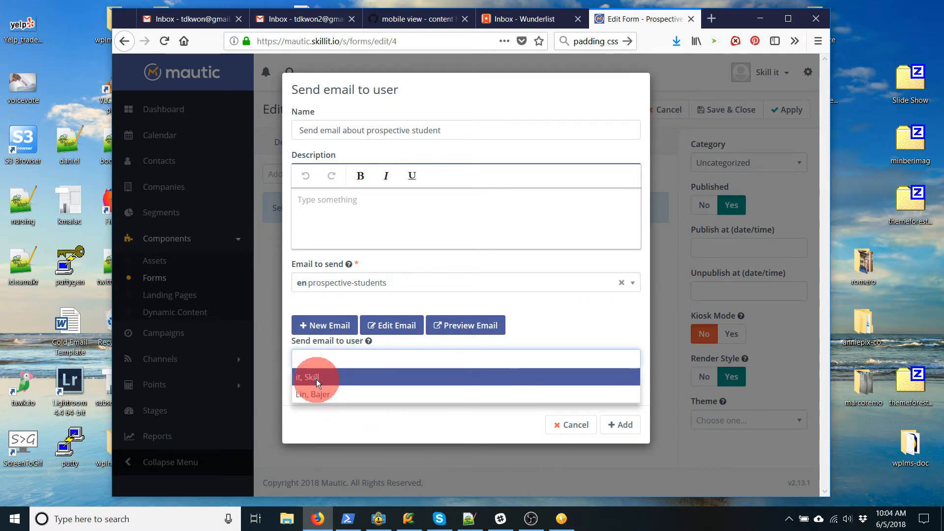
{"action": "left_click", "coordinate": [313, 377]}
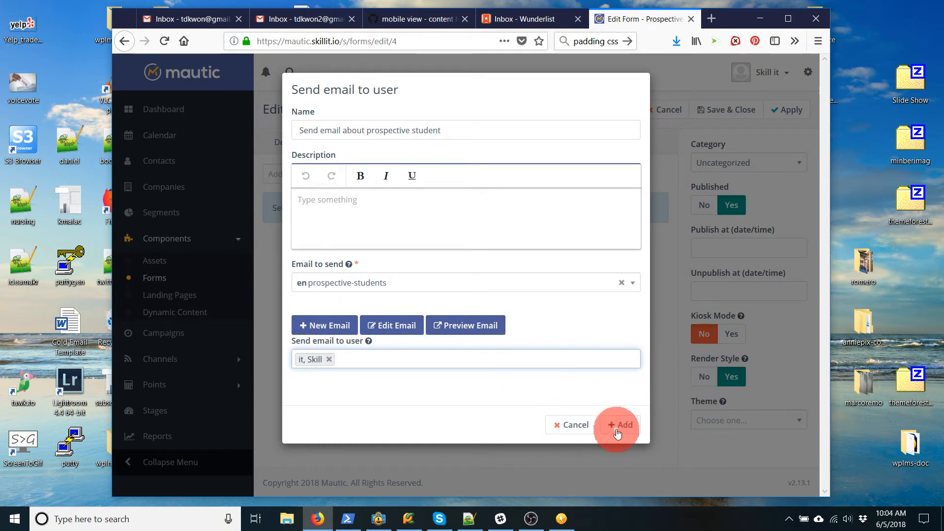
{"action": "left_click", "coordinate": [619, 425]}
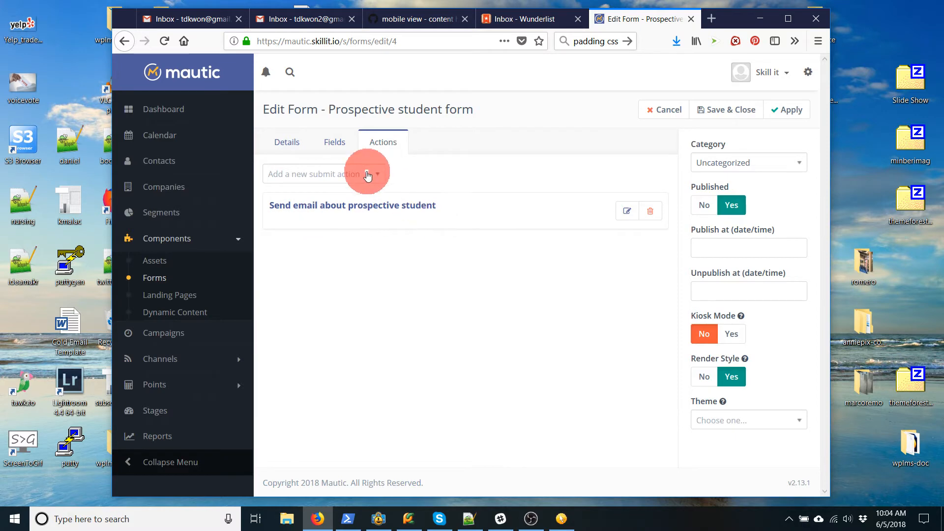
- Add an 'Add new prospective student tag' action tagging submitters with 'prospective student'
{"action": "left_click", "coordinate": [377, 174]}
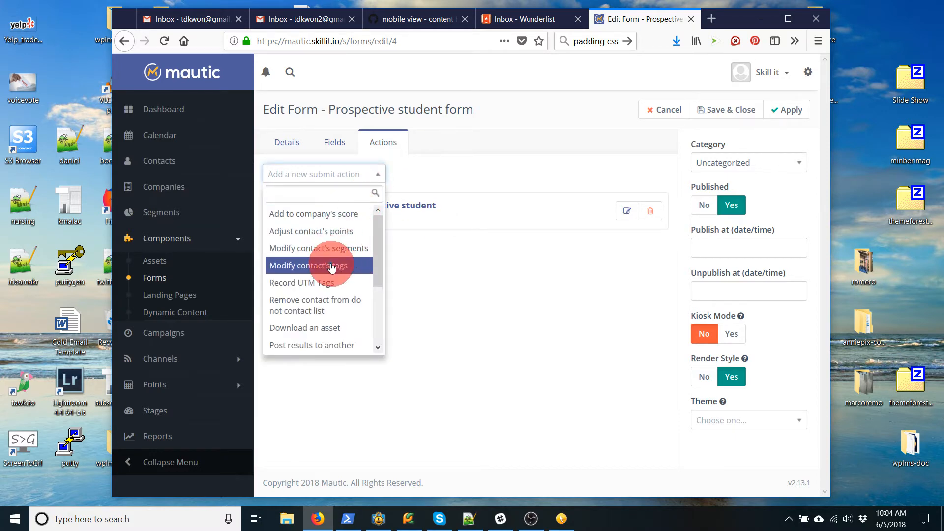
{"action": "left_click", "coordinate": [309, 265]}
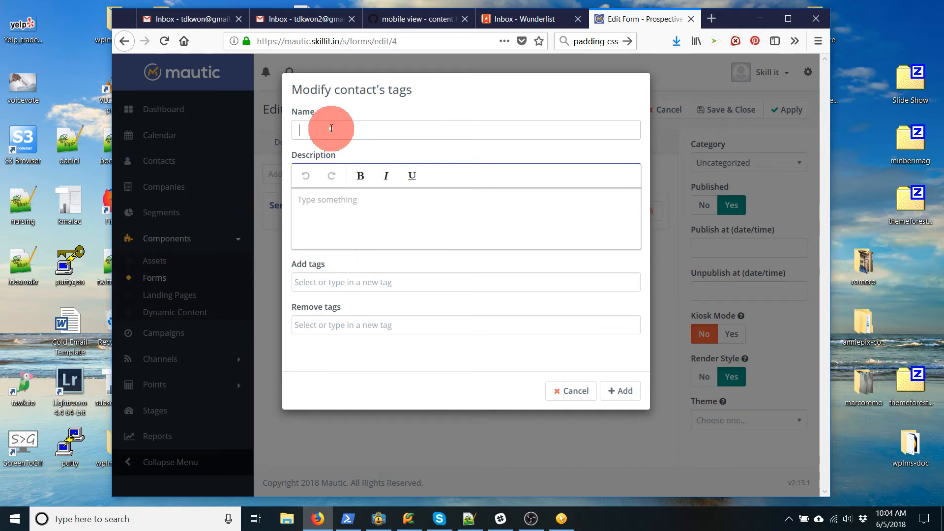
{"action": "type", "text": "Prospe"}
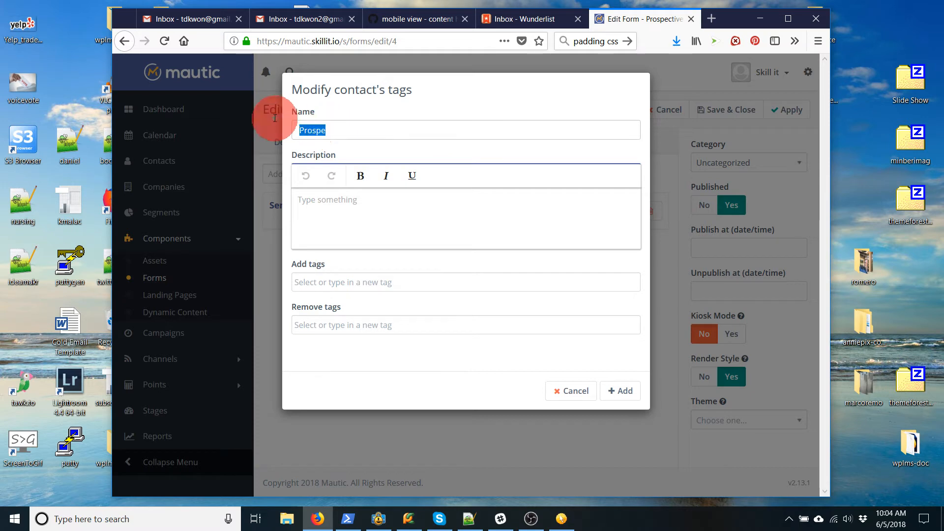
{"action": "left_click", "coordinate": [464, 129]}
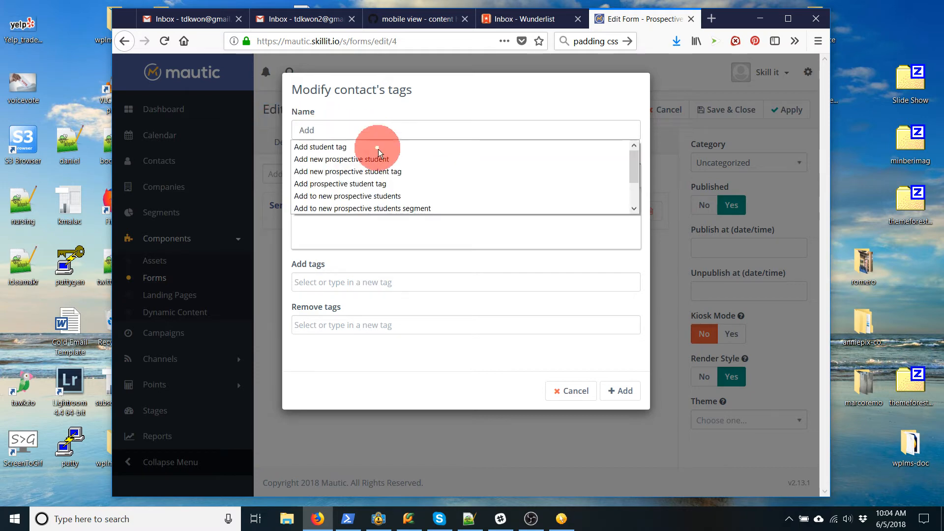
{"action": "left_click", "coordinate": [341, 171]}
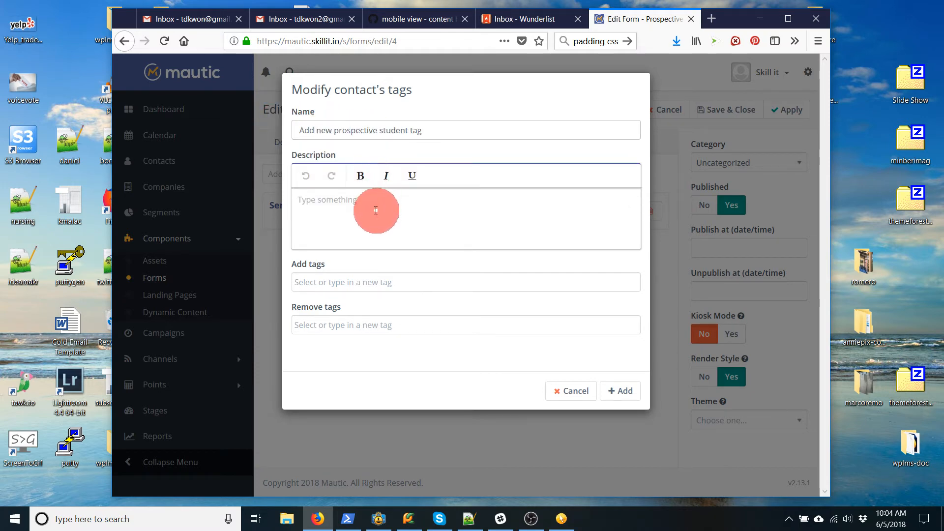
{"action": "left_click", "coordinate": [465, 282]}
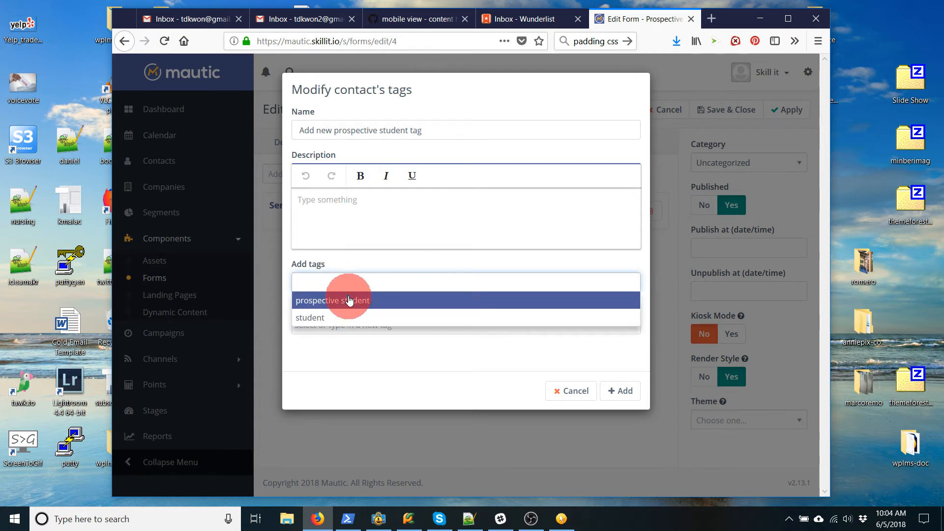
{"action": "type", "text": "sdfsdf"}
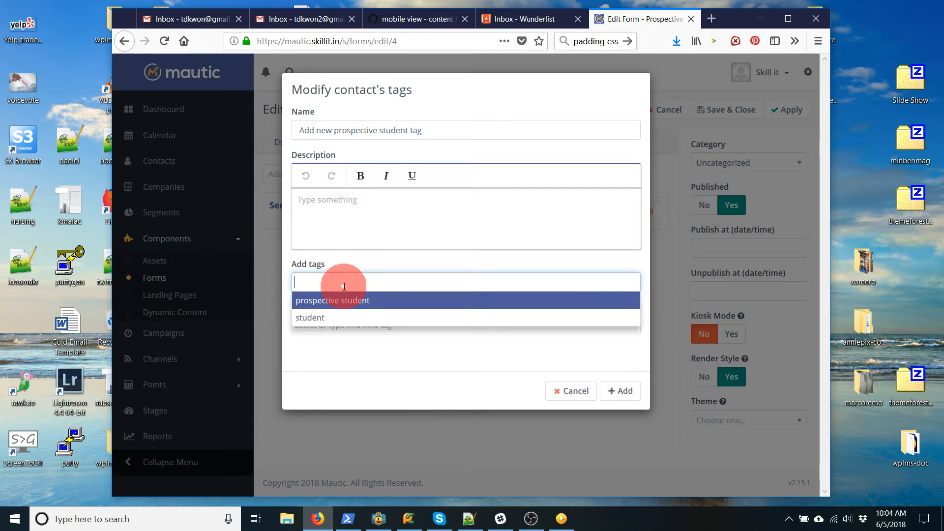
{"action": "left_click", "coordinate": [332, 300]}
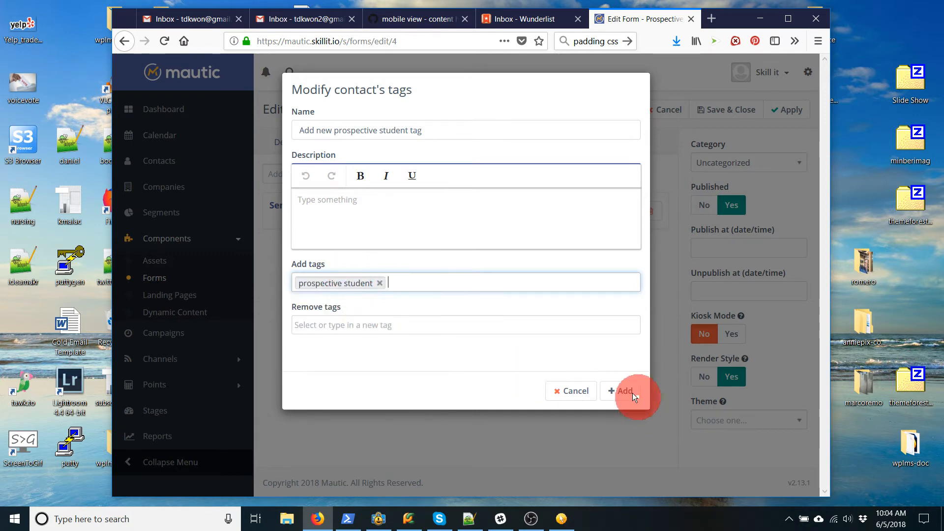
{"action": "left_click", "coordinate": [621, 390]}
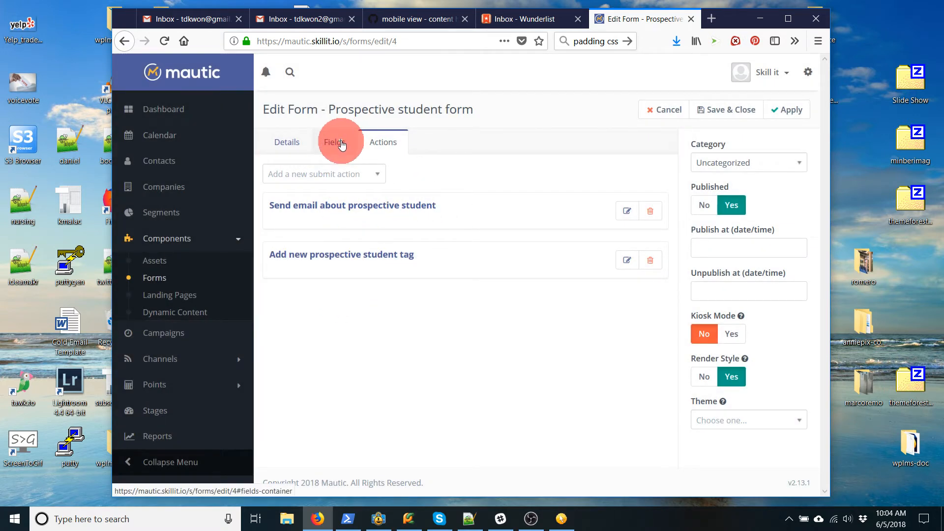
- Add the 'Add to new prospective students segment' action, then view the empty Contact Segments list
{"action": "left_click", "coordinate": [324, 173]}
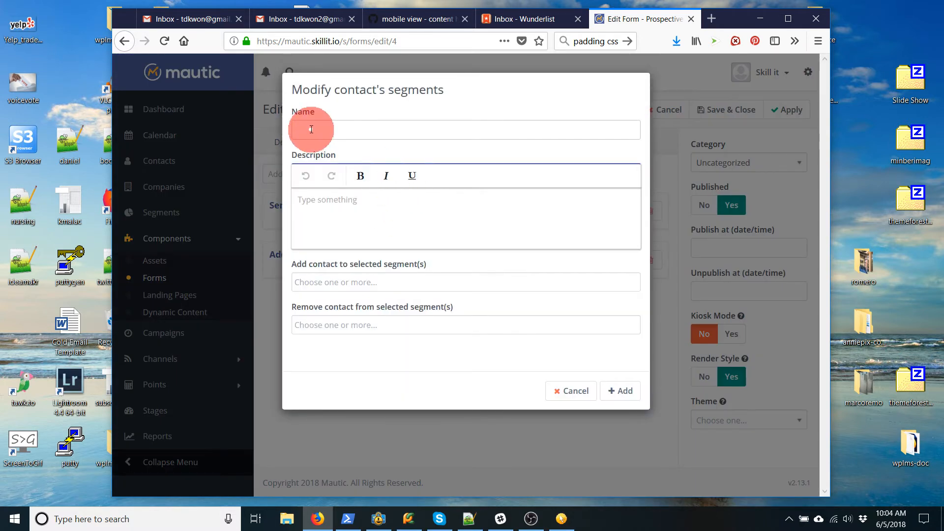
{"action": "type", "text": "Add"}
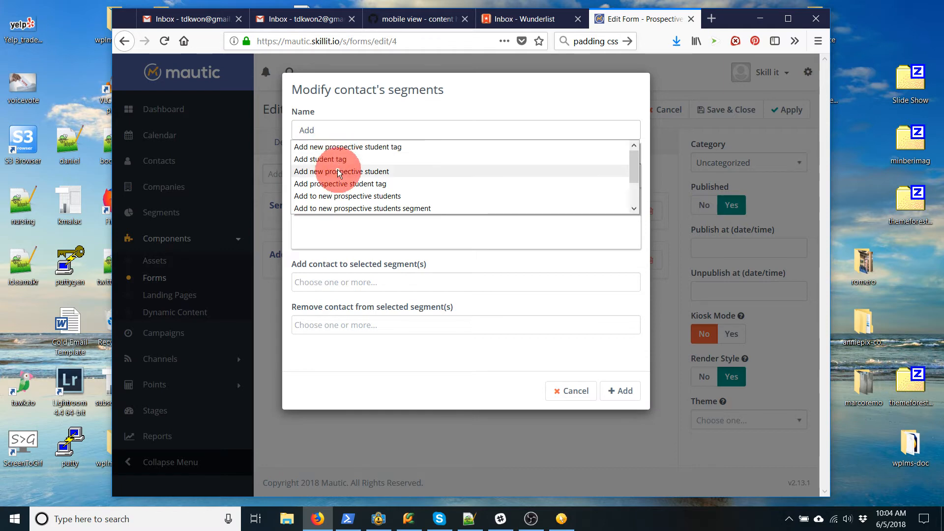
{"action": "left_click", "coordinate": [362, 209]}
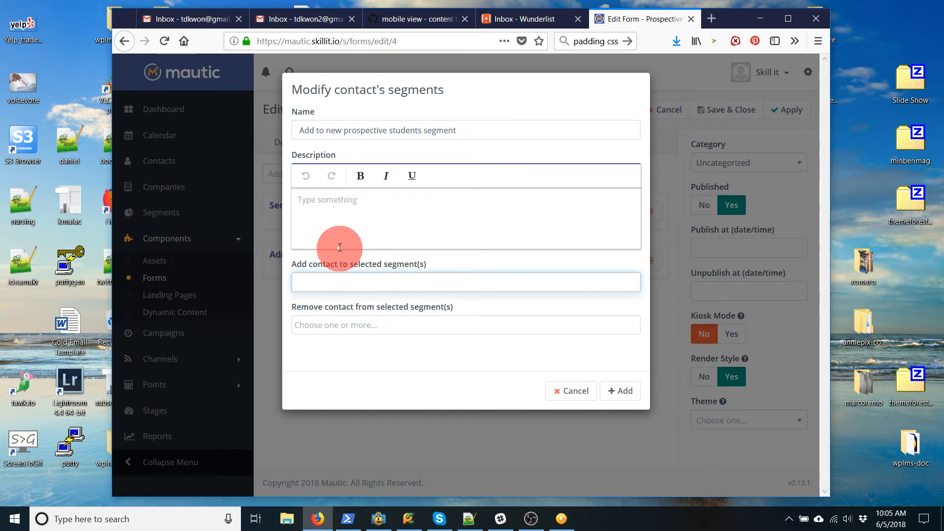
{"action": "type", "text": "prospectiv"}
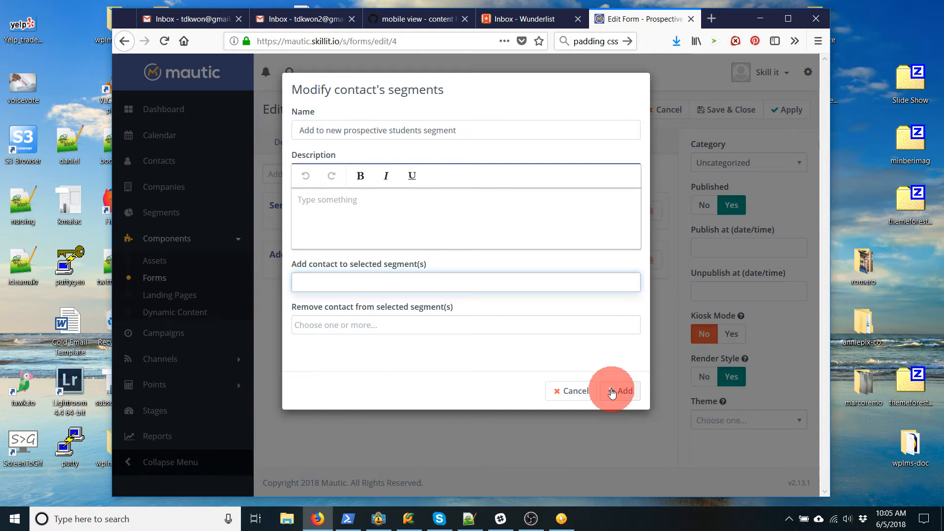
{"action": "left_click", "coordinate": [620, 390]}
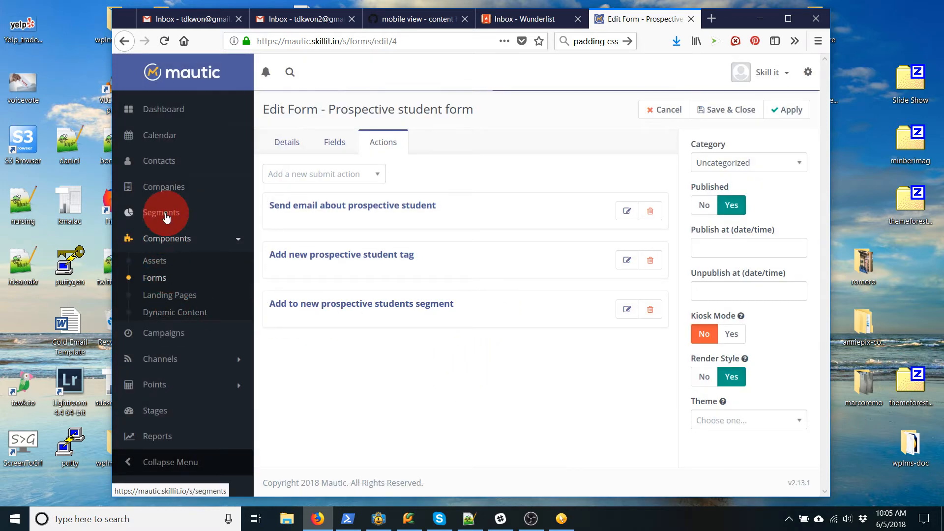
{"action": "left_click", "coordinate": [161, 212]}
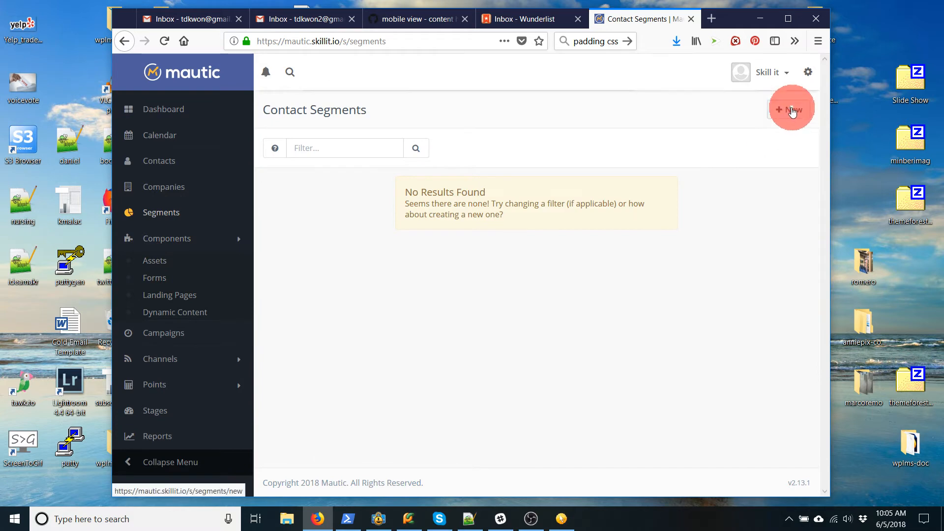
- Create and save the 'Prospective Students' segment with alias prospective-students
{"action": "left_click", "coordinate": [791, 109]}
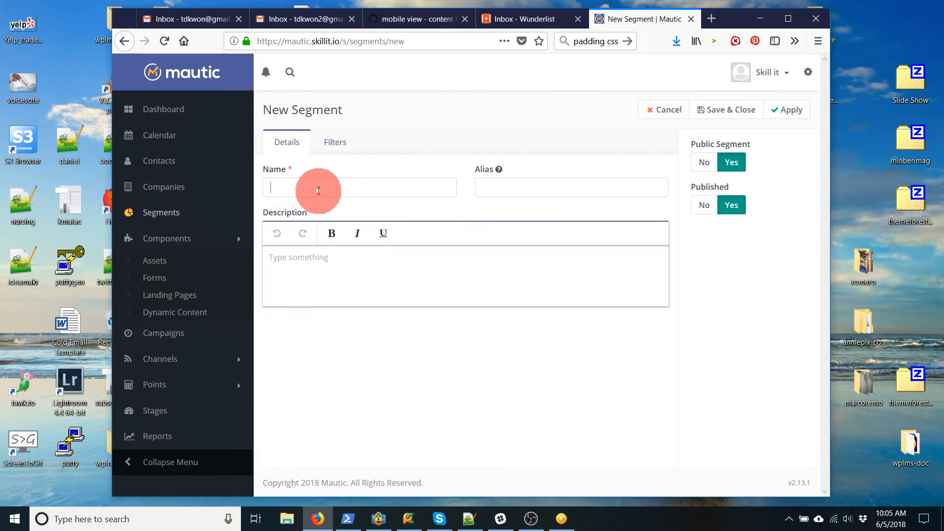
{"action": "type", "text": "Prospect"}
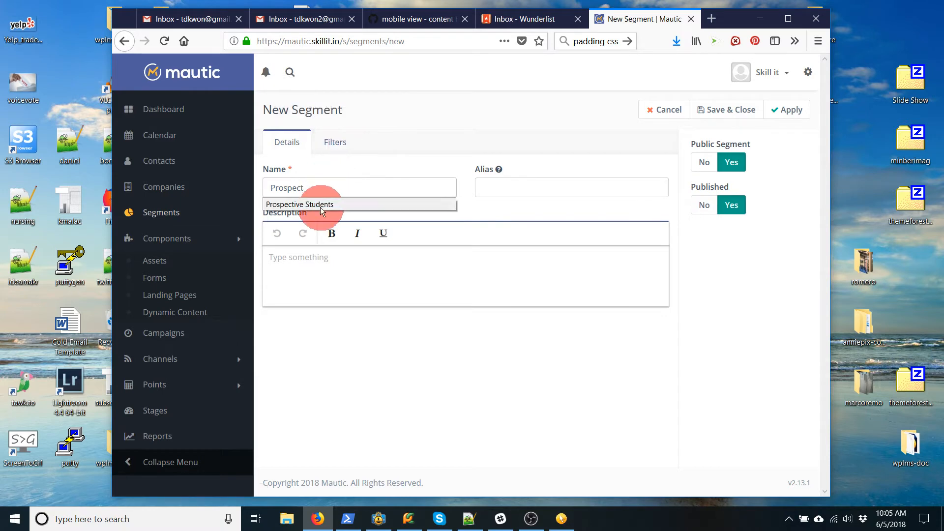
{"action": "left_click", "coordinate": [300, 204]}
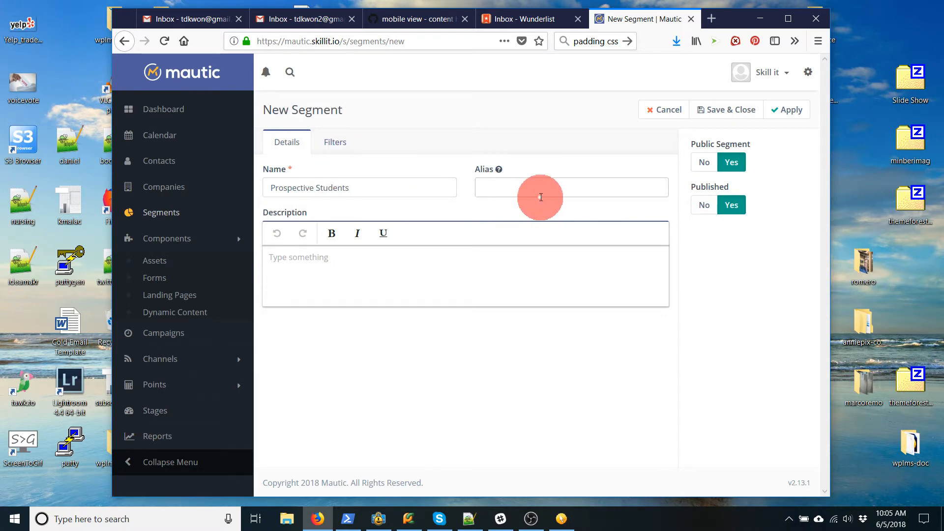
{"action": "type", "text": "prospe"}
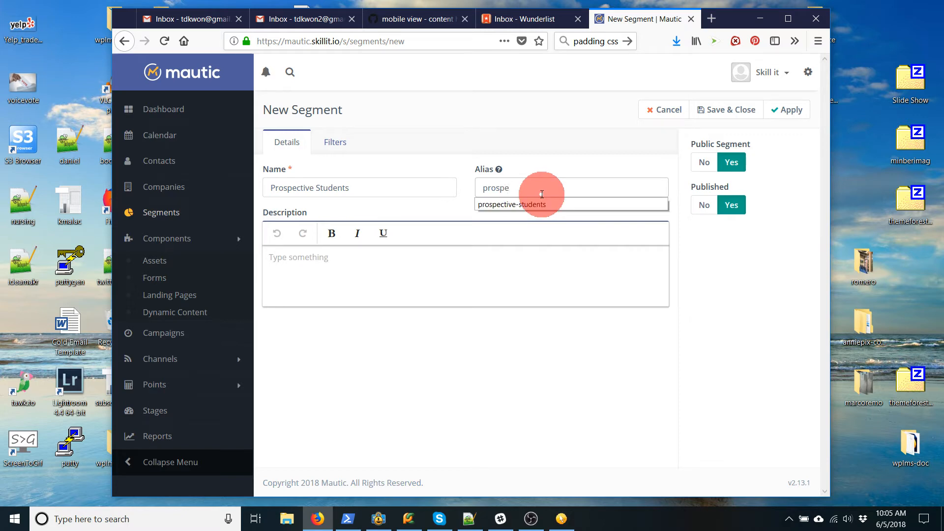
{"action": "left_click", "coordinate": [512, 204]}
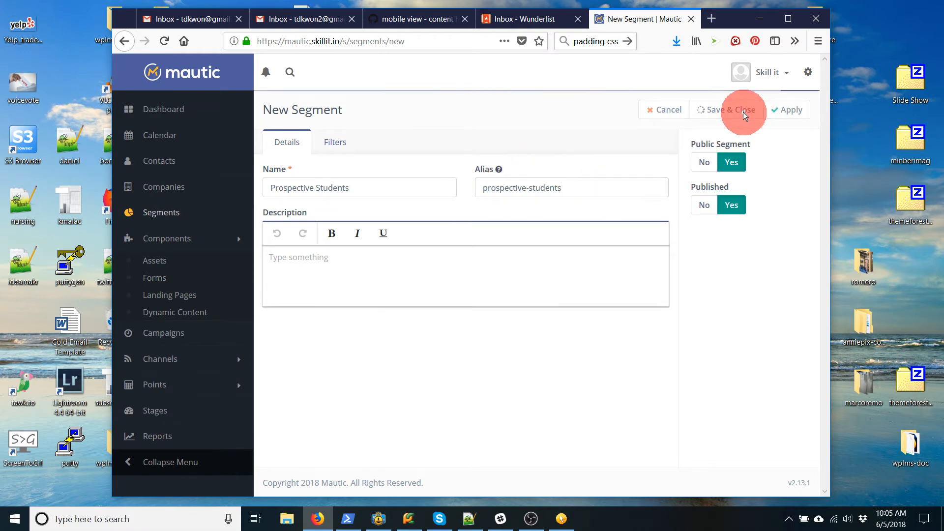
{"action": "left_click", "coordinate": [730, 109]}
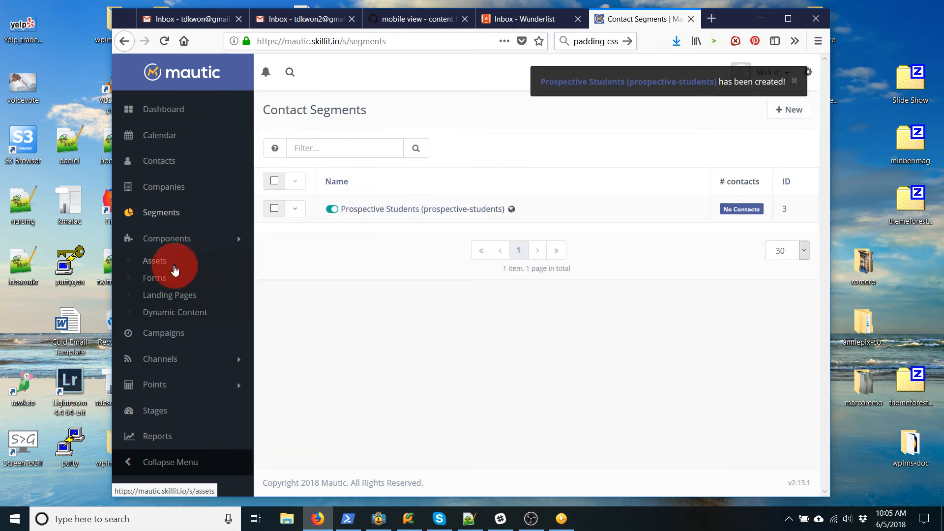
- Reopen the Prospective student form for editing and list the available submit action types
{"action": "left_click", "coordinate": [155, 277]}
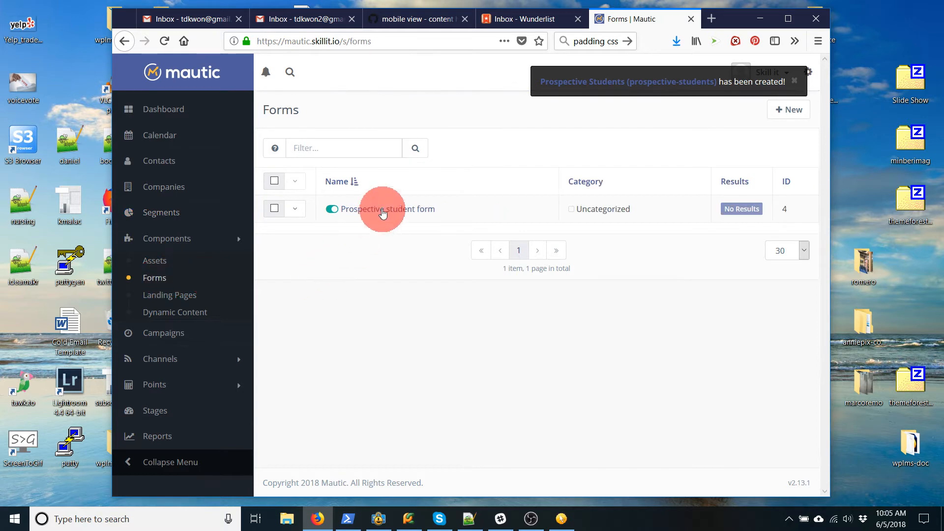
{"action": "left_click", "coordinate": [390, 209]}
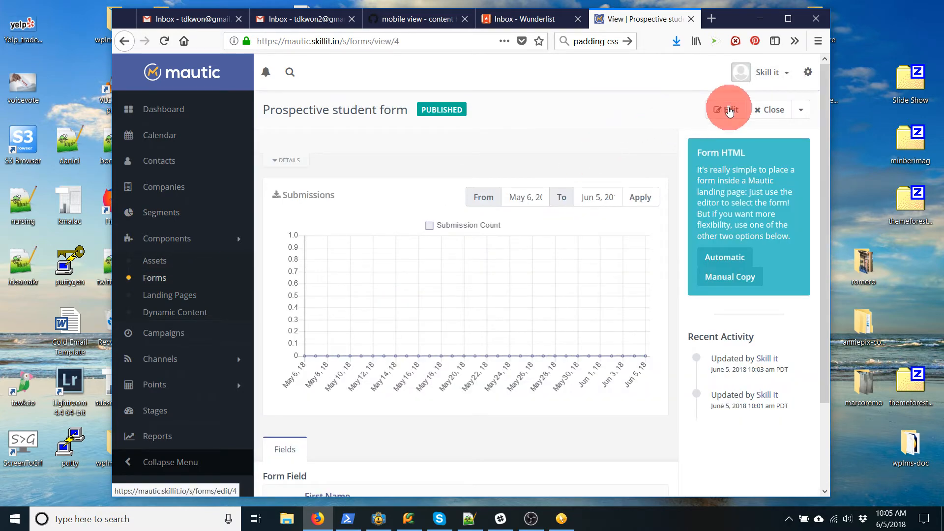
{"action": "left_click", "coordinate": [729, 109]}
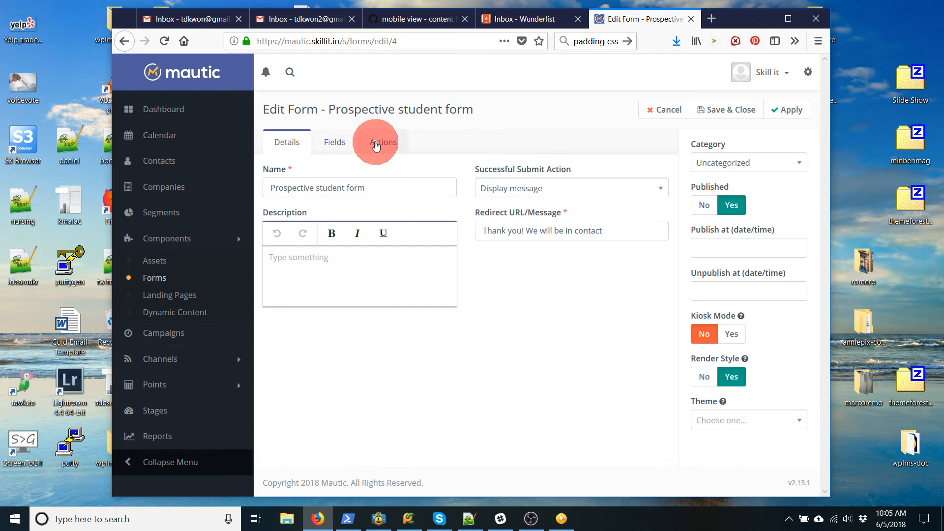
{"action": "left_click", "coordinate": [383, 142]}
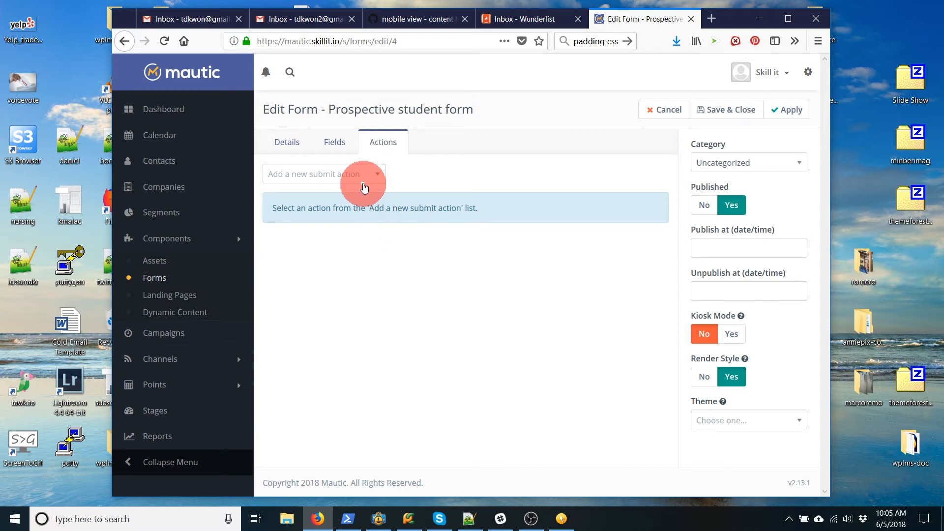
{"action": "left_click", "coordinate": [287, 142]}
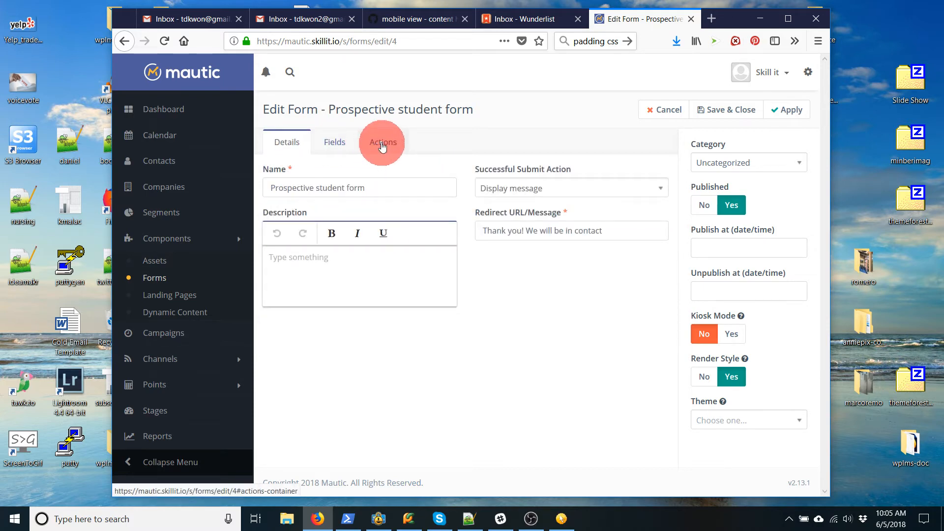
{"action": "left_click", "coordinate": [383, 142]}
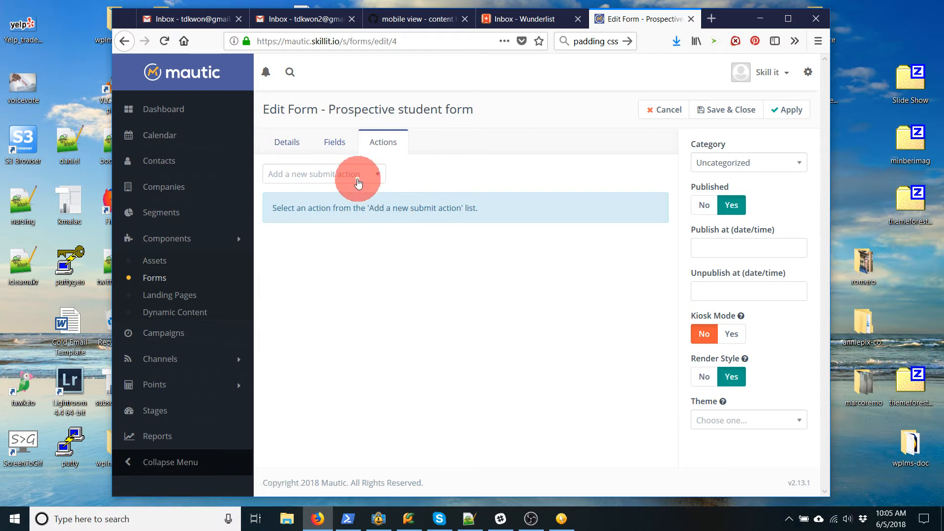
{"action": "left_click", "coordinate": [322, 174]}
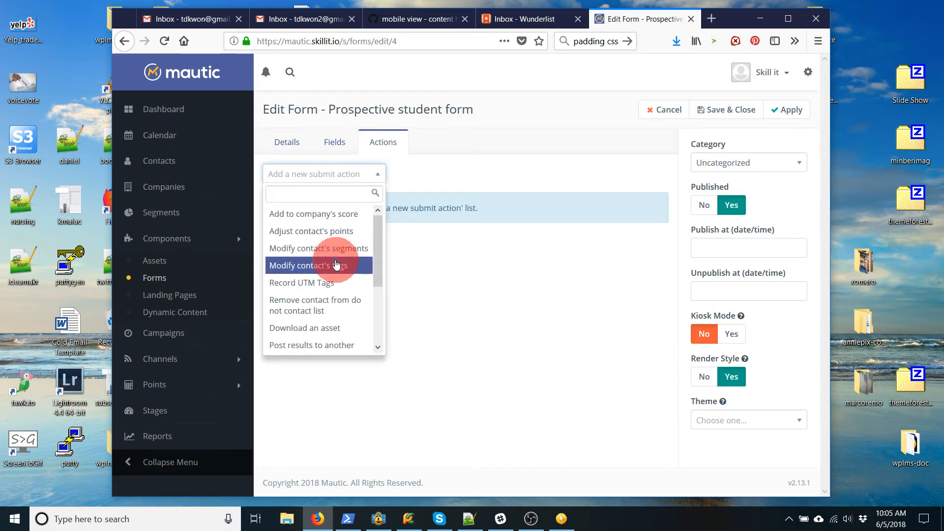
- Add the 'Add new prospective student tag' action applying the prospective student tag
{"action": "left_click", "coordinate": [311, 265]}
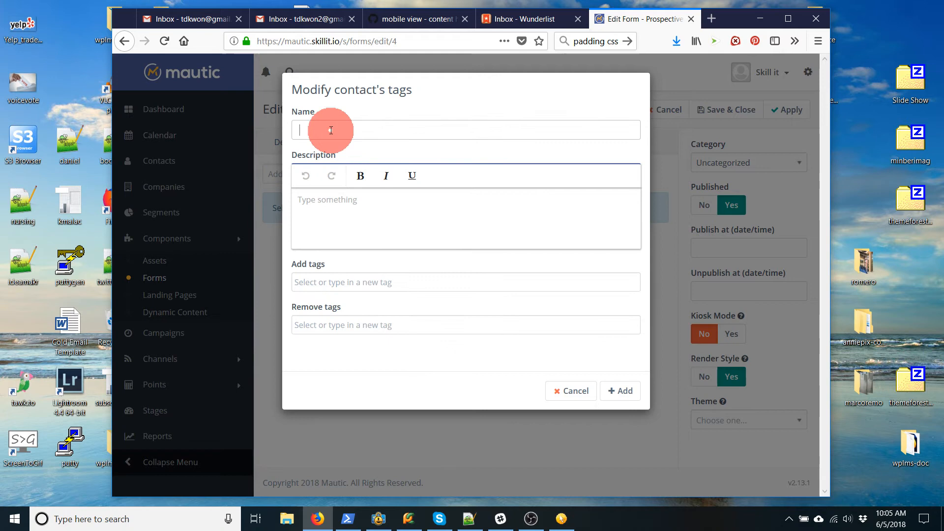
{"action": "type", "text": "Add"}
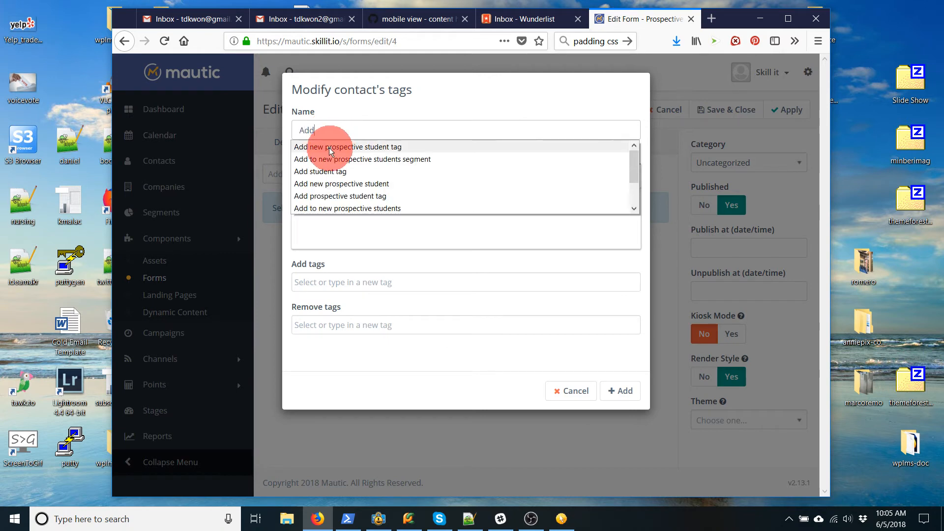
{"action": "left_click", "coordinate": [348, 147]}
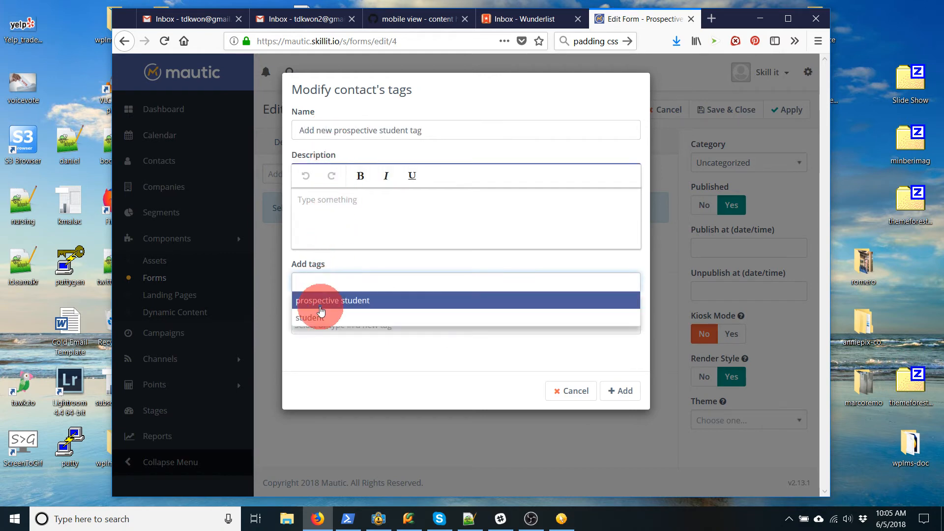
{"action": "left_click", "coordinate": [333, 300]}
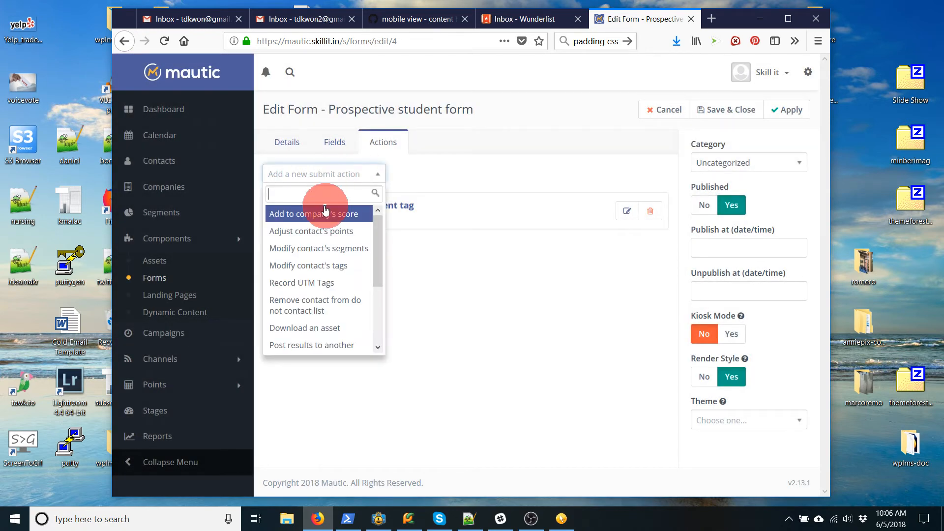
- Add the 'Add to new prospective students segment' action targeting the Prospective Students segment
{"action": "left_click", "coordinate": [314, 213]}
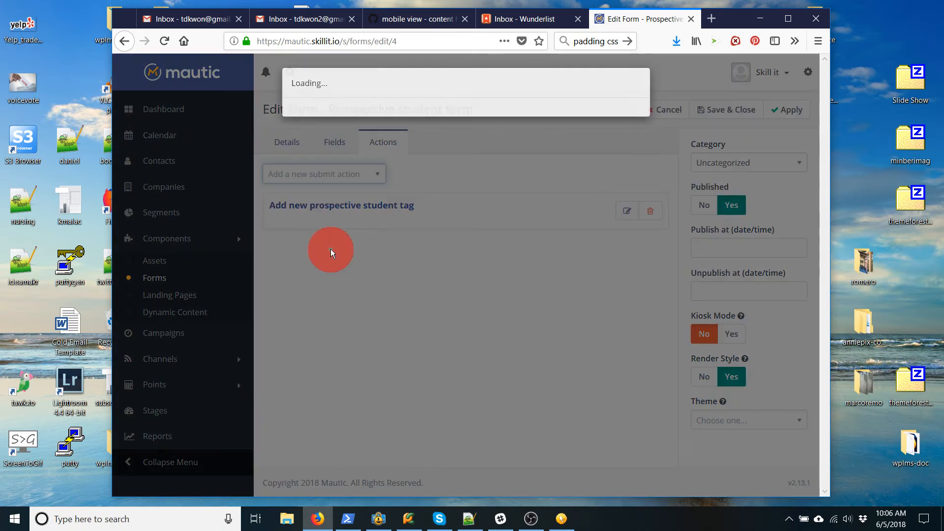
{"action": "type", "text": "a"}
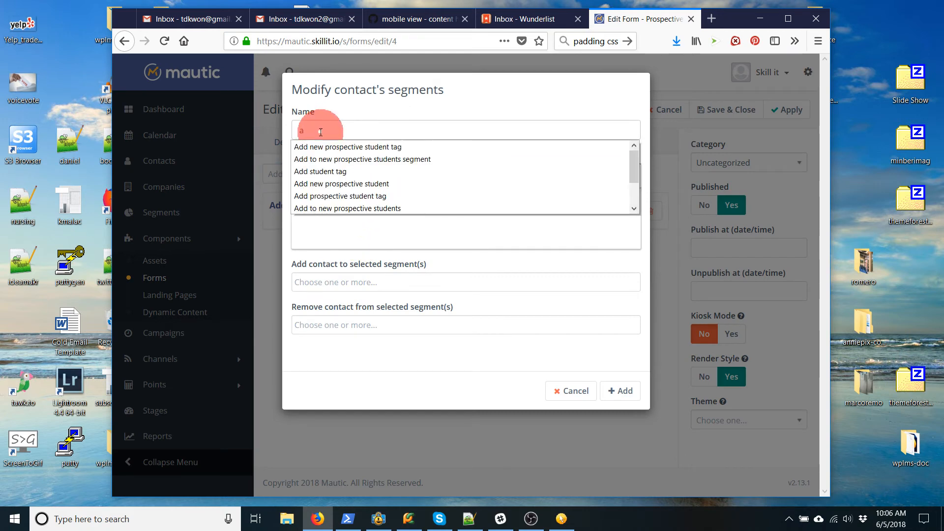
{"action": "left_click", "coordinate": [363, 159]}
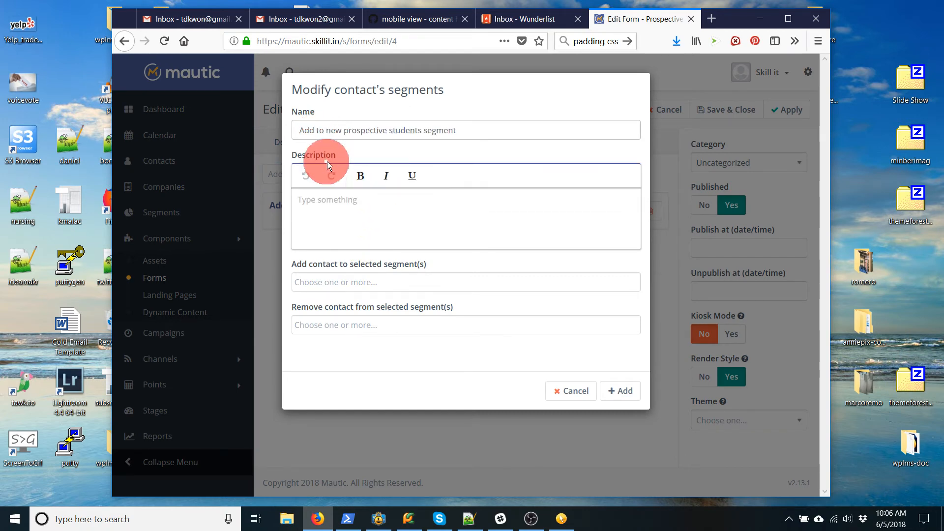
{"action": "left_click", "coordinate": [464, 281]}
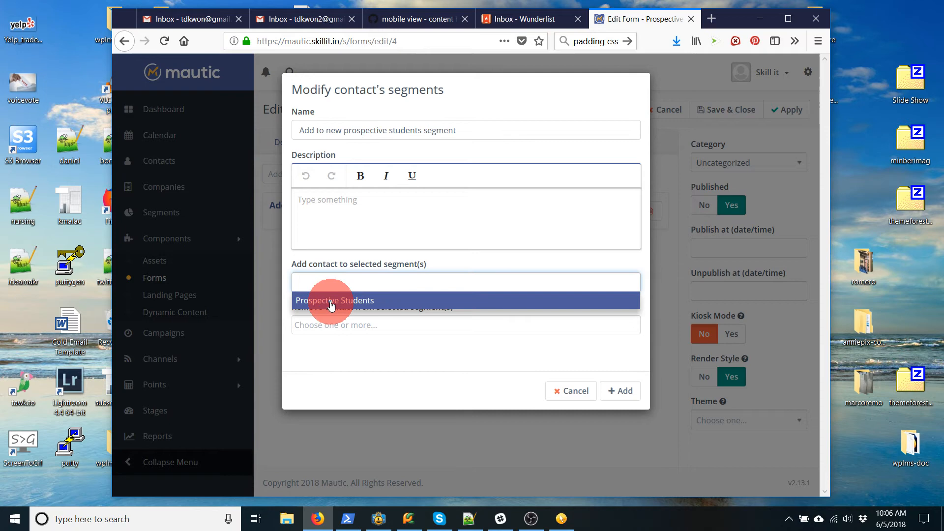
{"action": "left_click", "coordinate": [334, 300]}
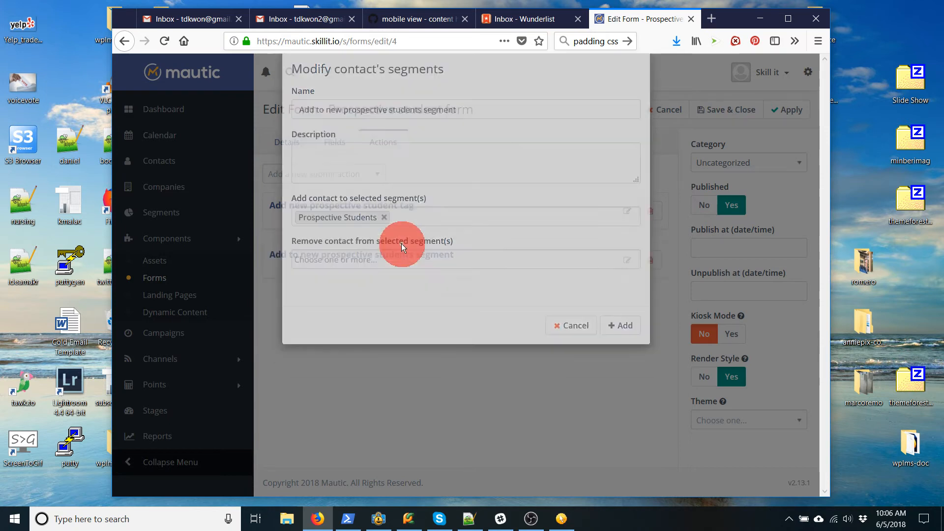
{"action": "left_click", "coordinate": [323, 175]}
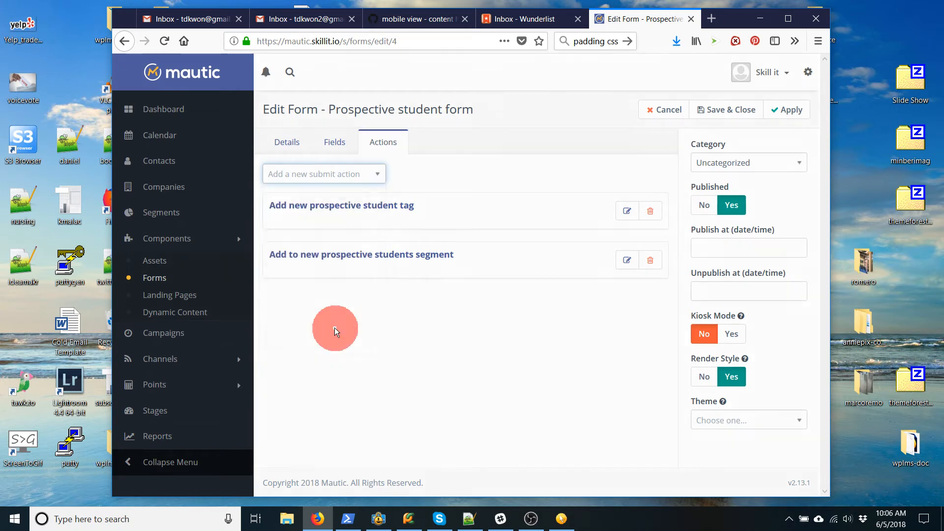
- Add 'Send email about prospective student' action sending prospective-students, then apply the form changes
{"action": "left_click", "coordinate": [323, 174]}
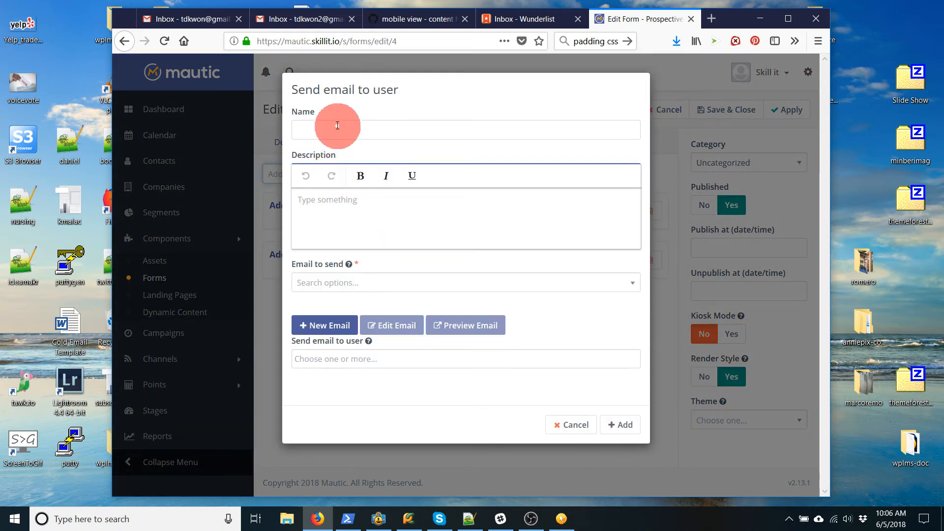
{"action": "type", "text": "e"}
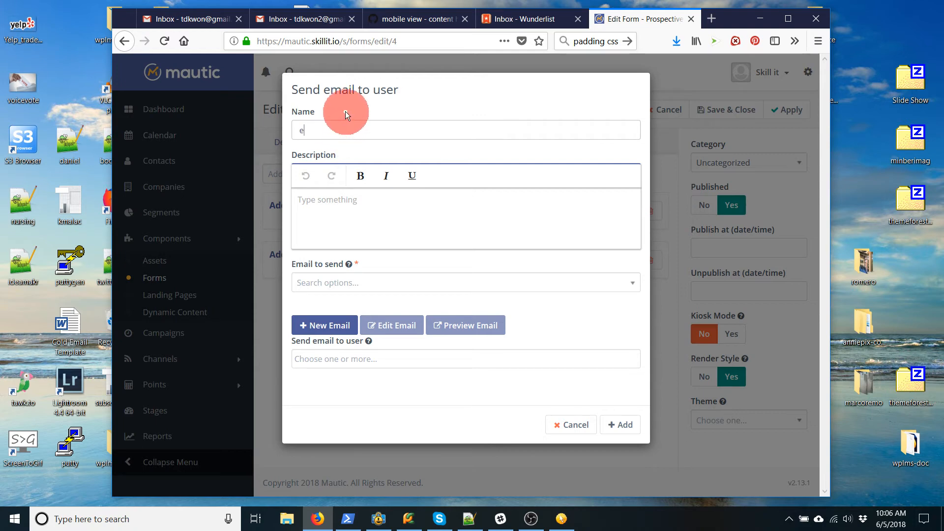
{"action": "type", "text": "mai"}
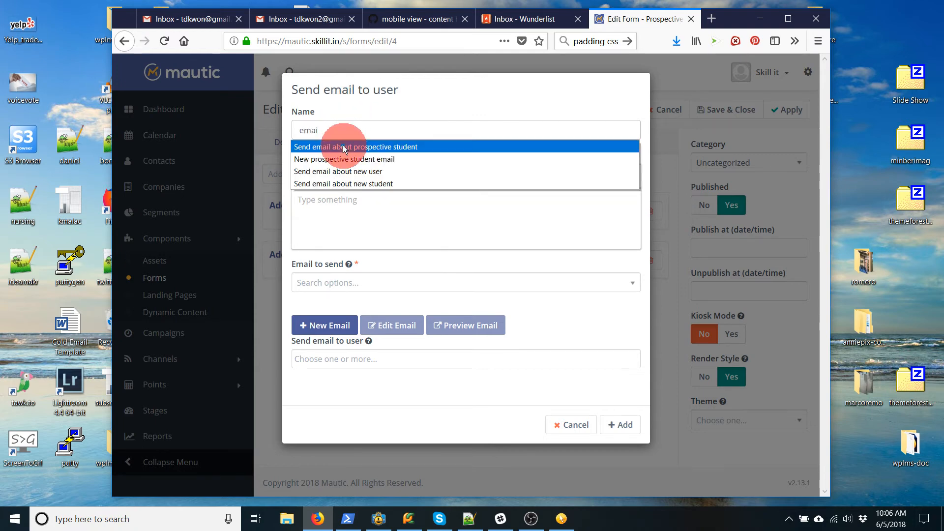
{"action": "left_click", "coordinate": [355, 147]}
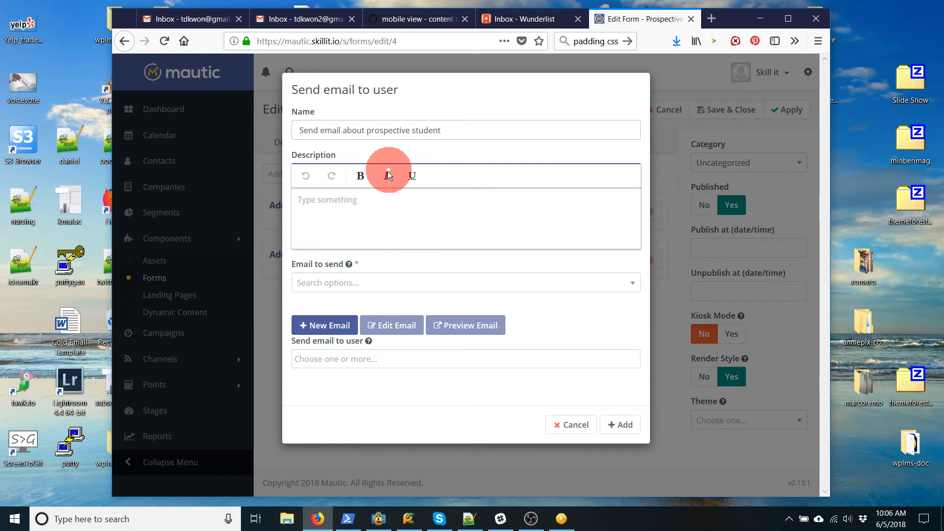
{"action": "left_click", "coordinate": [464, 282]}
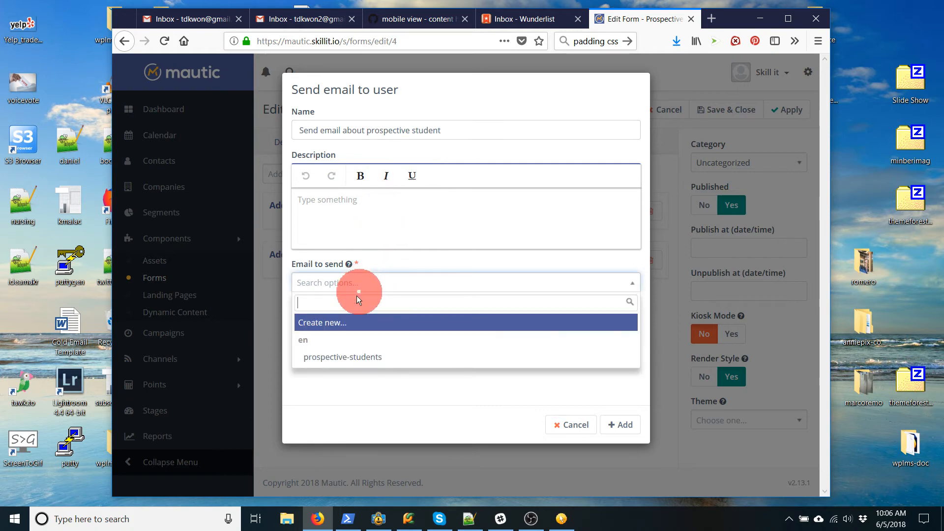
{"action": "left_click", "coordinate": [342, 356]}
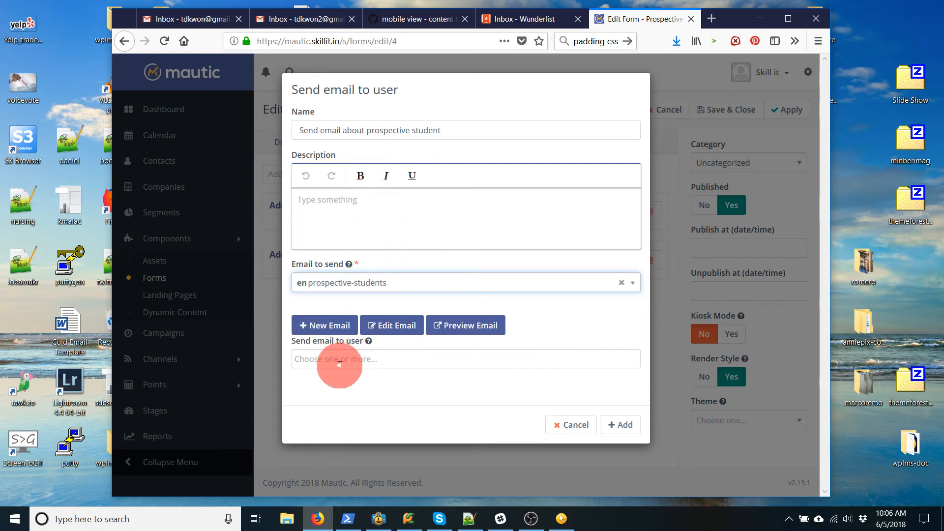
{"action": "left_click", "coordinate": [338, 358]}
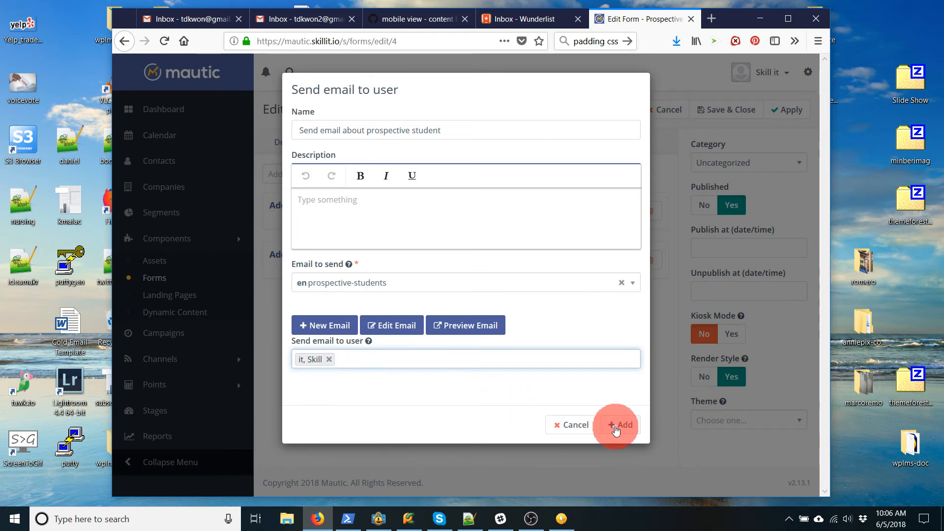
{"action": "left_click", "coordinate": [615, 424]}
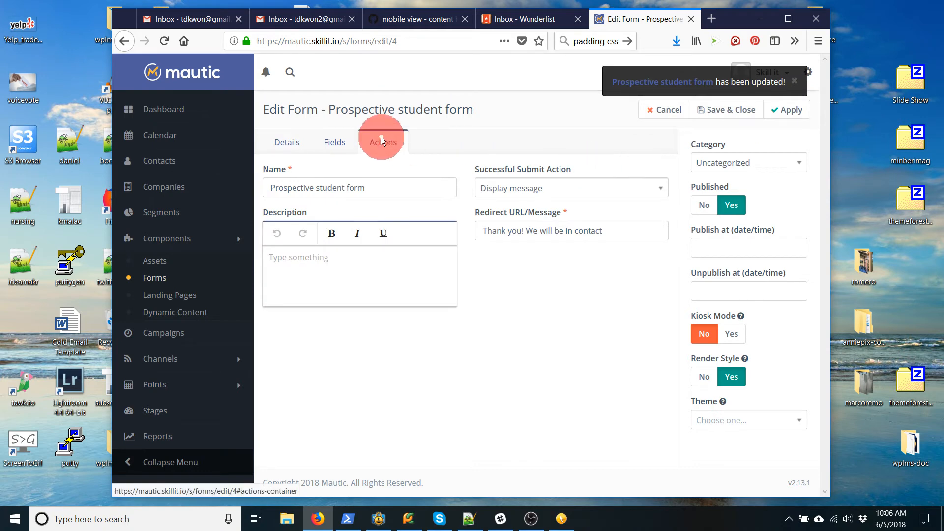
- Review the form's details and fields, then save and close it
{"action": "left_click", "coordinate": [286, 142]}
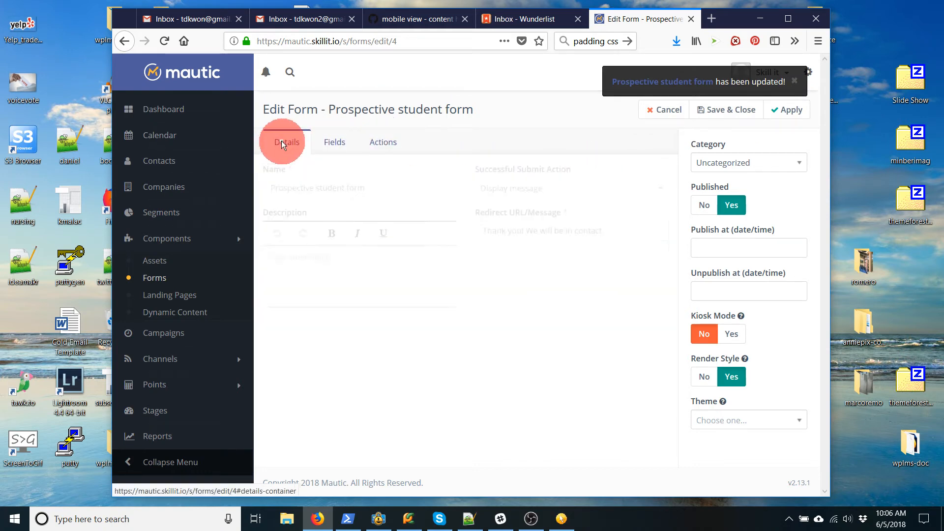
{"action": "left_click", "coordinate": [334, 142]}
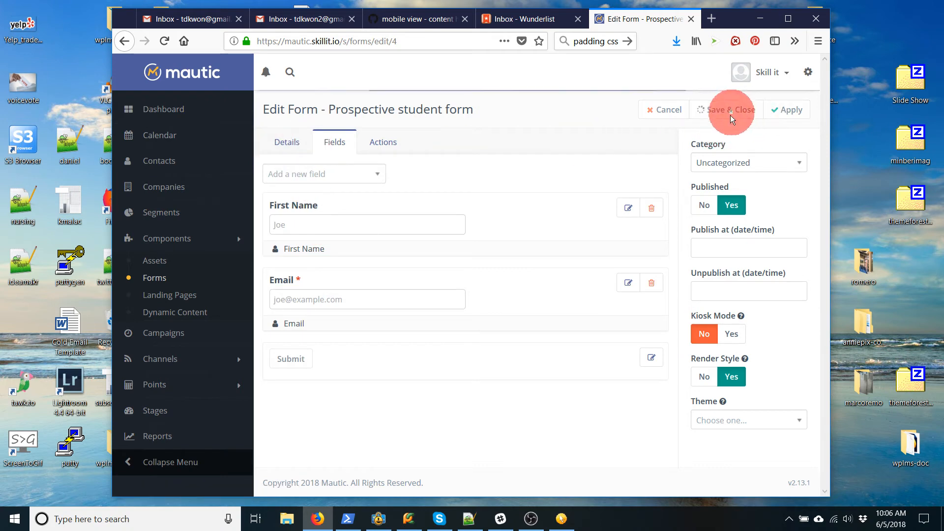
{"action": "left_click", "coordinate": [731, 110]}
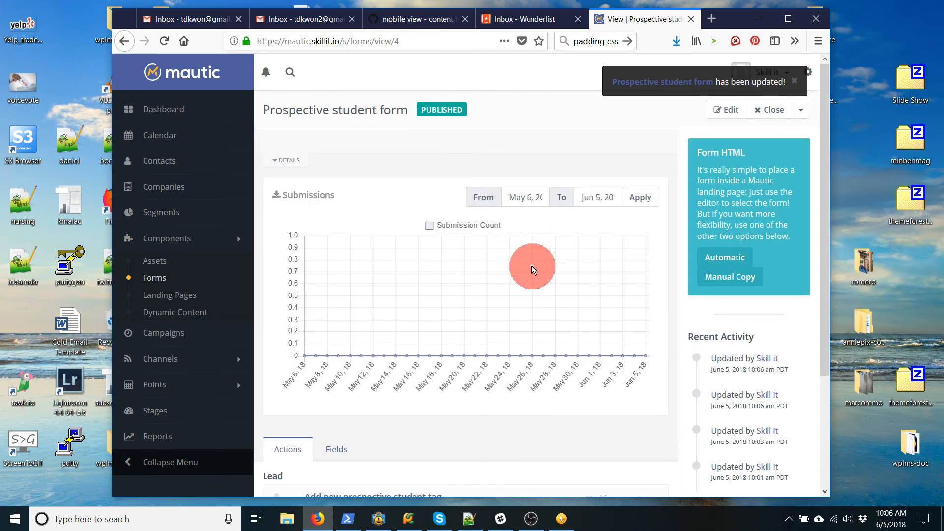
- Preview the published form showing First Name, Email and Submit, then close the preview
{"action": "left_click", "coordinate": [801, 110]}
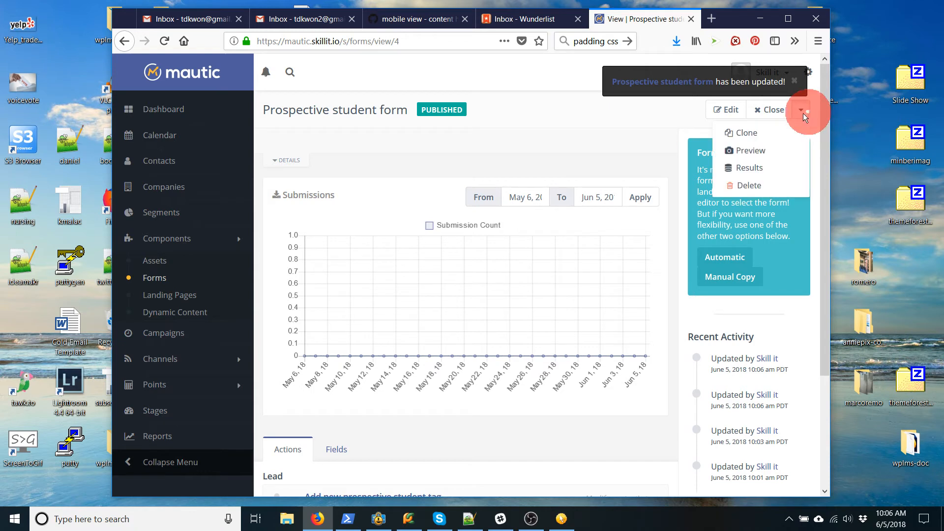
{"action": "left_click", "coordinate": [750, 150]}
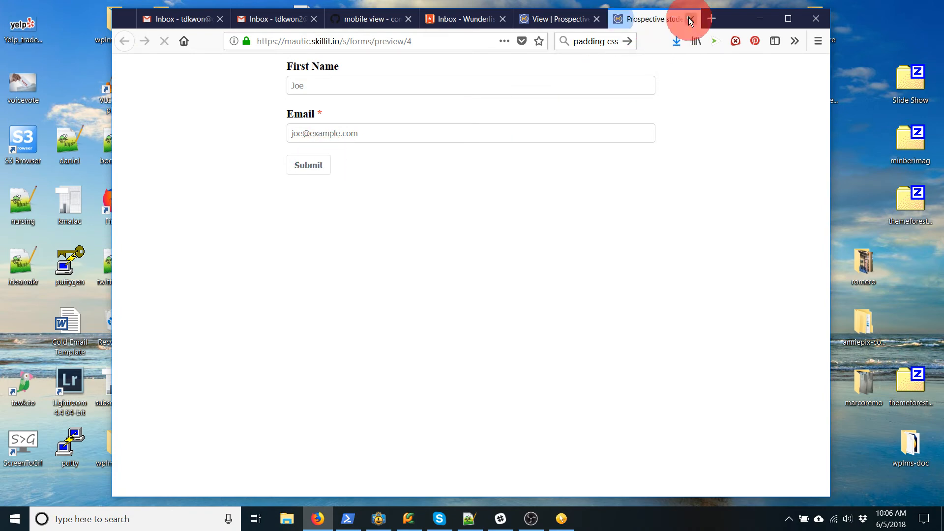
{"action": "left_click", "coordinate": [681, 19]}
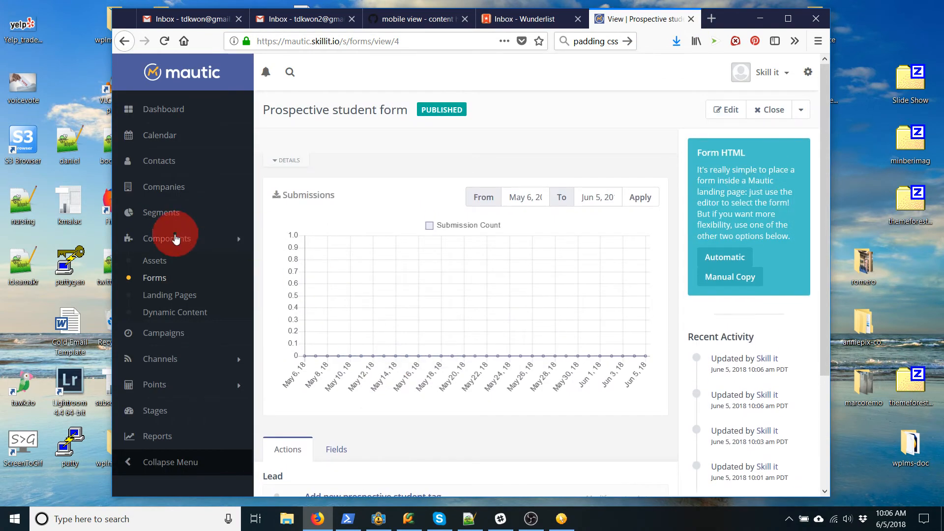
- Start a new Skyline landing page titled 'Prospective Student' with alias prospective-student
{"action": "left_click", "coordinate": [169, 294]}
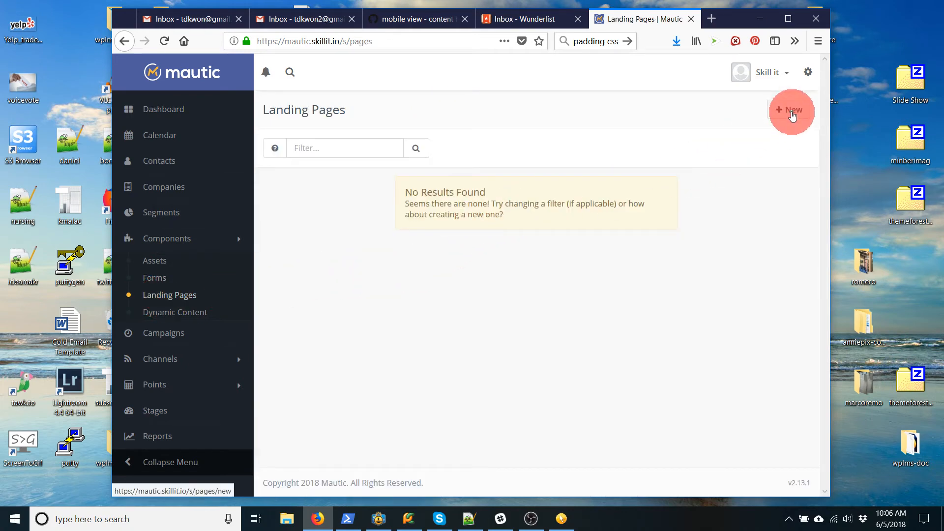
{"action": "left_click", "coordinate": [791, 109]}
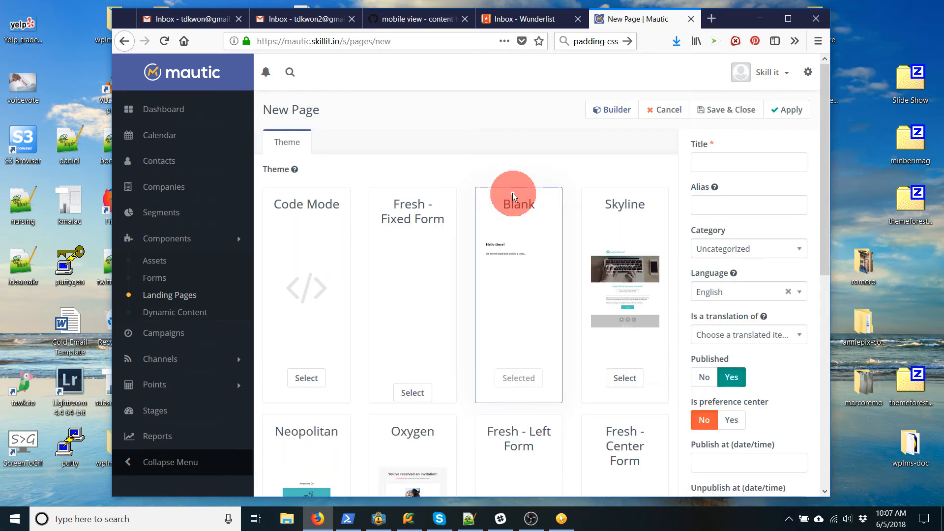
{"action": "scroll", "scroll_direction": "down", "scroll_amount": 3}
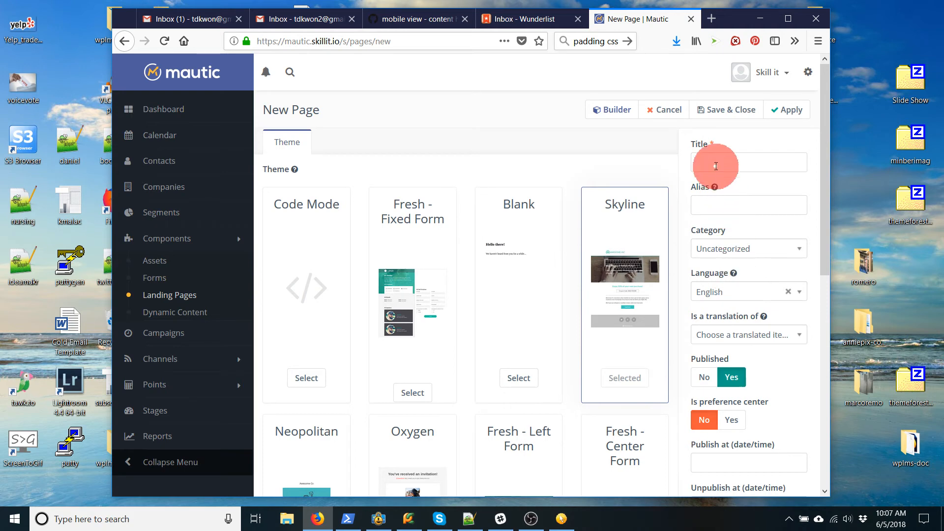
{"action": "type", "text": "pros"}
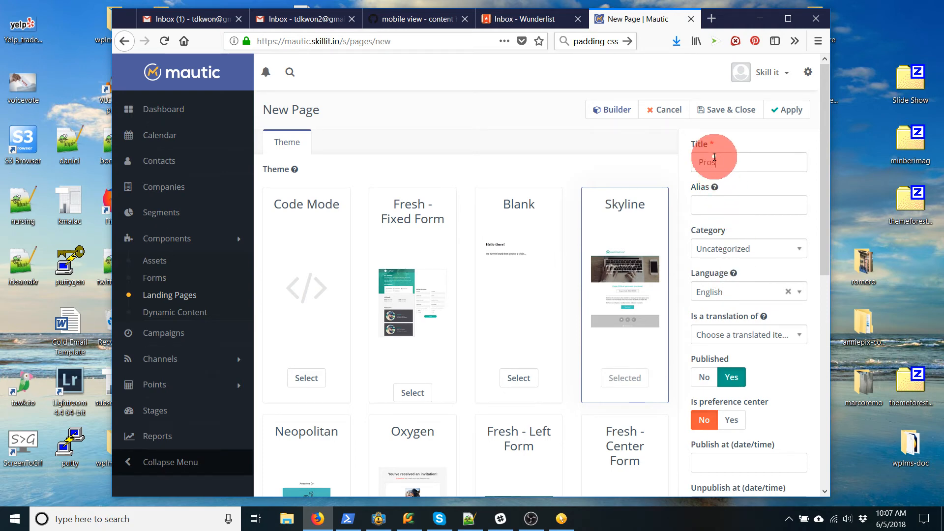
{"action": "type", "text": "Prospective Student"}
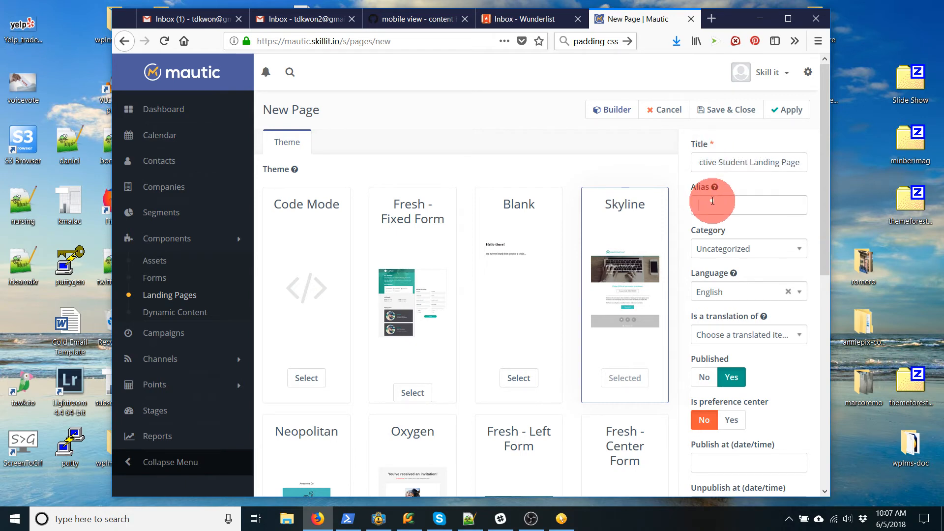
{"action": "type", "text": "prospective-student"}
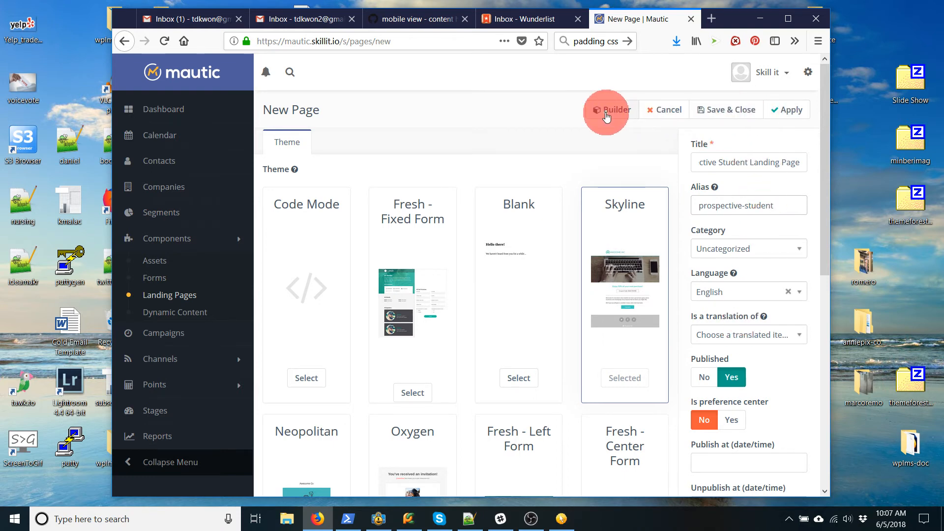
- In the builder, edit logo and heading to 'WE REALLY WANT YOU!', deleting paragraph and button
{"action": "left_click", "coordinate": [606, 110]}
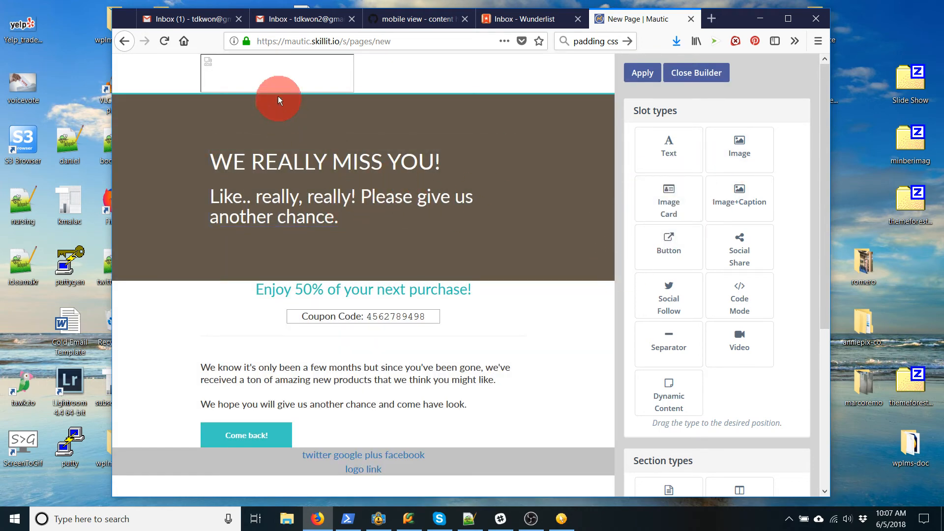
{"action": "left_click", "coordinate": [278, 73]}
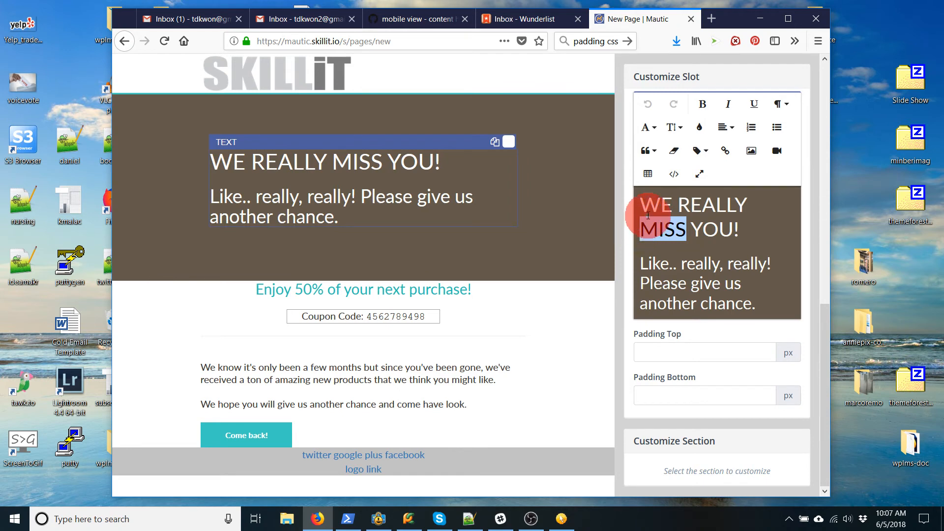
{"action": "type", "text": "WANT"}
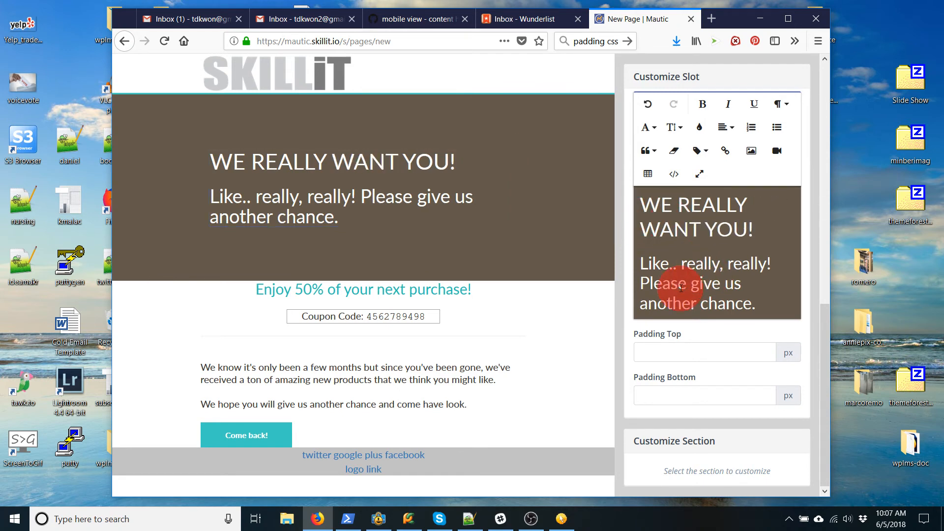
{"action": "double_click", "coordinate": [670, 304]}
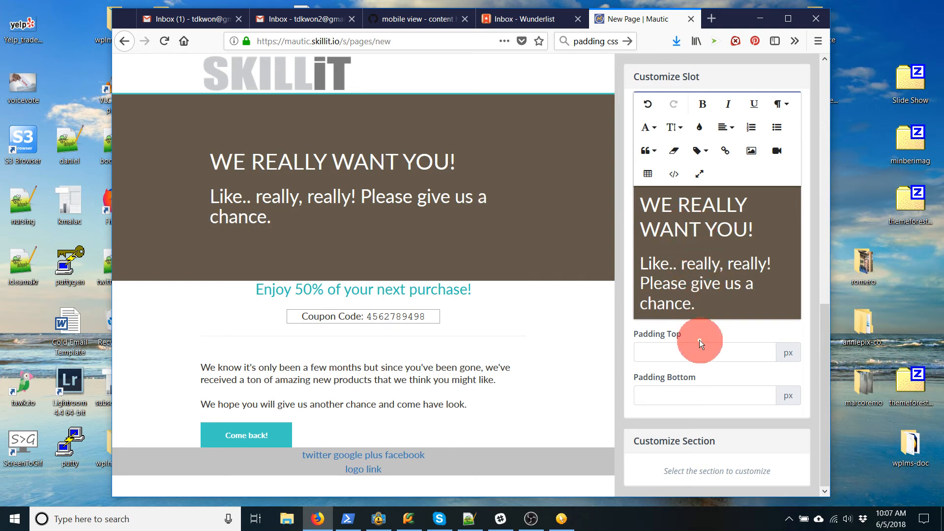
{"action": "left_click", "coordinate": [363, 289]}
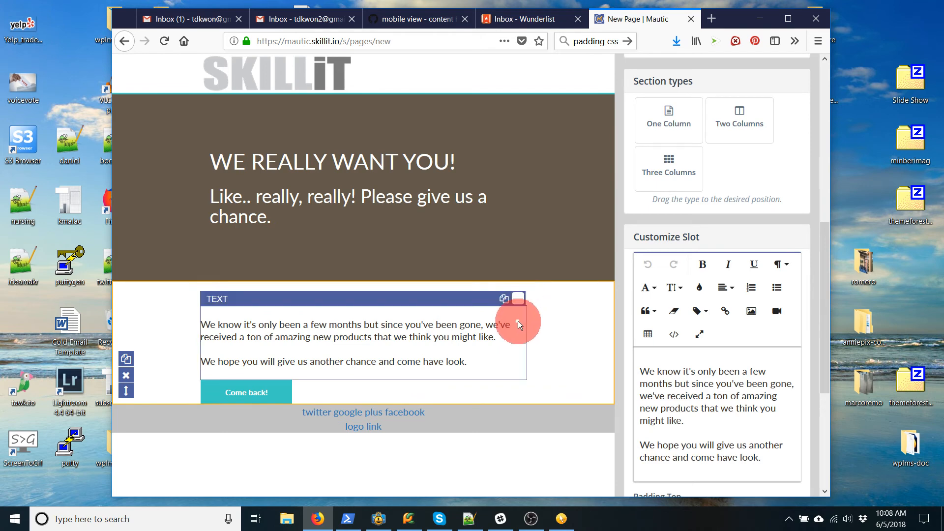
{"action": "left_click", "coordinate": [246, 318]}
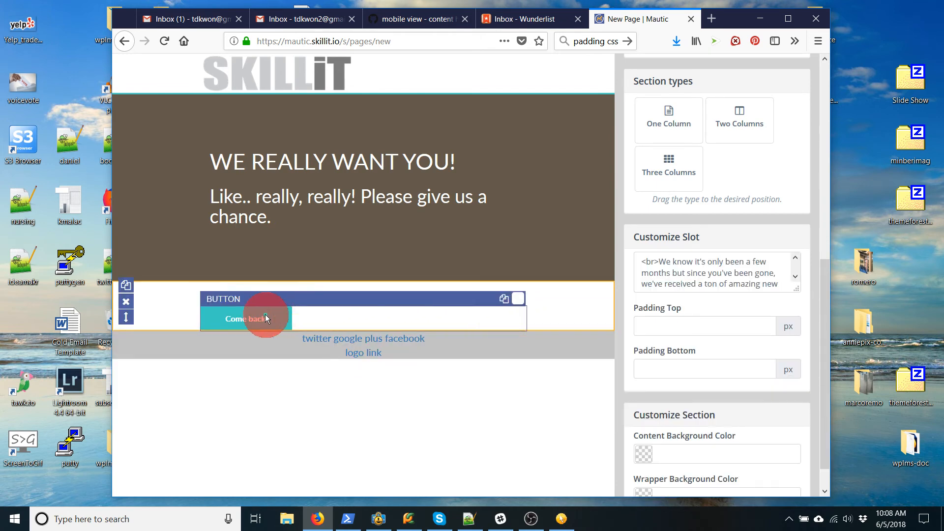
{"action": "left_click", "coordinate": [246, 318]}
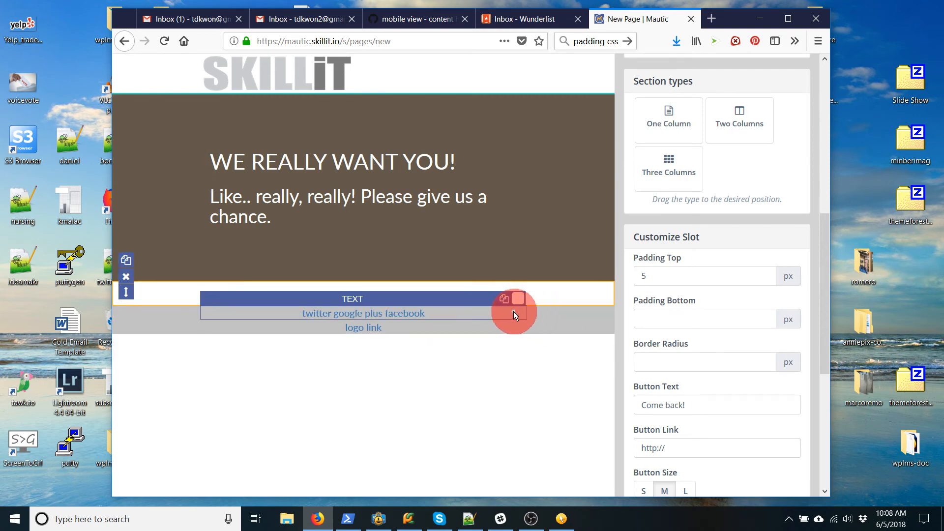
- Replace the social links footer with a text block containing {form=3} and apply
{"action": "left_click", "coordinate": [512, 299]}
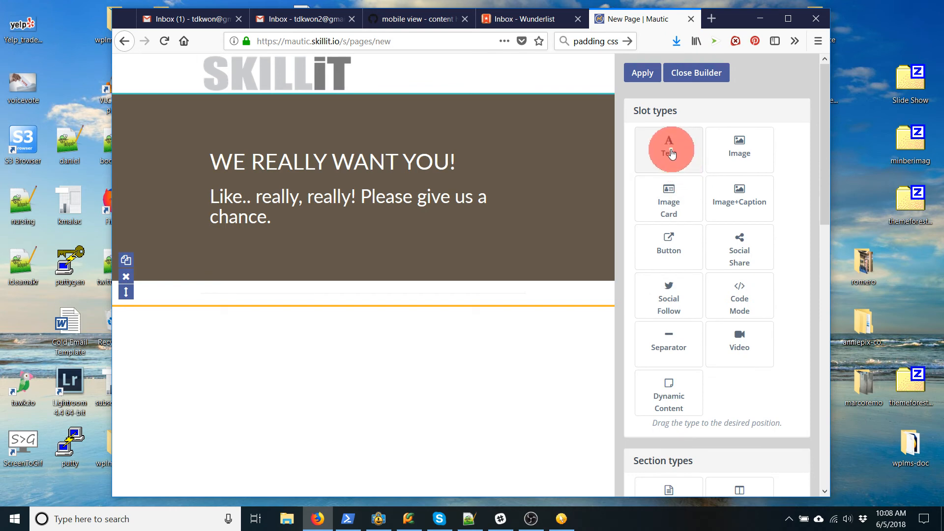
{"action": "left_click_drag", "start_coordinate": [668, 150], "coordinate": [430, 311]}
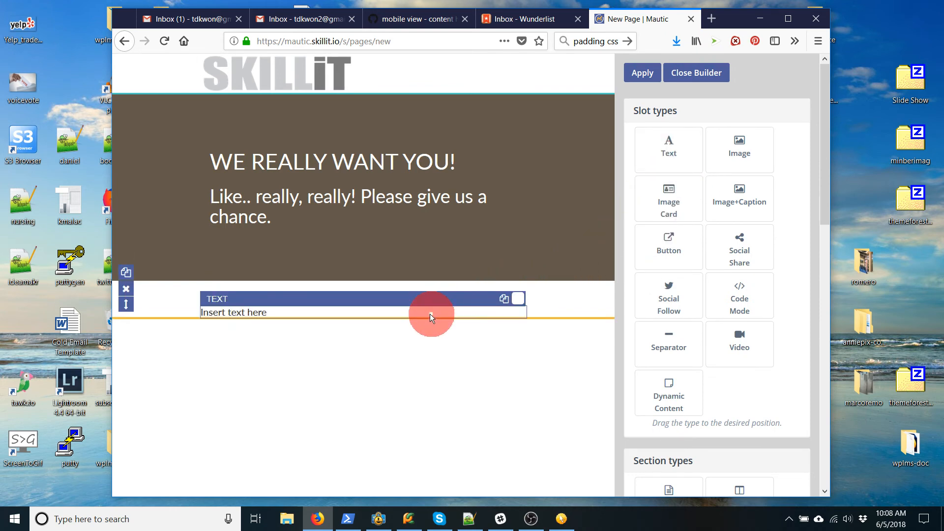
{"action": "mouse_move", "coordinate": [303, 317]}
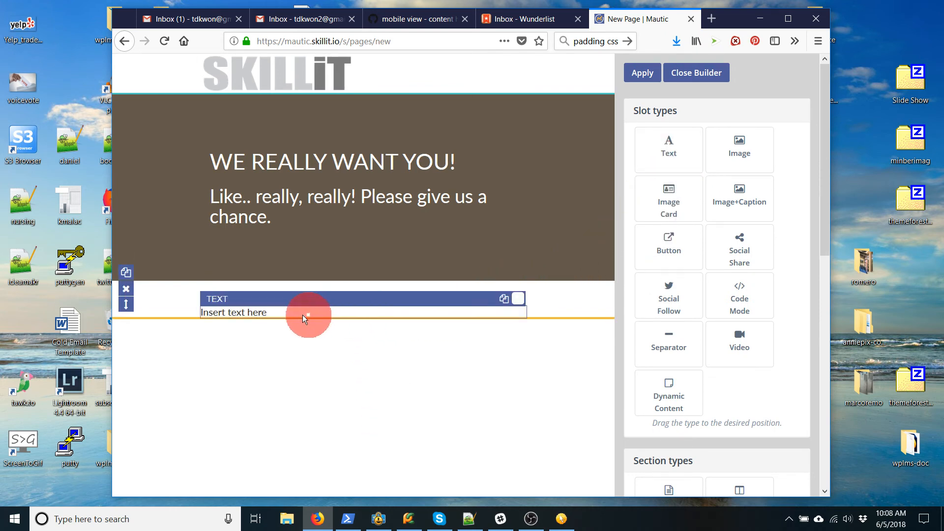
{"action": "left_click", "coordinate": [303, 316]}
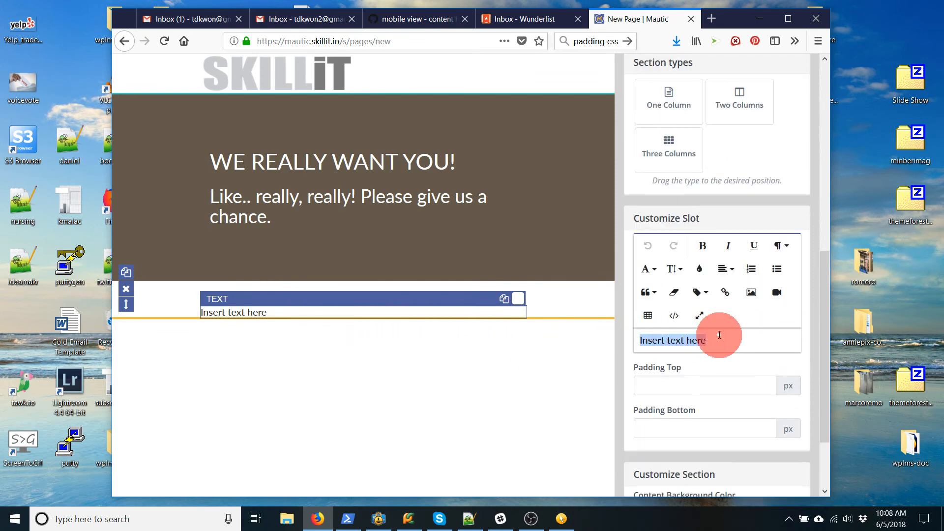
{"action": "type", "text": "{form="}
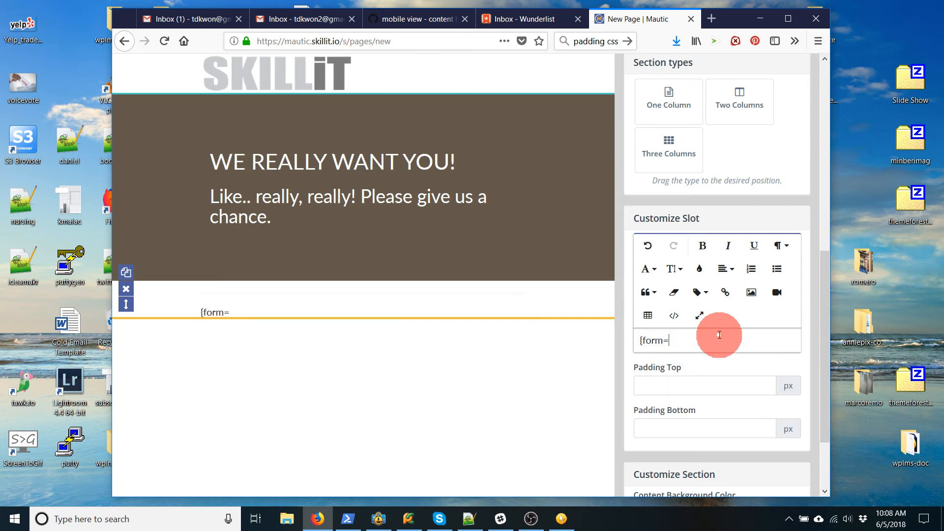
{"action": "type", "text": "3"}
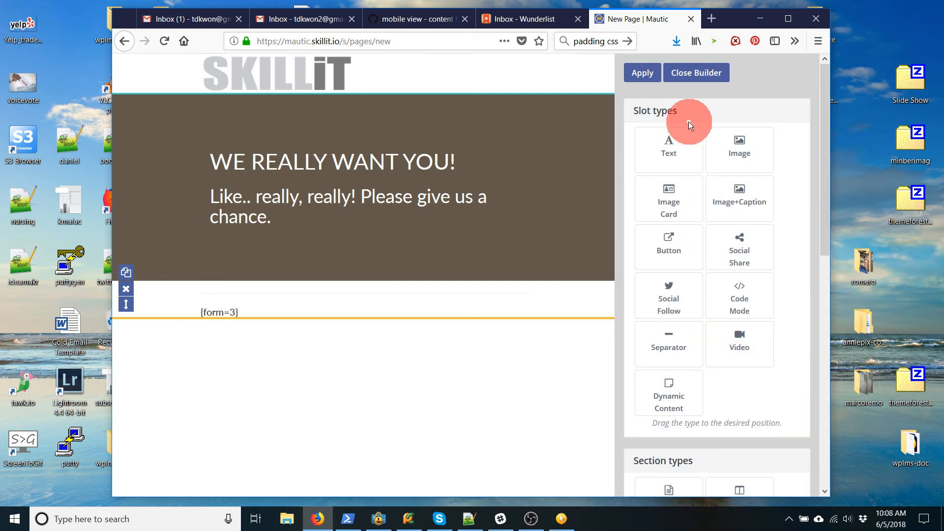
{"action": "left_click", "coordinate": [695, 72]}
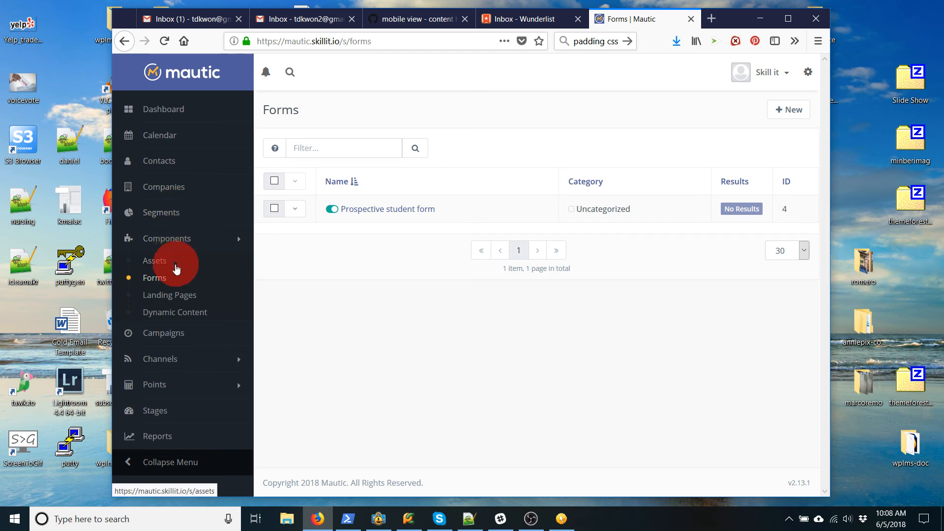
- Open the Prospective Student Landing Page from the landing pages list for editing
{"action": "left_click", "coordinate": [170, 295]}
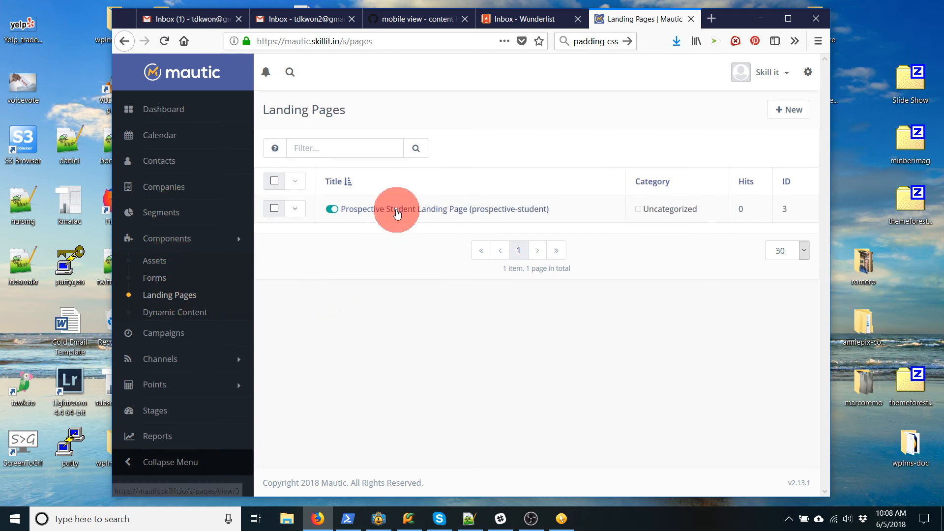
{"action": "left_click", "coordinate": [397, 209]}
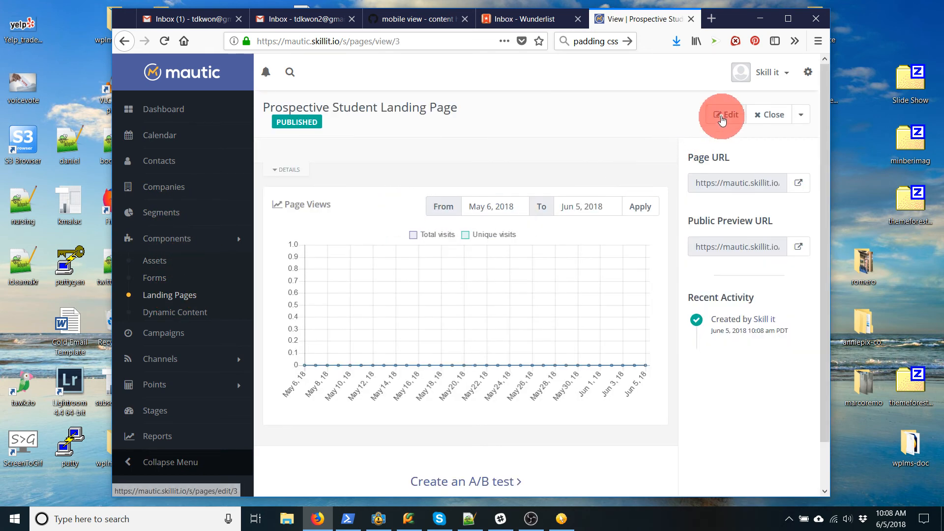
{"action": "left_click", "coordinate": [724, 114]}
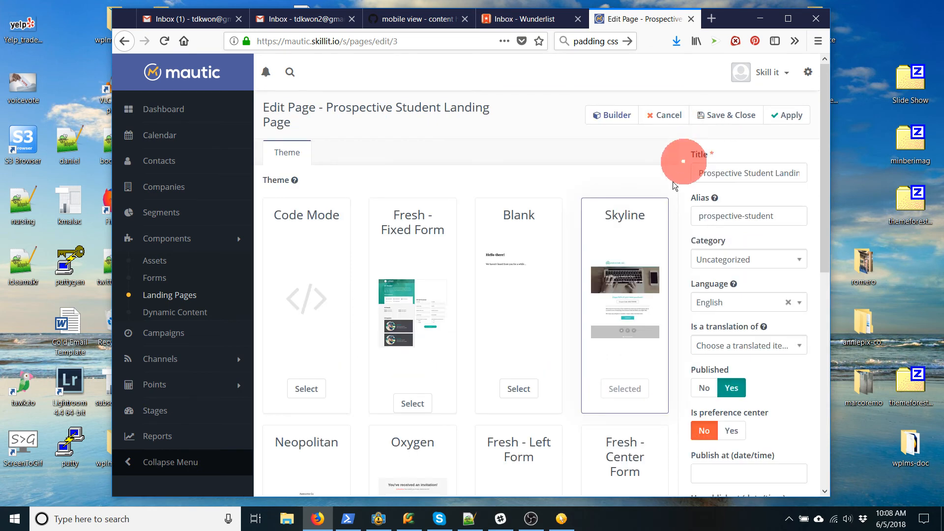
- Apply the builder changes with the {form=4} token, close the builder, and save the page
{"action": "left_click", "coordinate": [611, 115]}
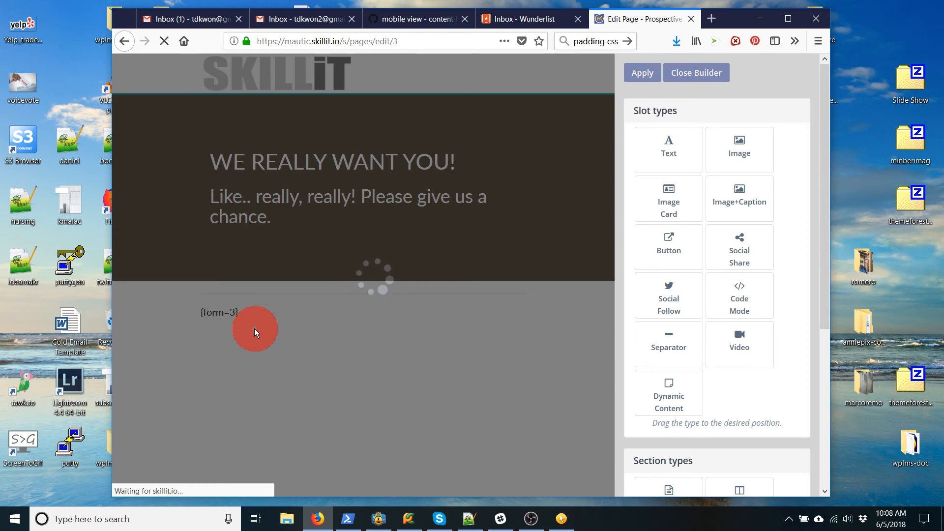
{"action": "left_click", "coordinate": [253, 312]}
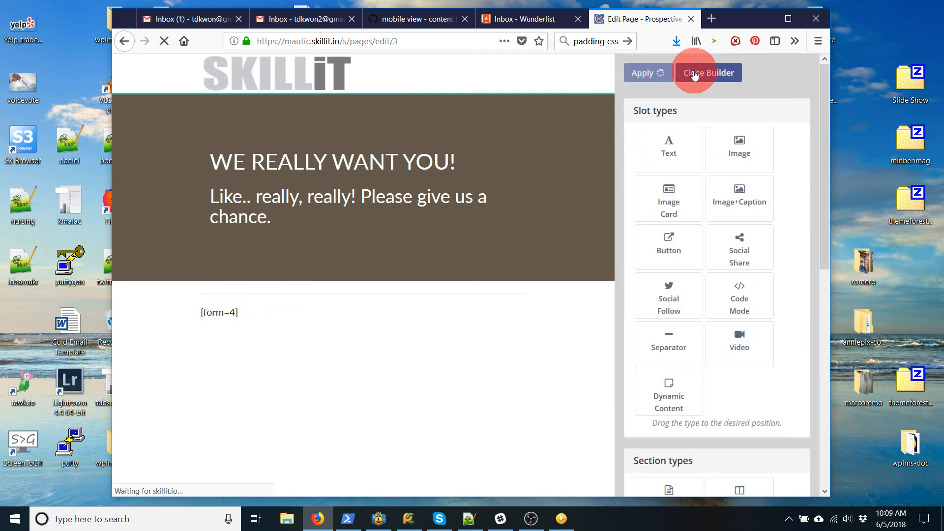
{"action": "left_click", "coordinate": [708, 72]}
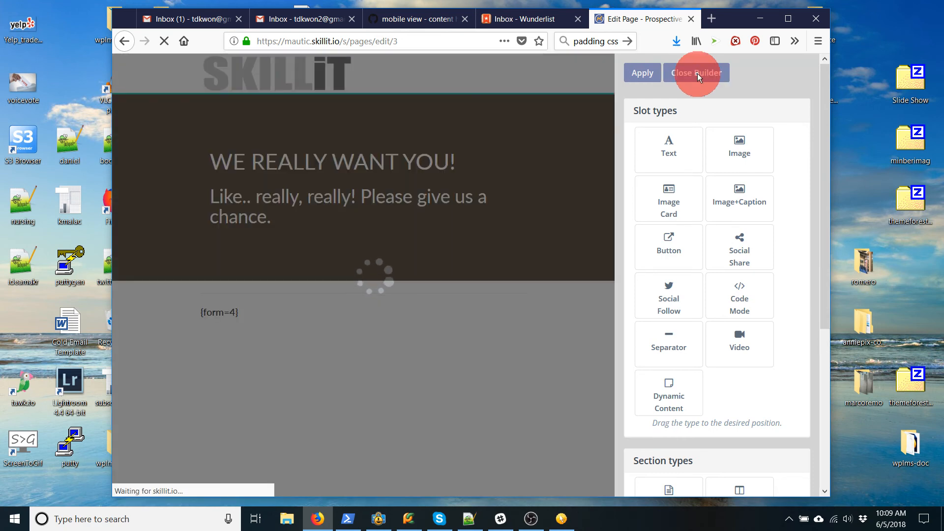
{"action": "left_click", "coordinate": [696, 72]}
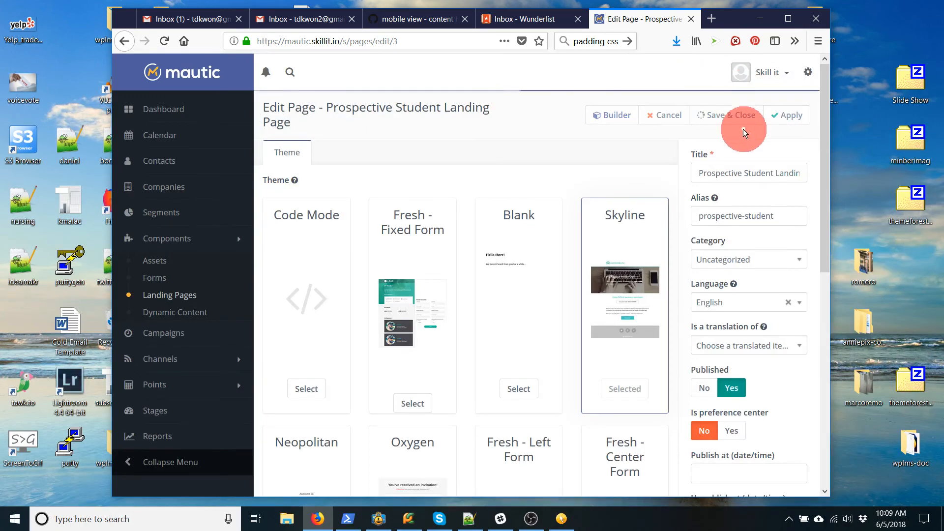
{"action": "left_click", "coordinate": [730, 115]}
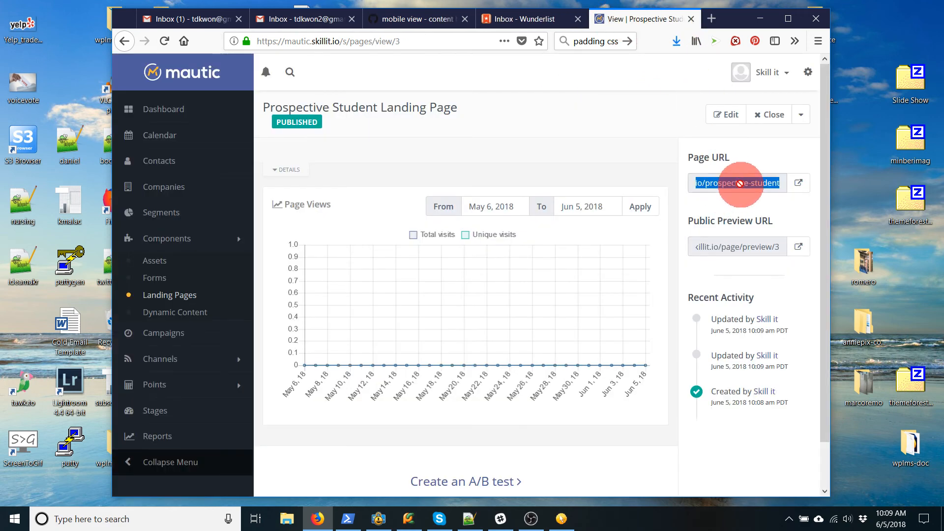
{"action": "left_click", "coordinate": [711, 19]}
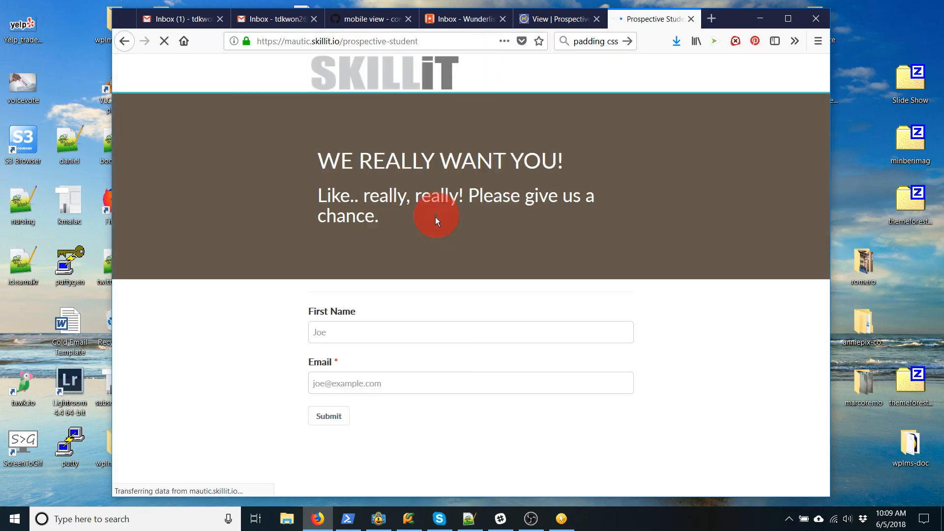
{"action": "type", "text": "Tom"}
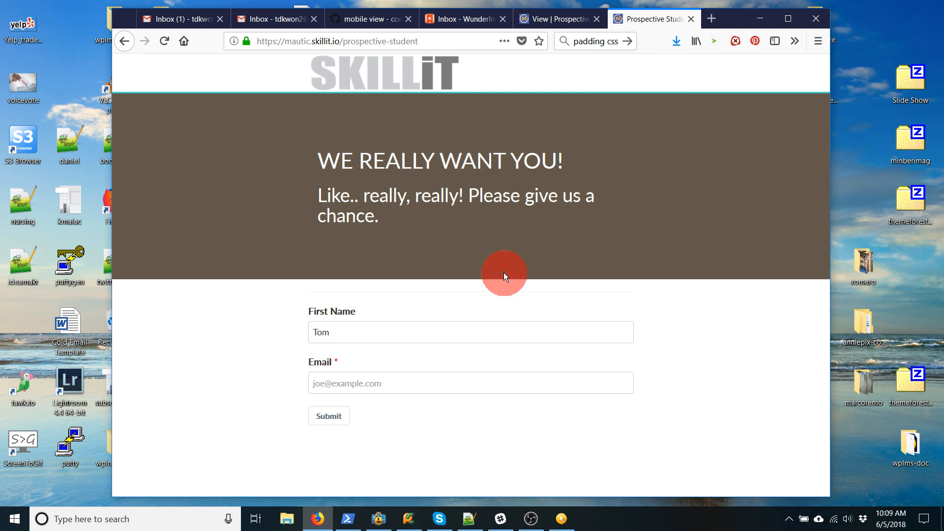
{"action": "type", "text": "tom@example.com"}
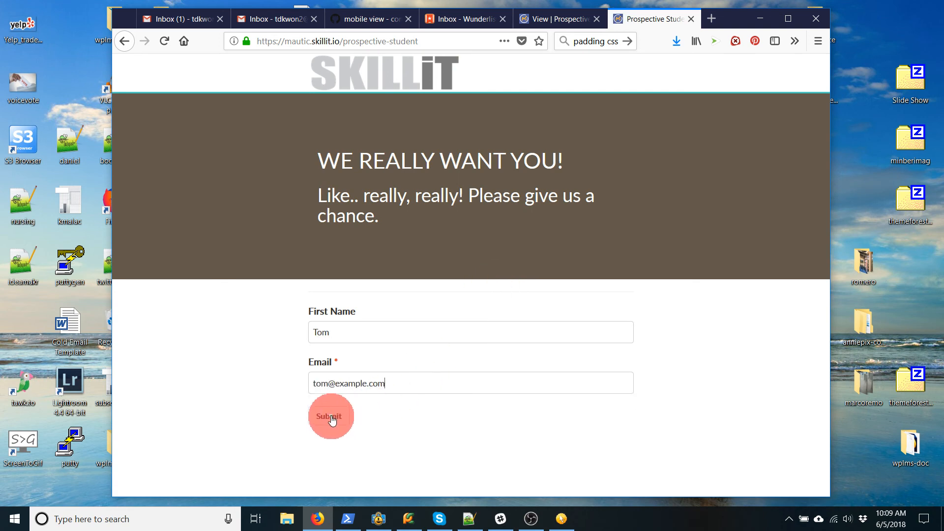
{"action": "left_click", "coordinate": [329, 415]}
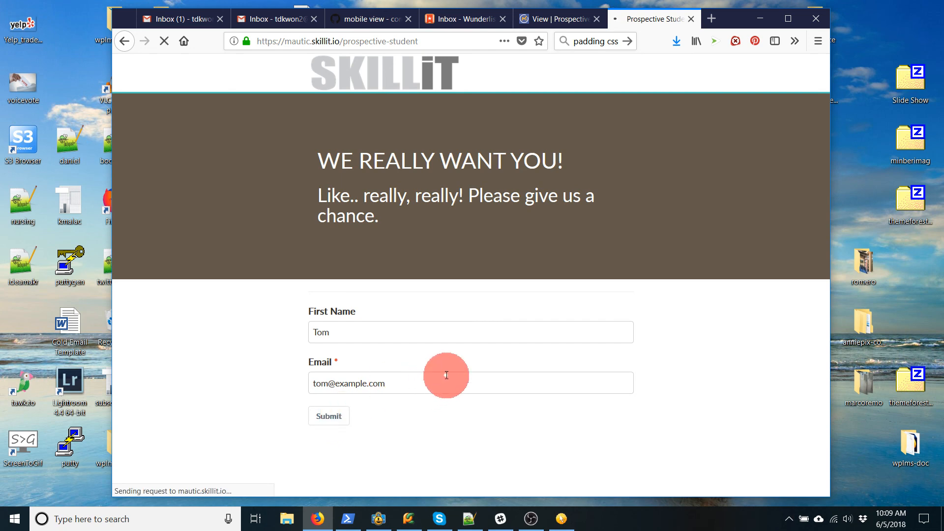
{"action": "left_click", "coordinate": [329, 416]}
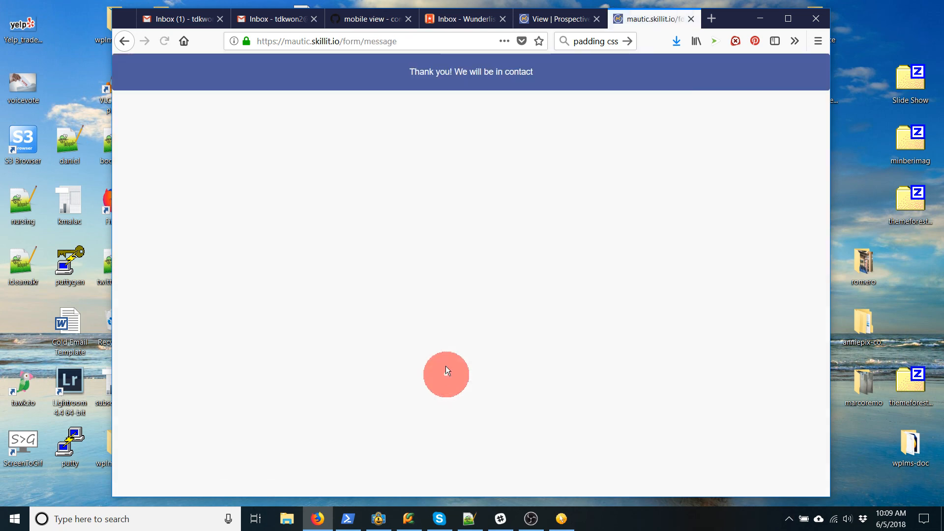
{"action": "left_click", "coordinate": [559, 18]}
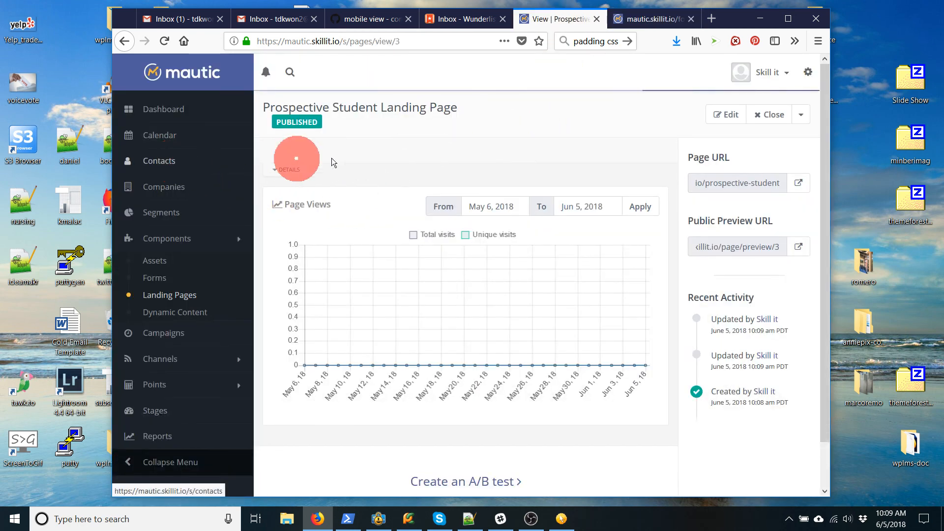
- Check Tom's contact record for the prospective student tag and form-submission history
{"action": "left_click", "coordinate": [160, 161]}
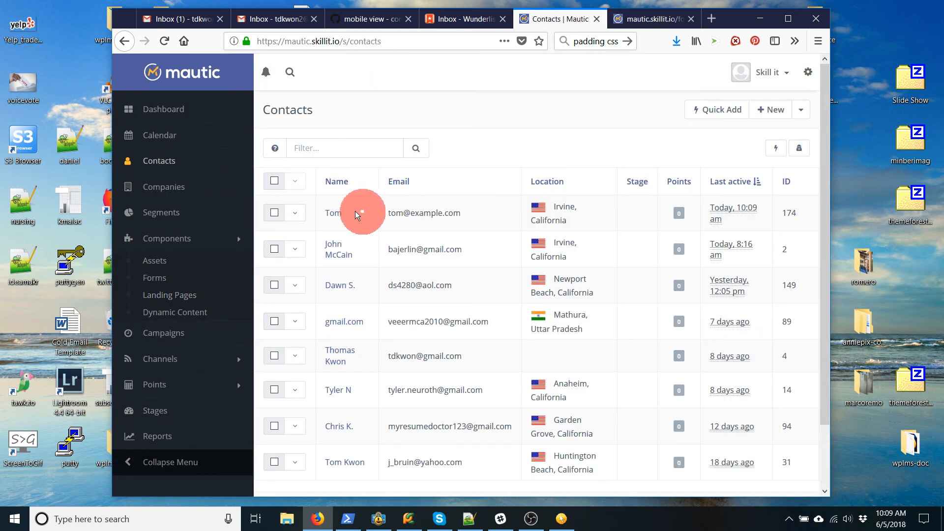
{"action": "left_click", "coordinate": [332, 213]}
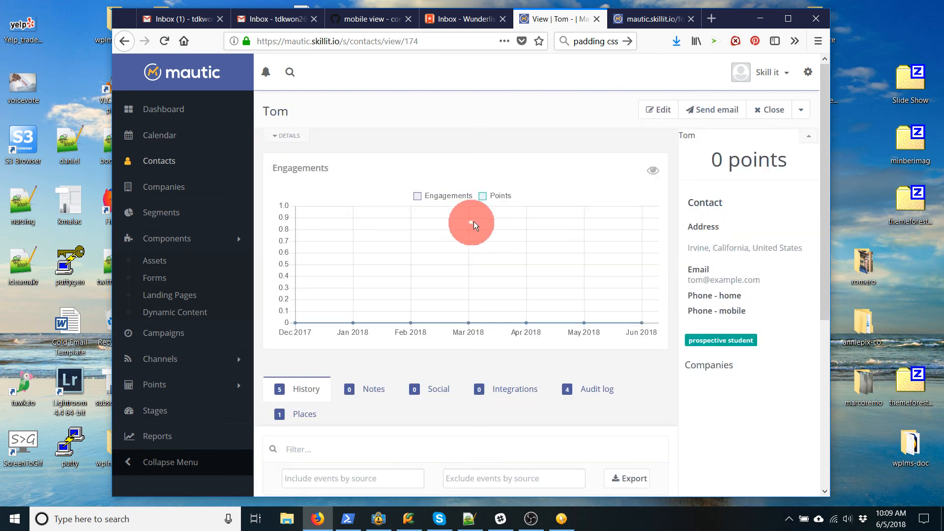
{"action": "scroll", "scroll_direction": "down", "scroll_amount": 3}
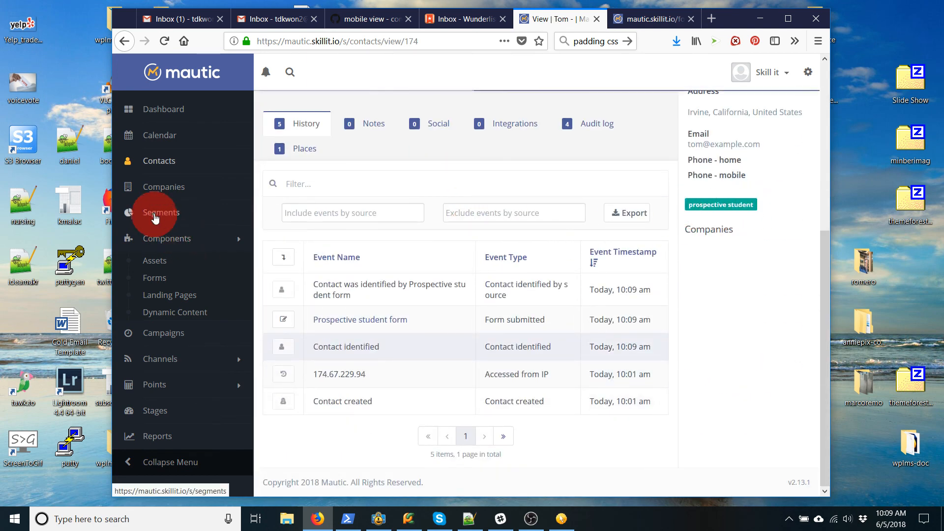
- Confirm Tom is the only member of the Prospective Students segment
{"action": "left_click", "coordinate": [161, 212]}
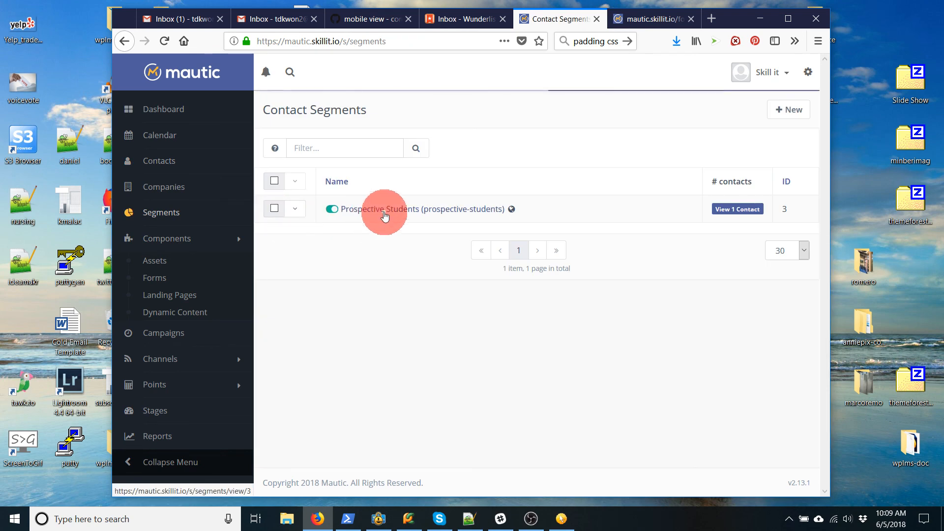
{"action": "left_click", "coordinate": [383, 209]}
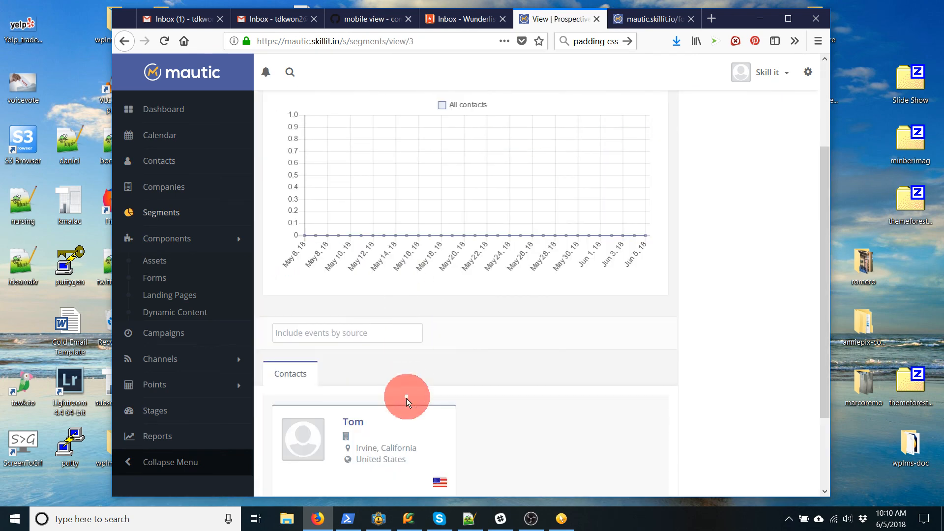
{"action": "mouse_move", "coordinate": [353, 422]}
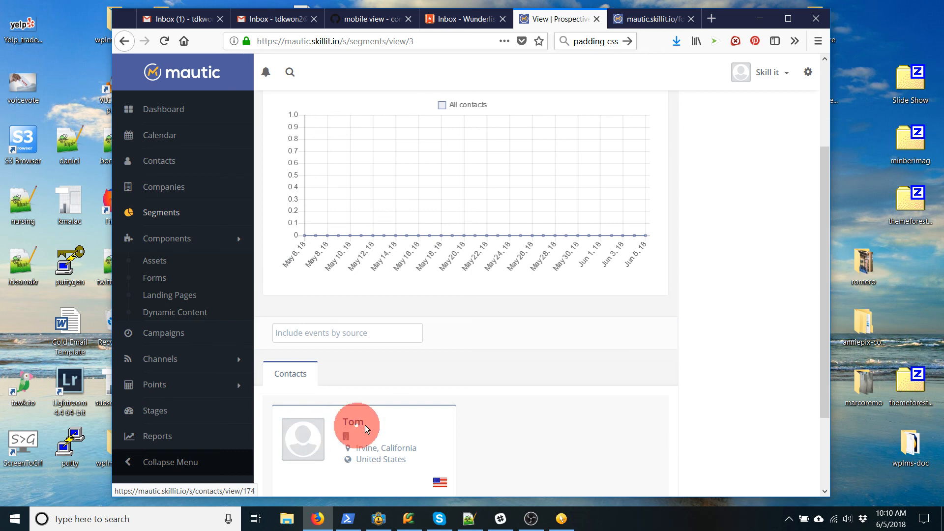
{"action": "scroll", "scroll_direction": "down", "scroll_amount": 3}
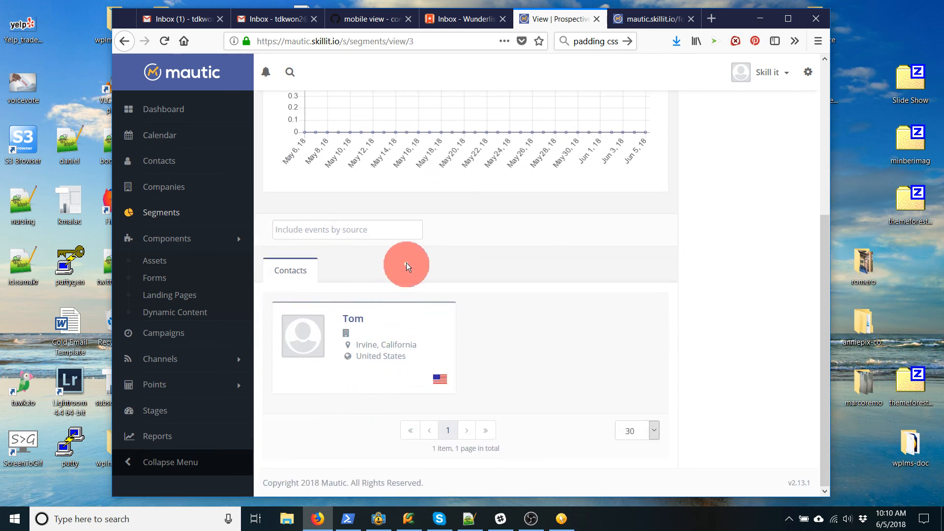
{"action": "left_click", "coordinate": [177, 19]}
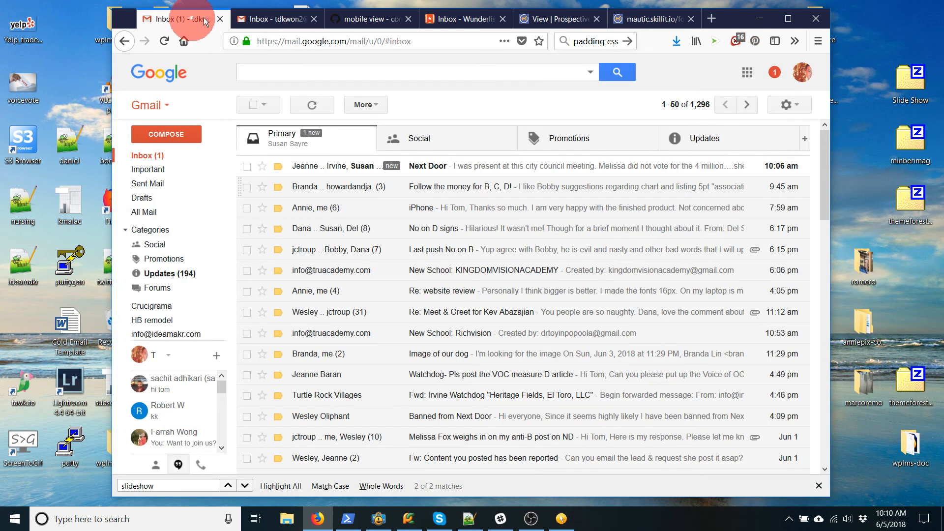
- Go to the skillit.io webmail login page in a new browser tab
{"action": "left_click", "coordinate": [650, 18]}
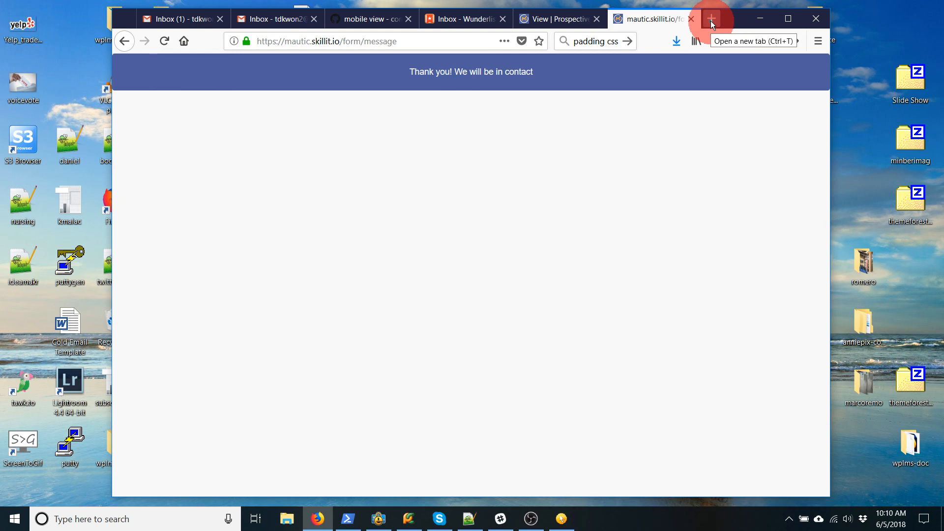
{"action": "left_click", "coordinate": [710, 19]}
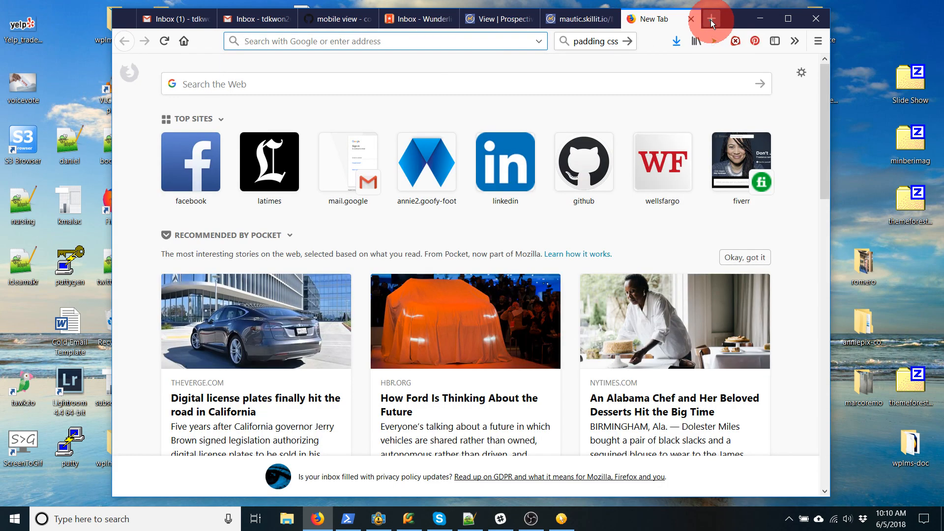
{"action": "type", "text": "skillit.io/"}
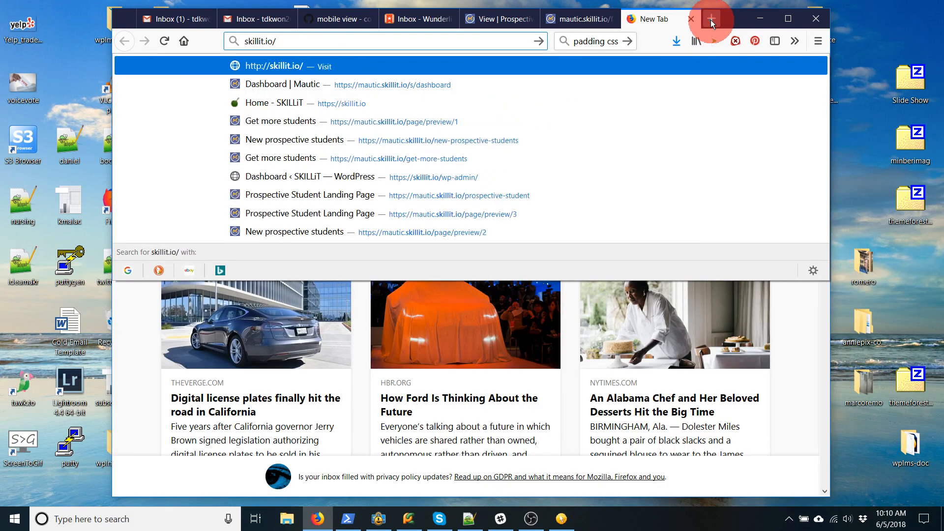
{"action": "left_click", "coordinate": [711, 19]}
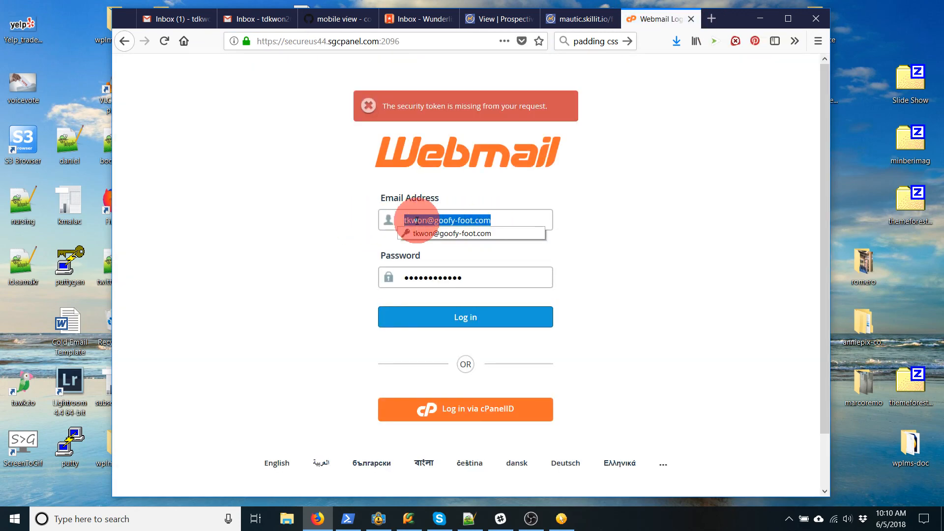
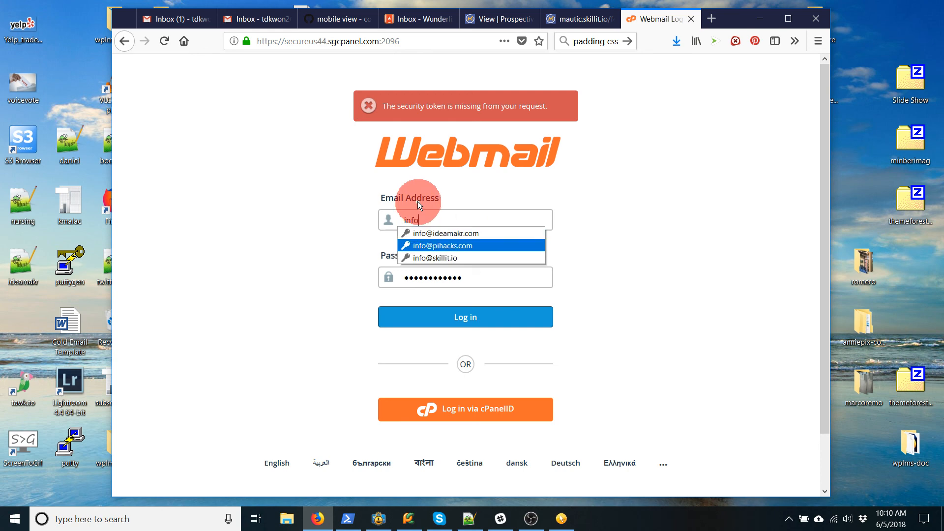
{"action": "left_click", "coordinate": [465, 317]}
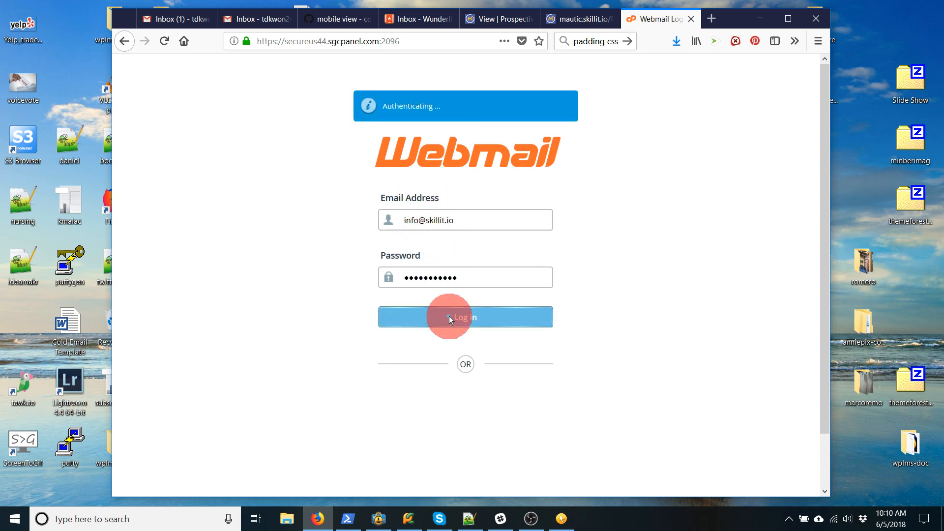
{"action": "left_click", "coordinate": [465, 316]}
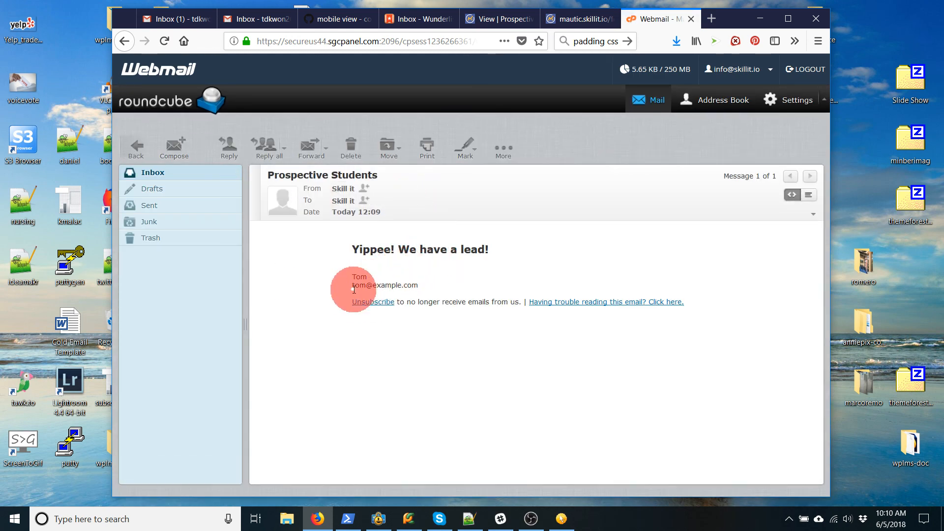
{"action": "mouse_move", "coordinate": [539, 257]}
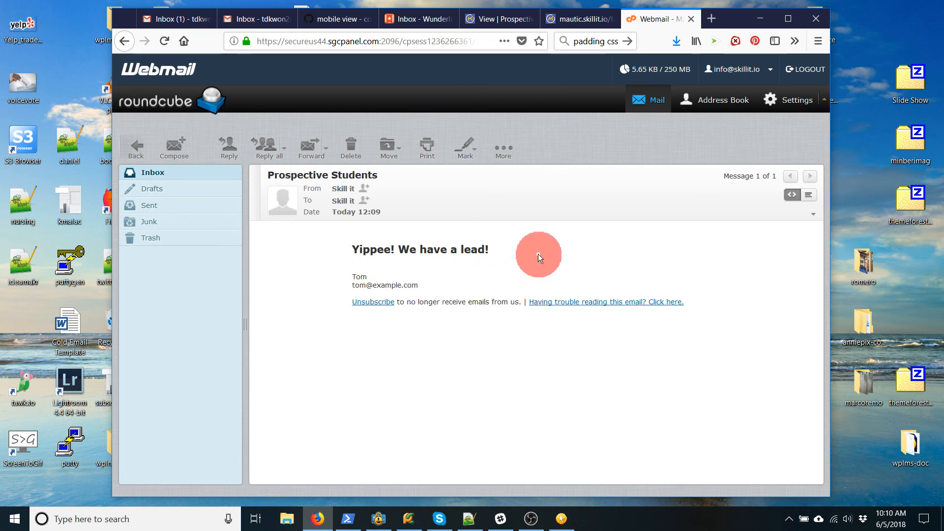